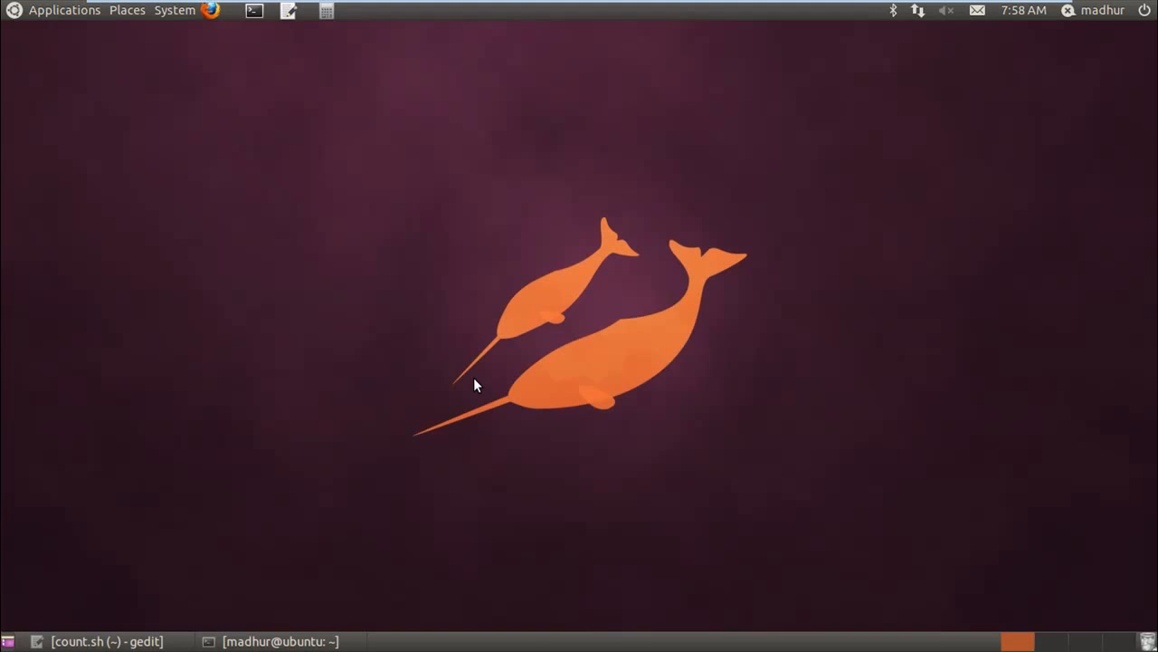
pyautogui.moveTo(154, 570)
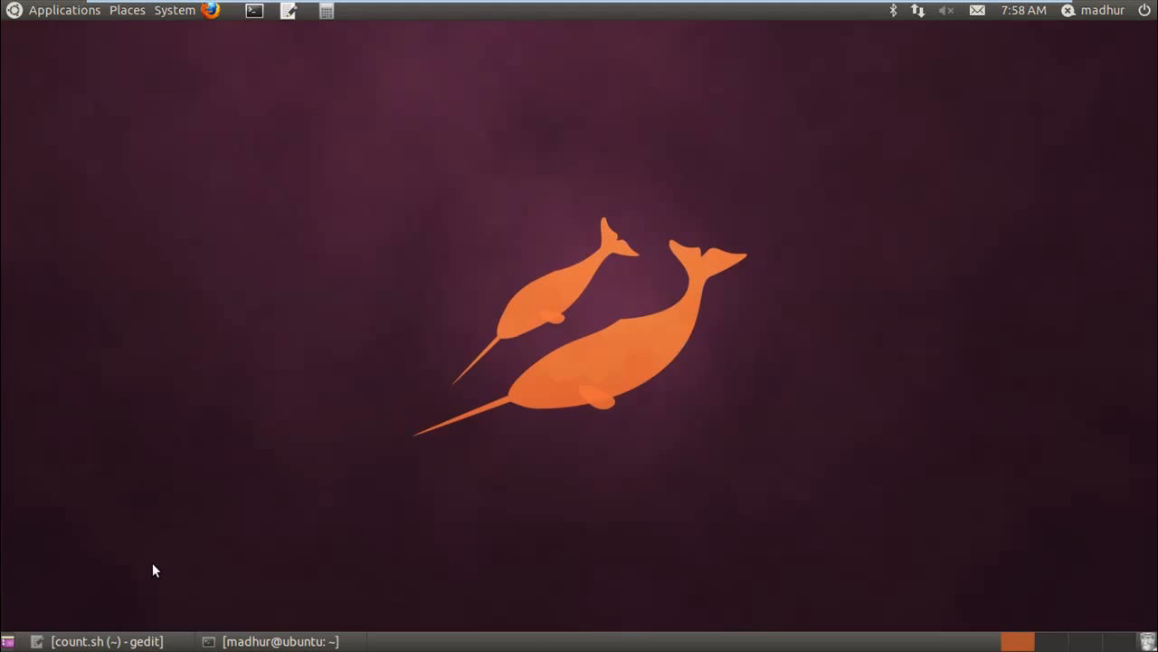
# Restore the gedit window holding the empty count.sh from the taskbar
pyautogui.click(107, 640)
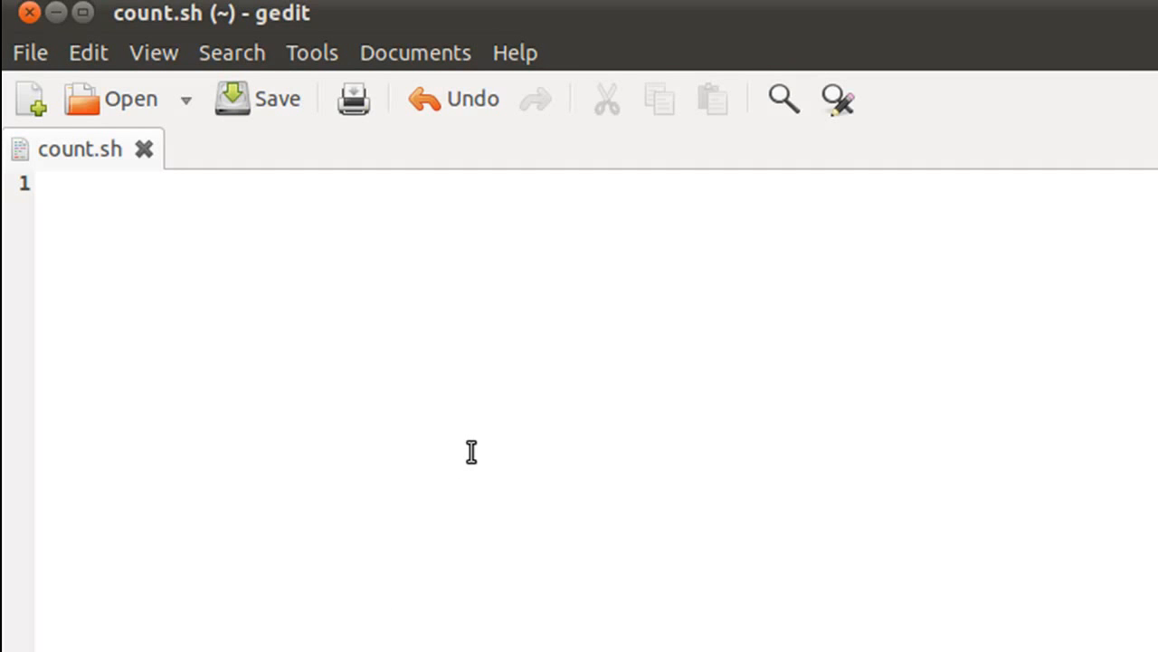
# Write echo "Enter a filename:\c" as the first line and begin the second with read
pyautogui.click(38, 185)
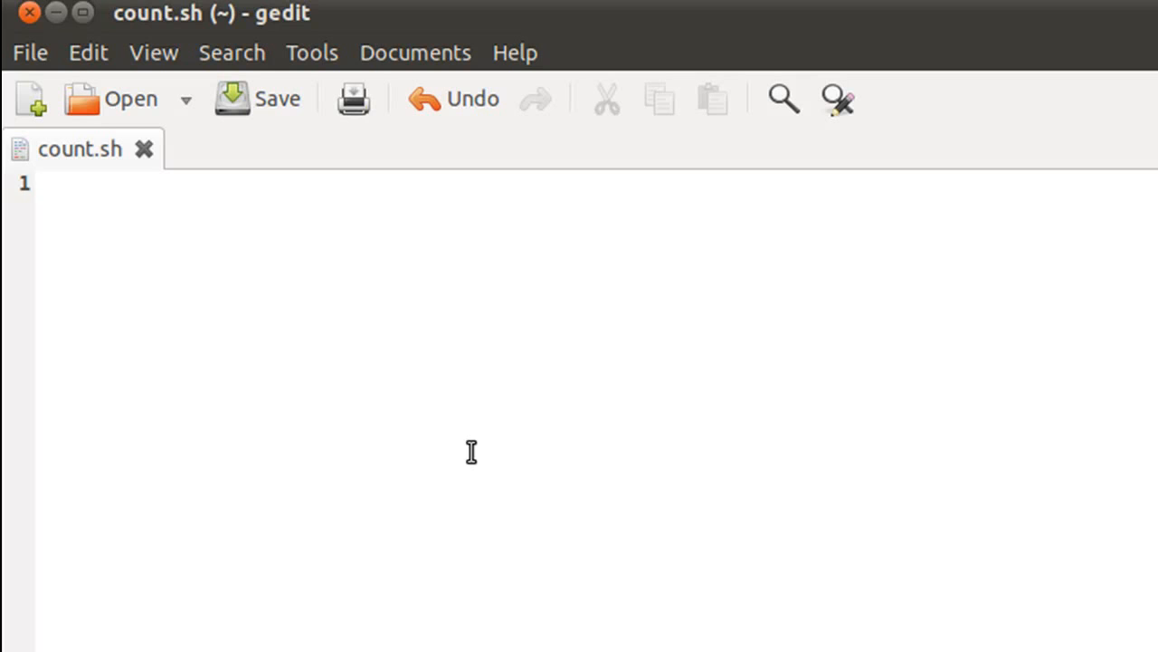
pyautogui.click(40, 185)
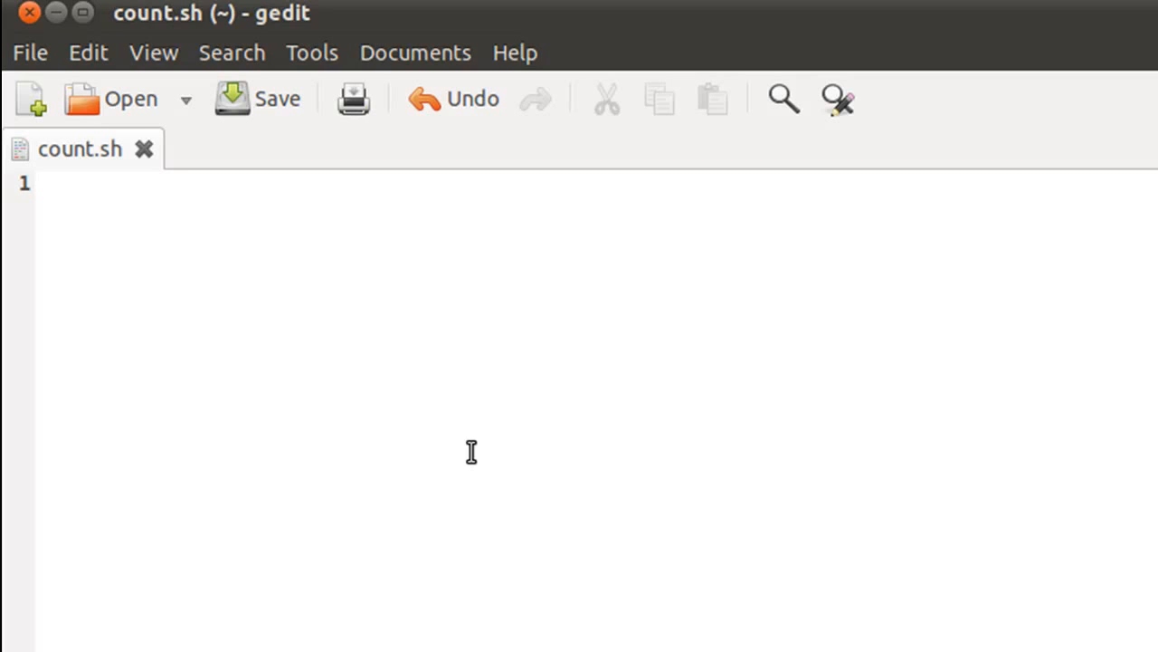
pyautogui.write('echo "')
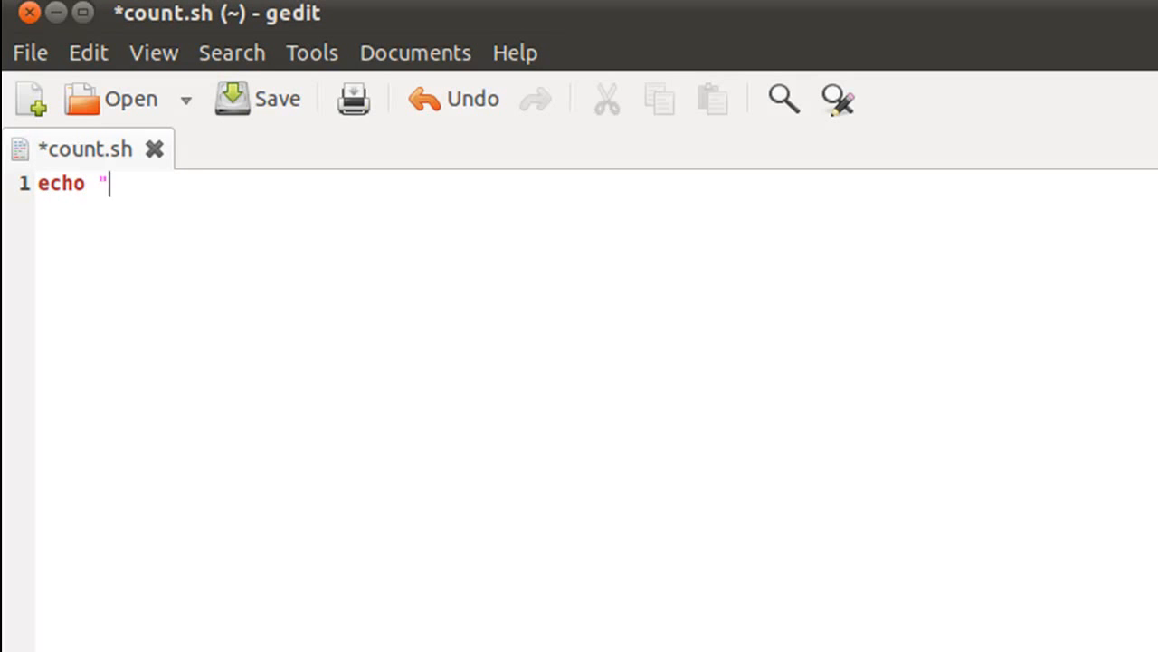
pyautogui.write('"')
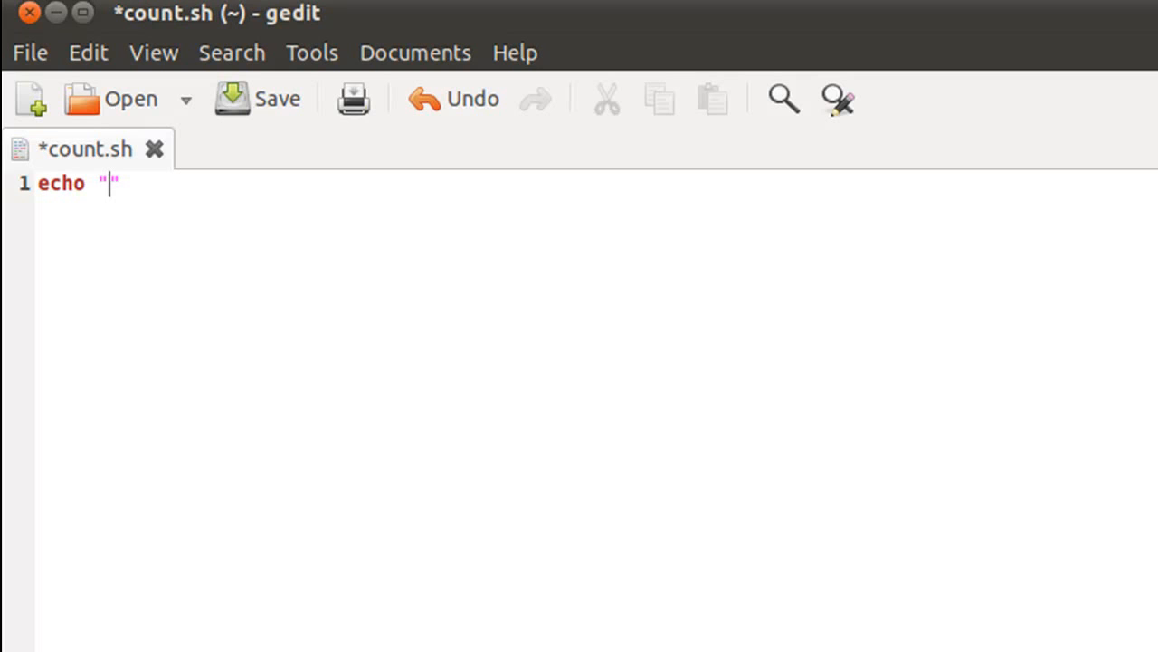
pyautogui.write('Enter')
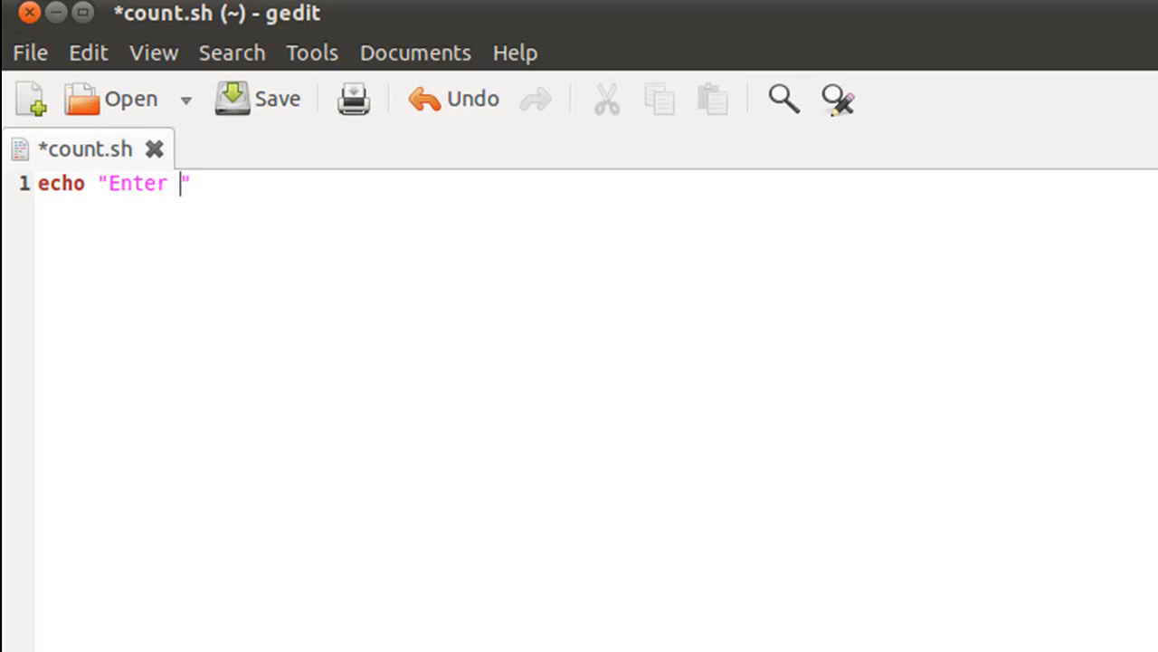
pyautogui.write('a filenam')
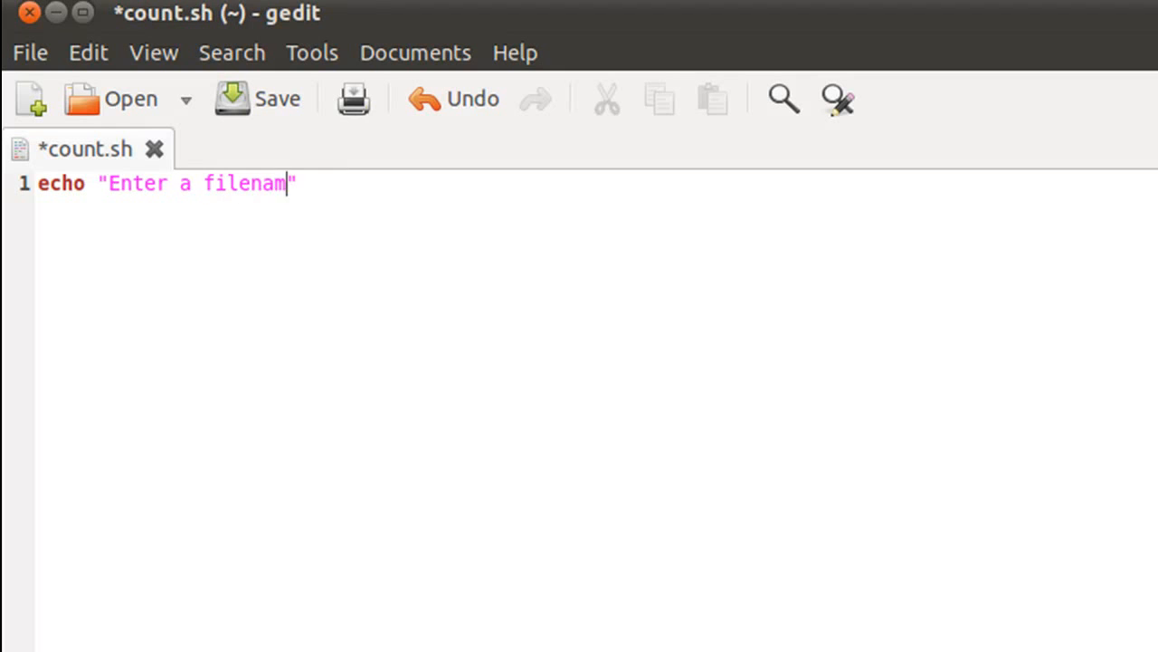
pyautogui.write('e:\\c')
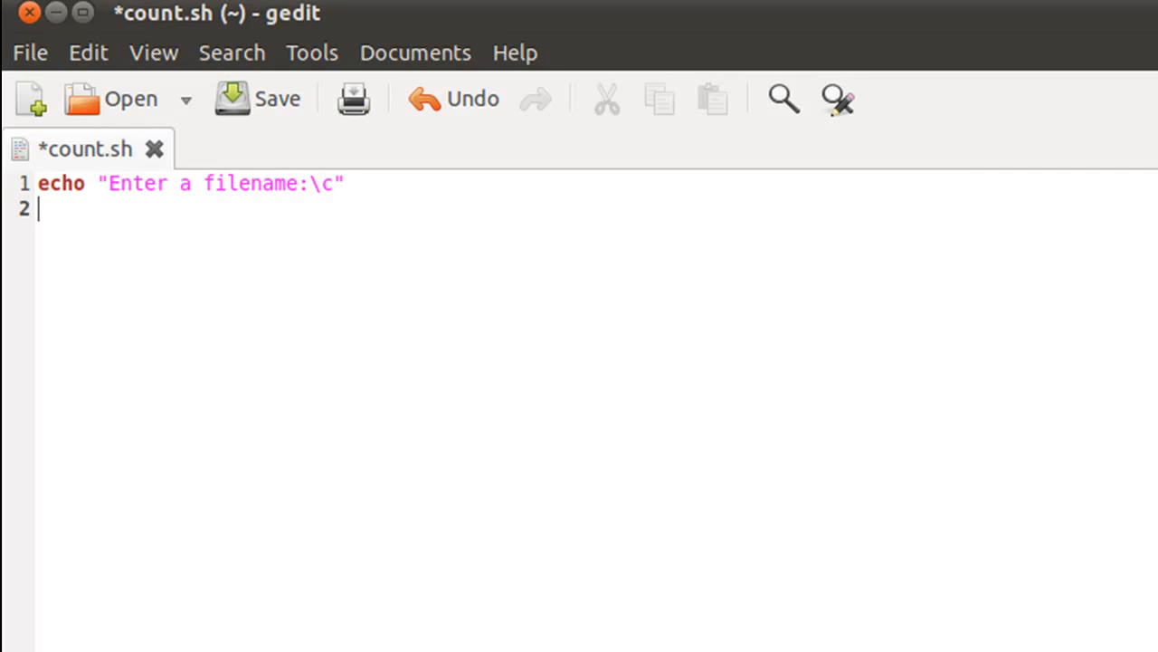
pyautogui.write('read')
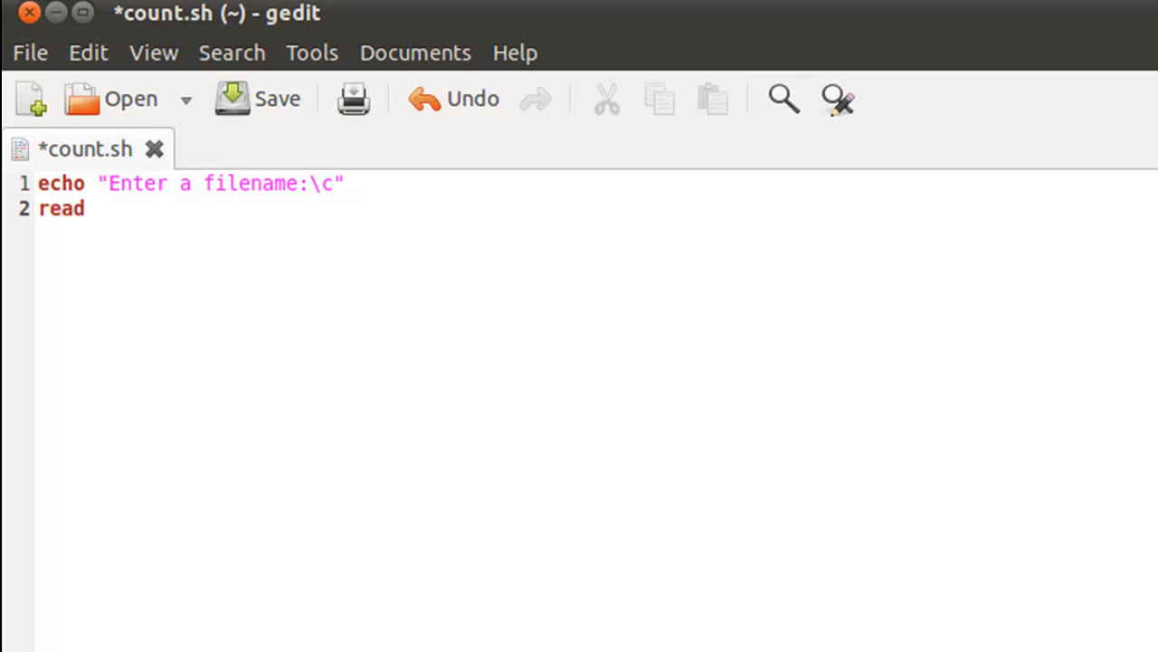
# Complete read fname and add terminal=`tty` on the next line
pyautogui.write('fname')
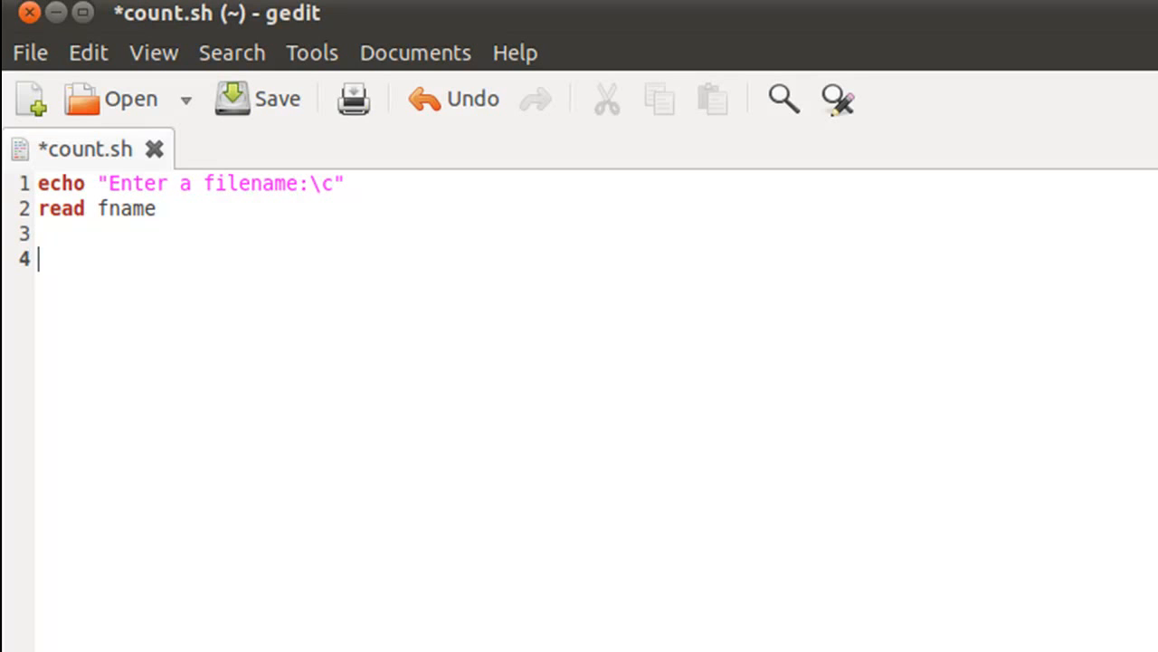
pyautogui.write('ter')
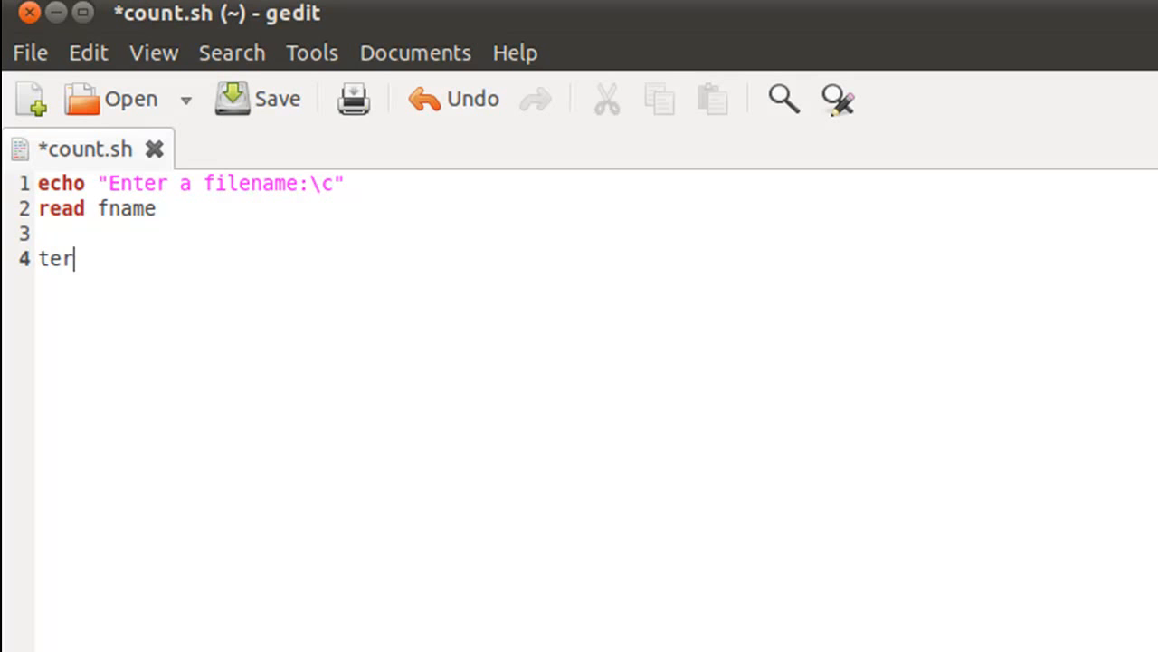
pyautogui.write('minal')
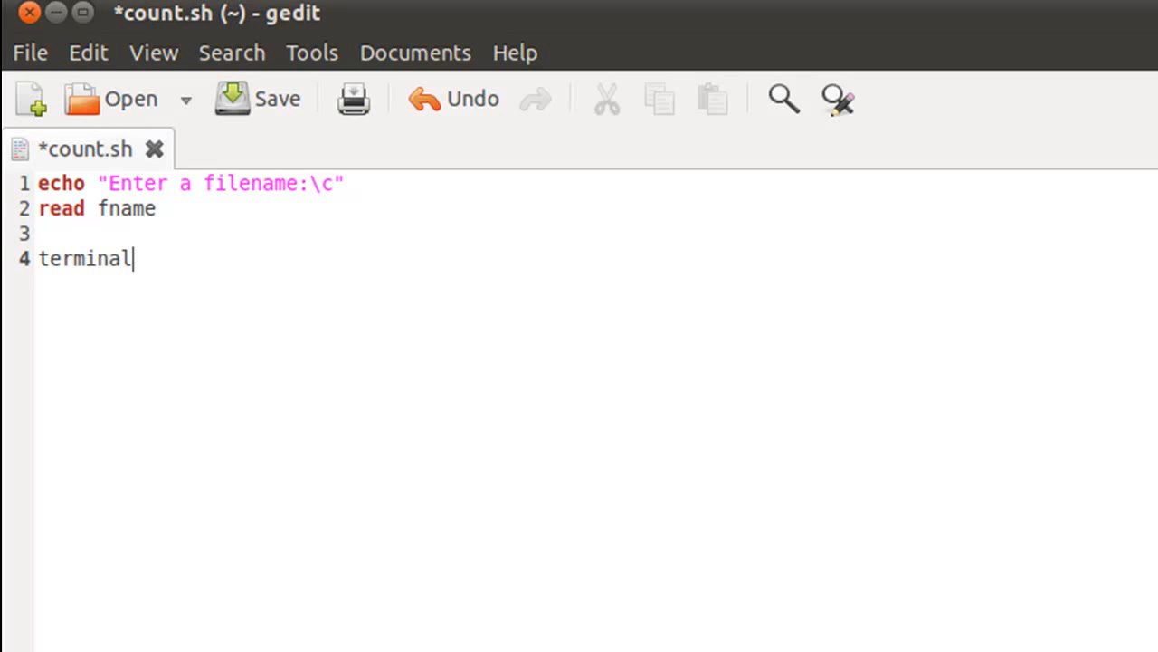
pyautogui.write('=')
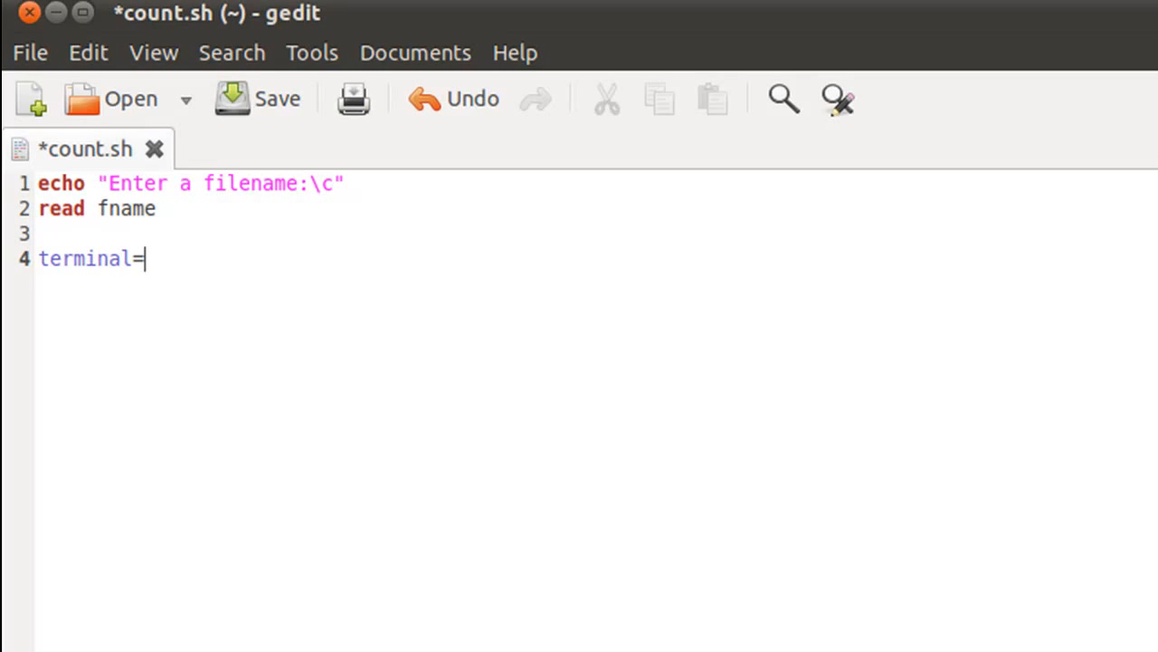
pyautogui.write('tty')
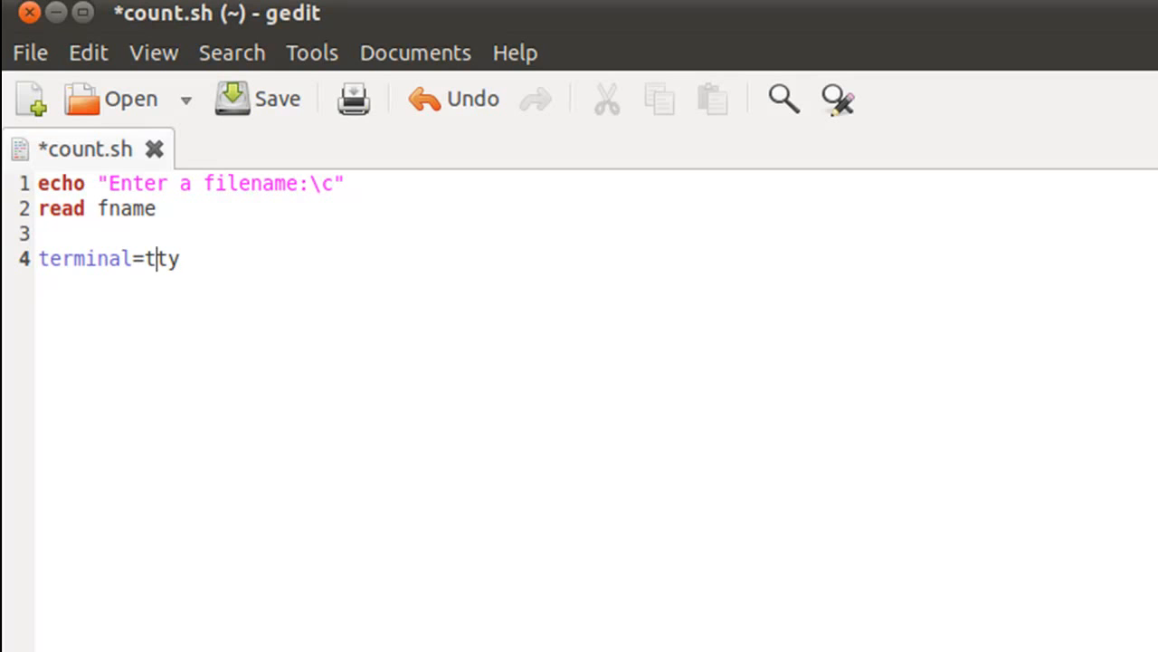
pyautogui.write('`')
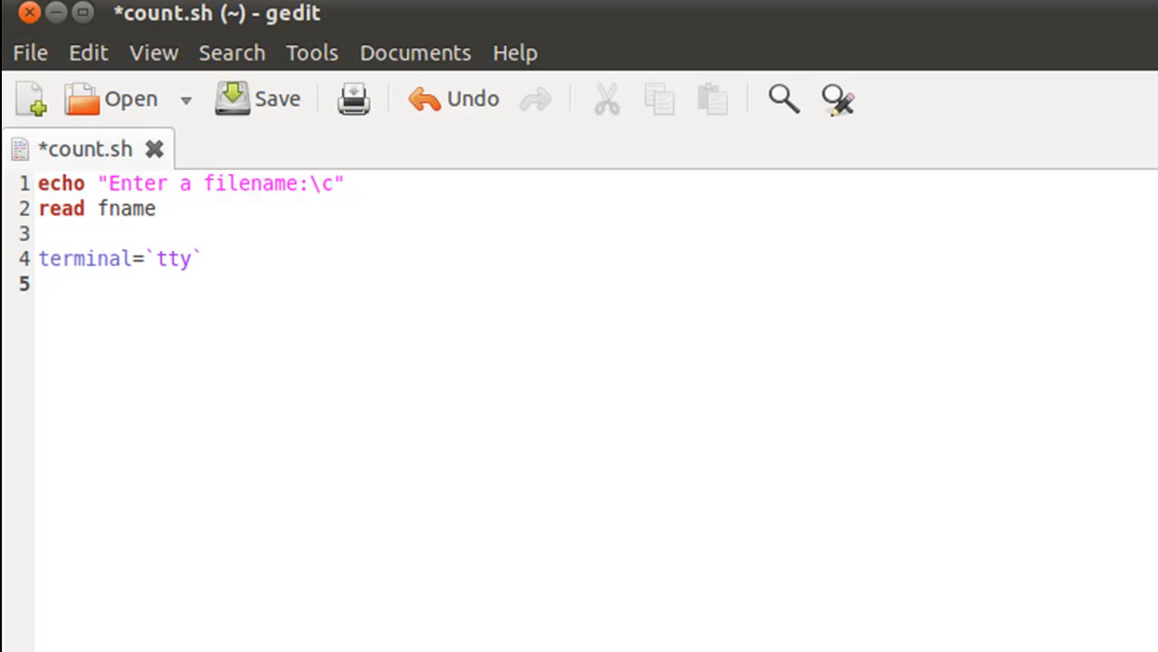
# Add the input redirect exec < $fname and move to a new line
pyautogui.write('exec')
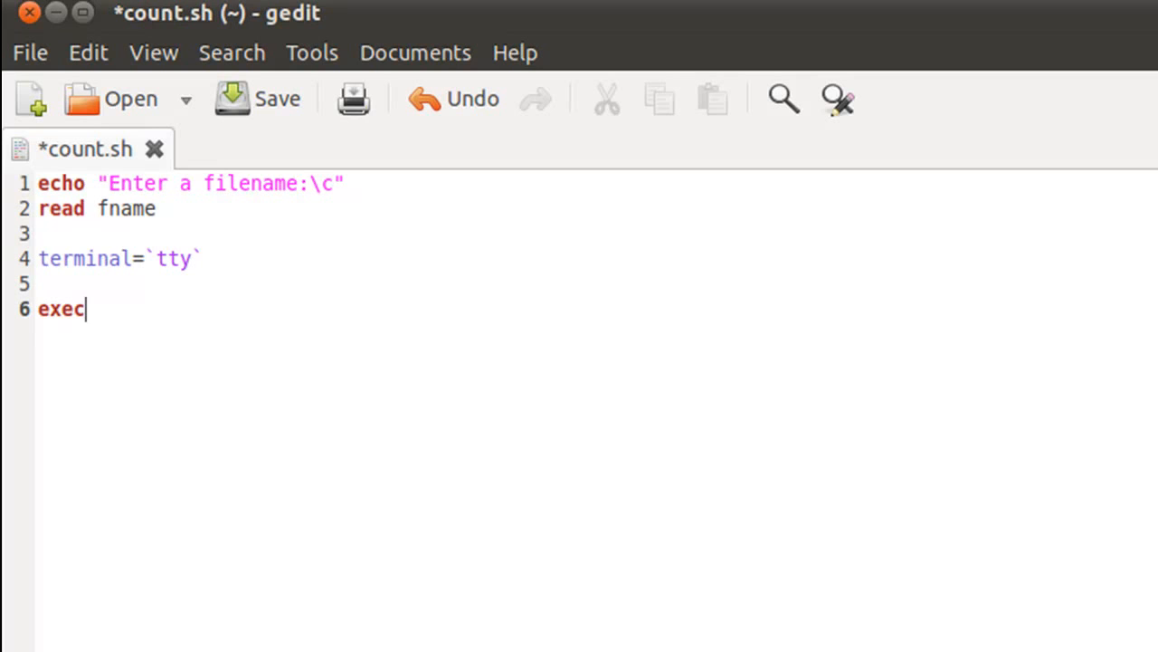
pyautogui.write('<')
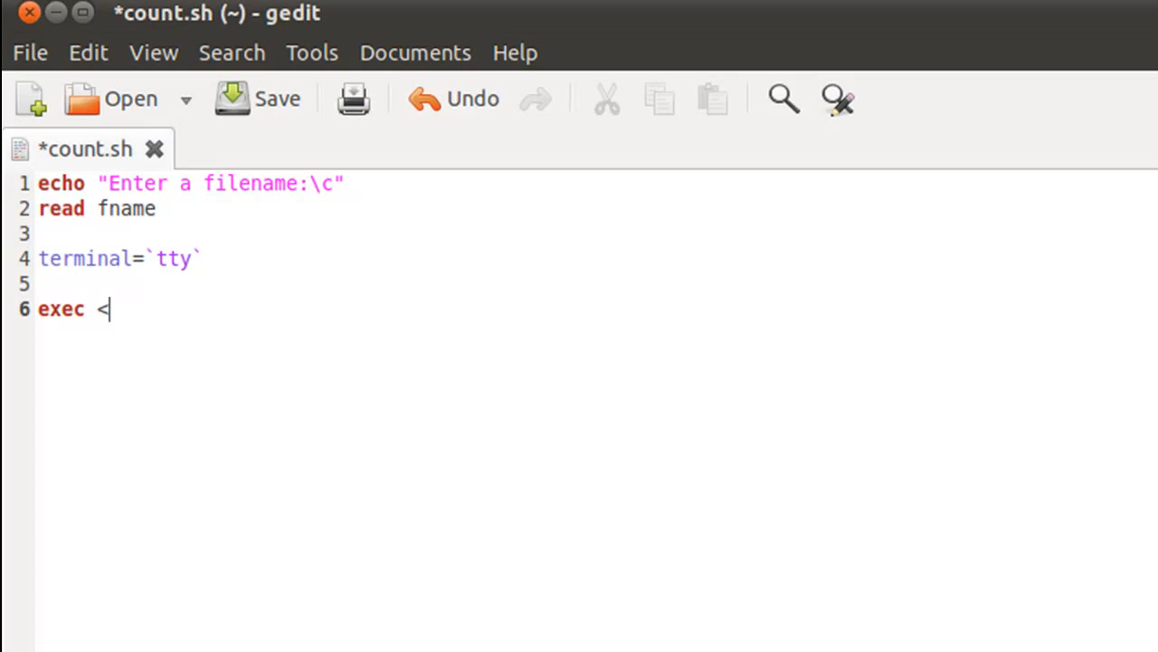
pyautogui.write('" "')
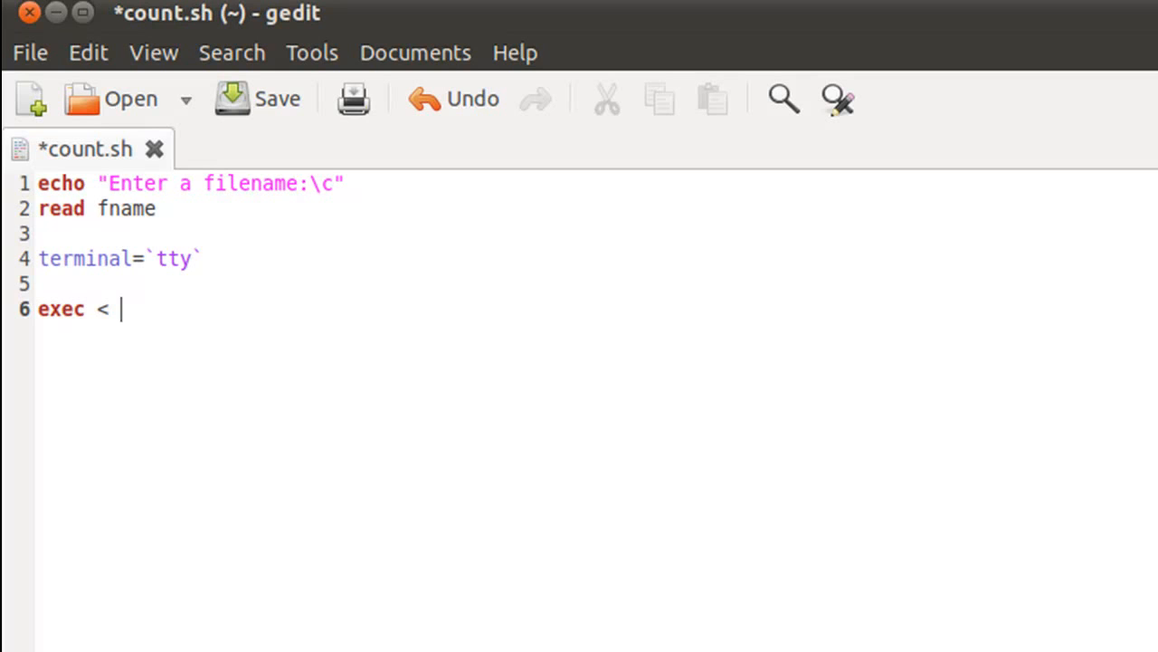
pyautogui.write('$fname')
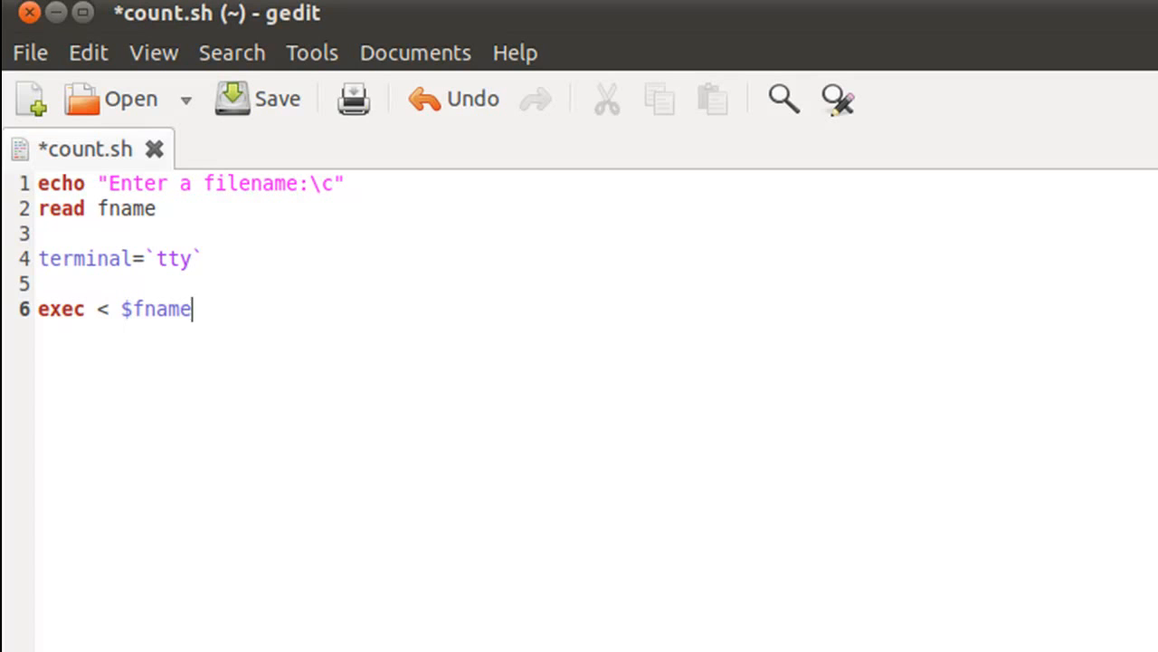
pyautogui.press('Return')
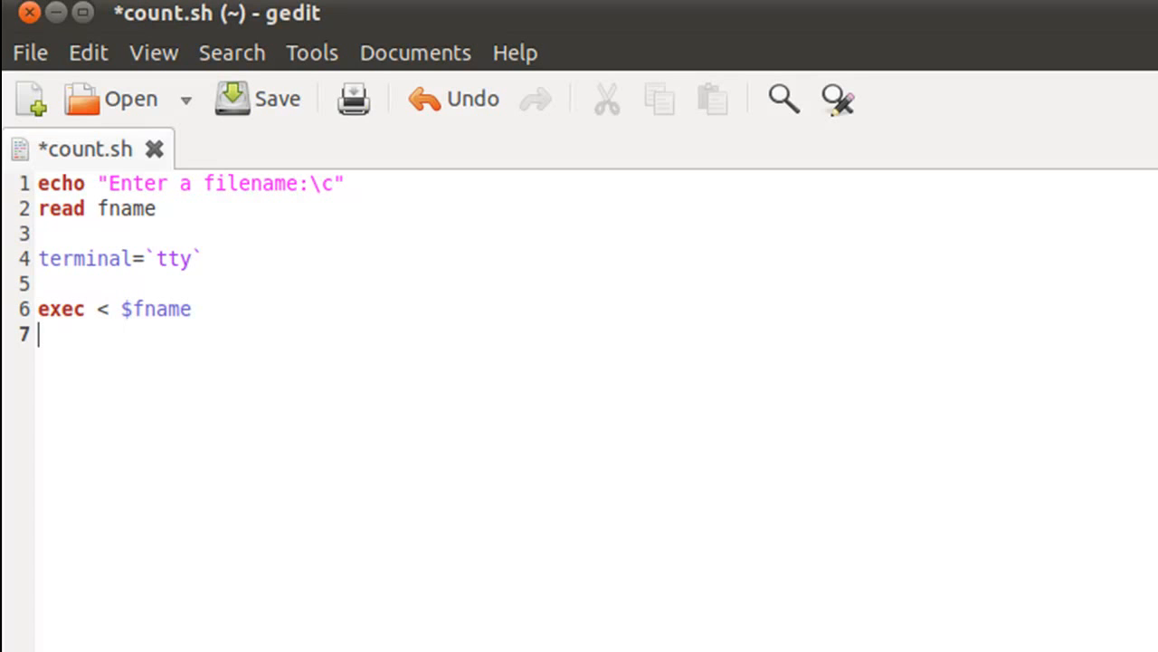
# Initialise the counters nol=0 and now=0 and leave blank lines below them
pyautogui.write('no')
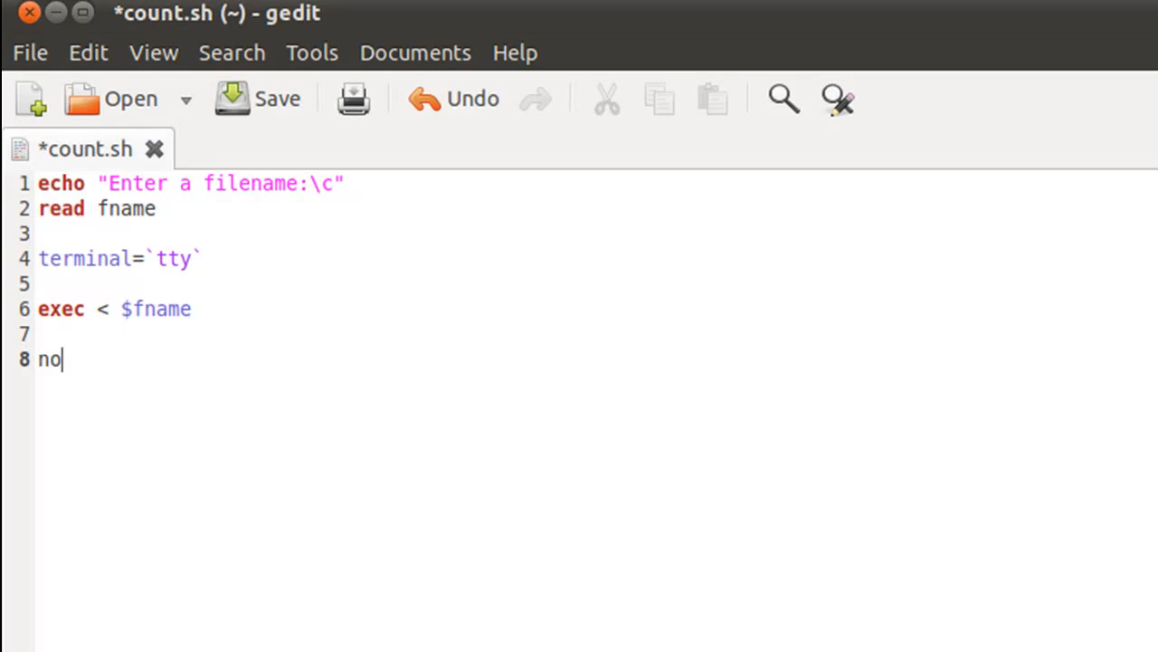
pyautogui.write('l')
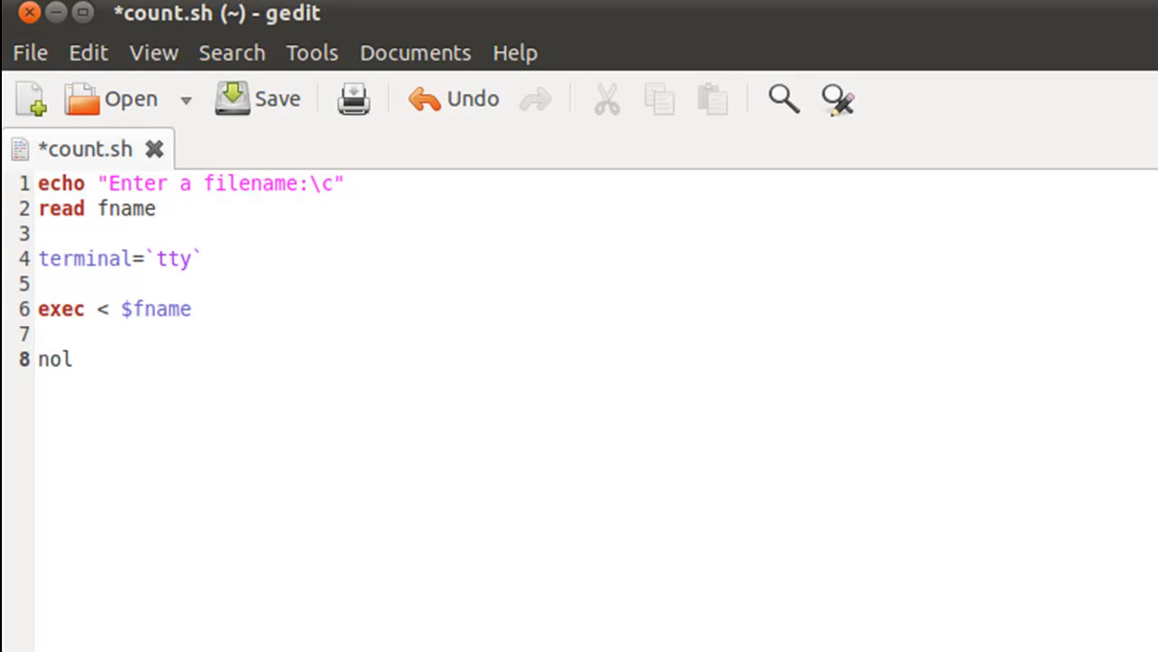
pyautogui.click(76, 359)
pyautogui.write('no')
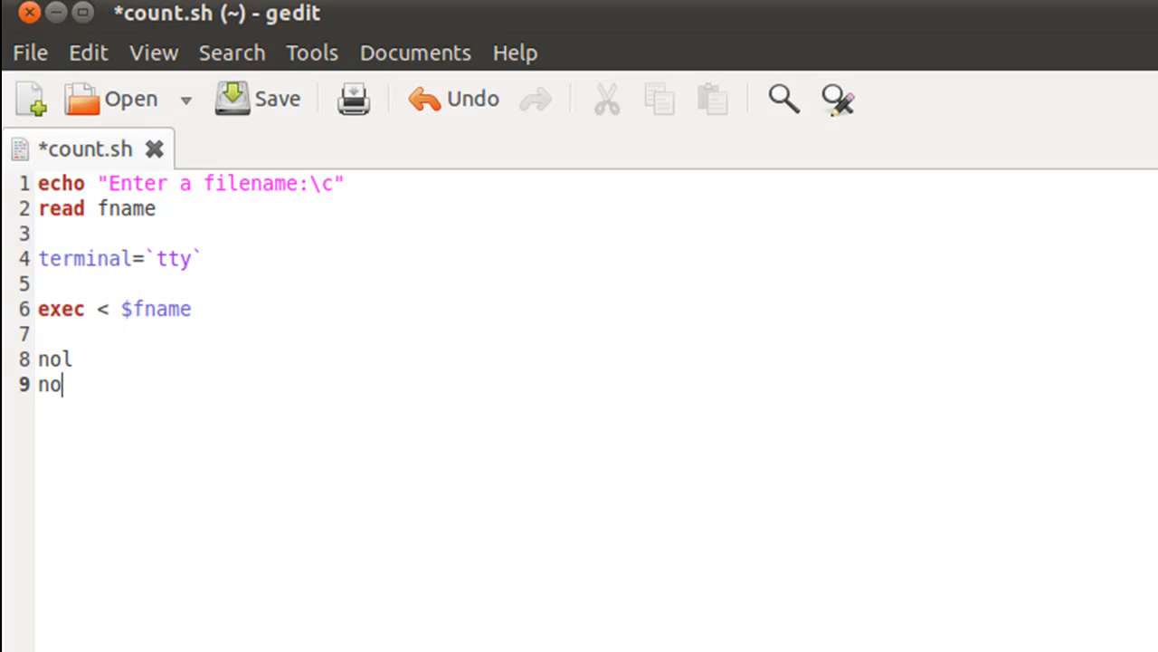
pyautogui.write('w')
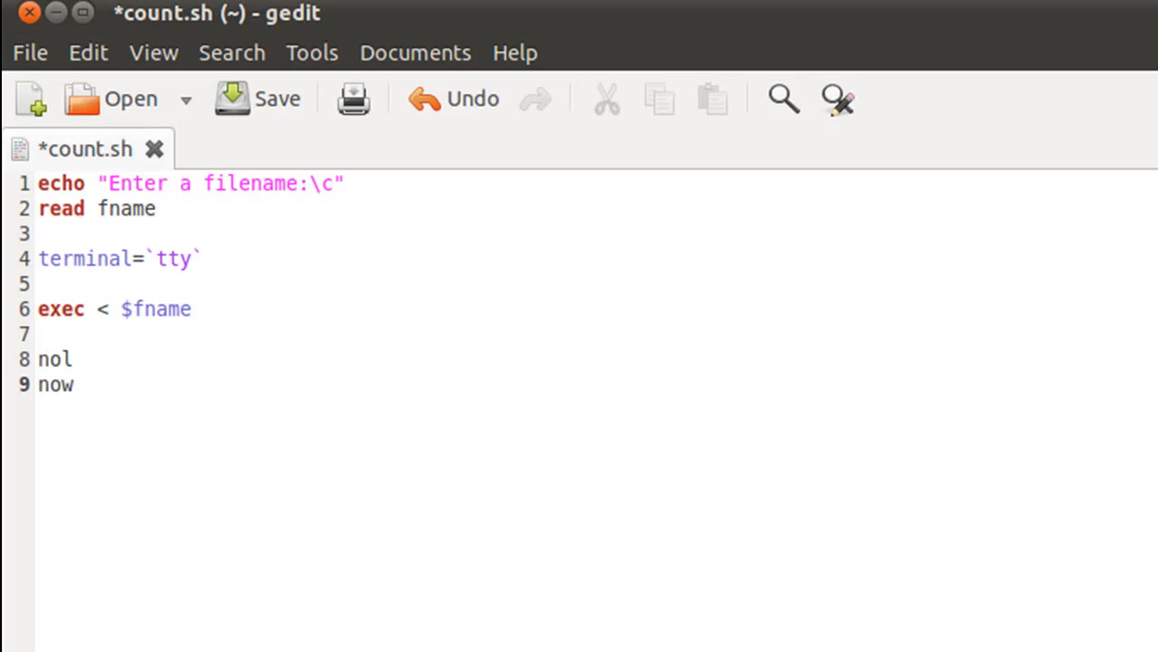
pyautogui.write('=0')
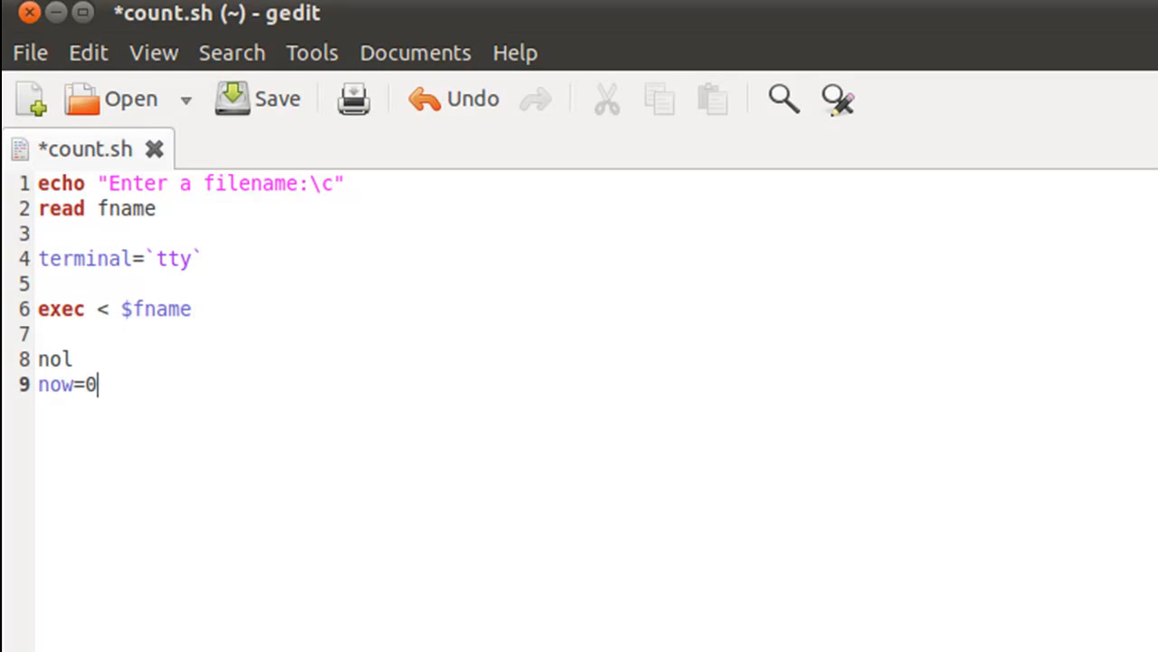
pyautogui.write('=')
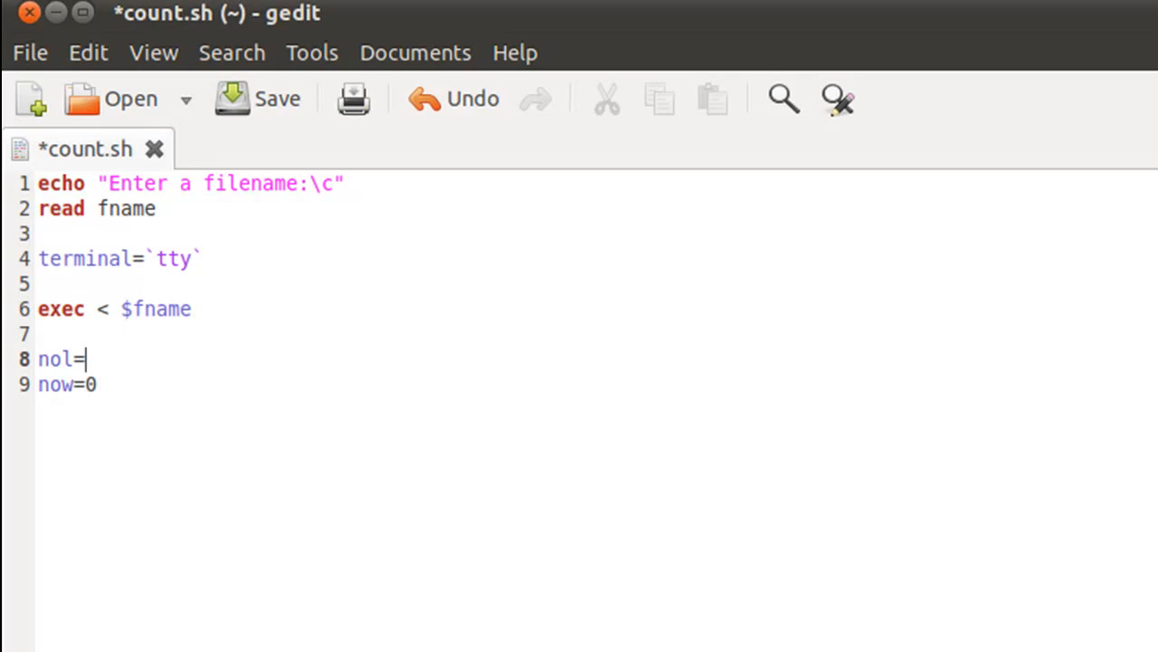
pyautogui.write('0')
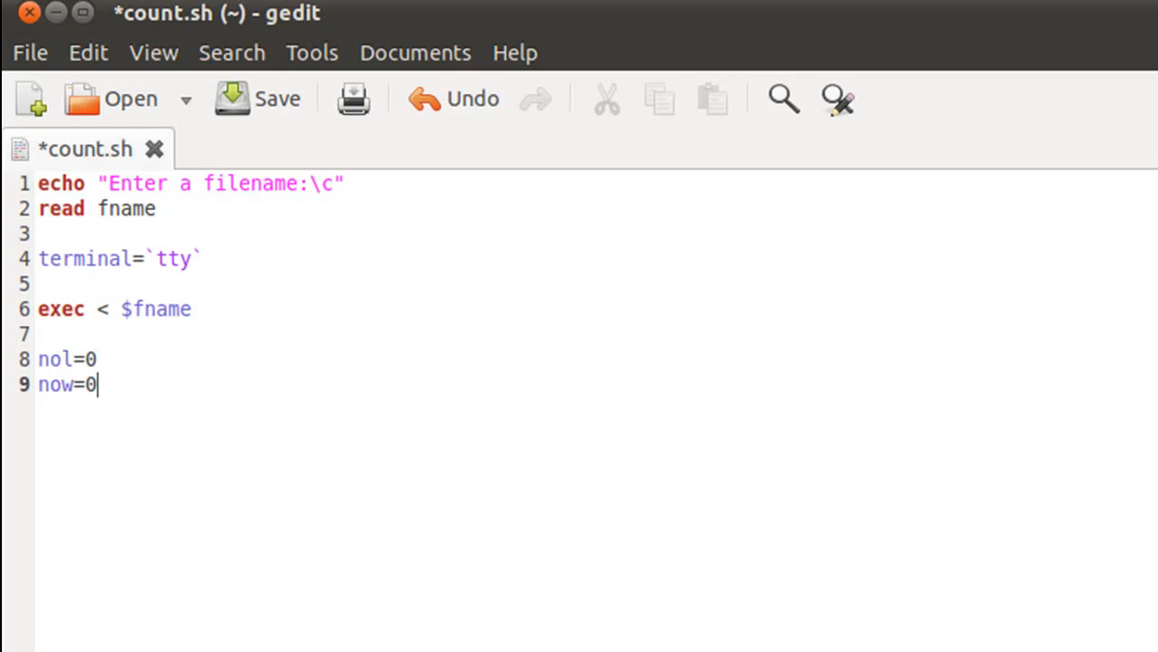
pyautogui.press('Return')
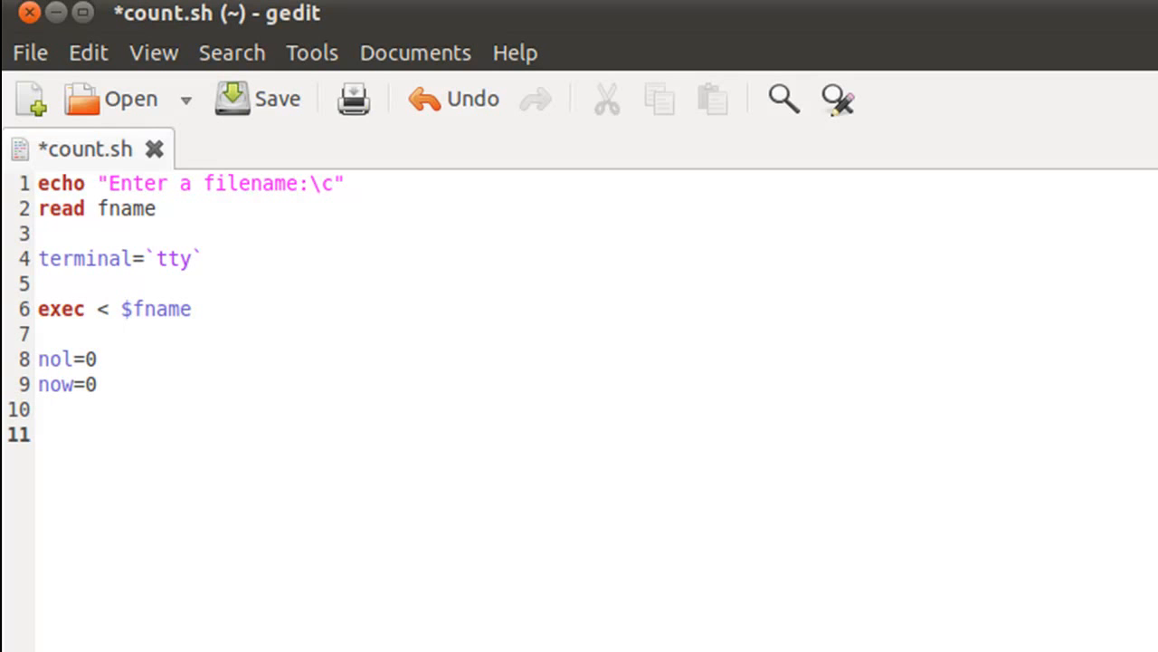
# Add the loop header while read line followed by do
pyautogui.write('whil')
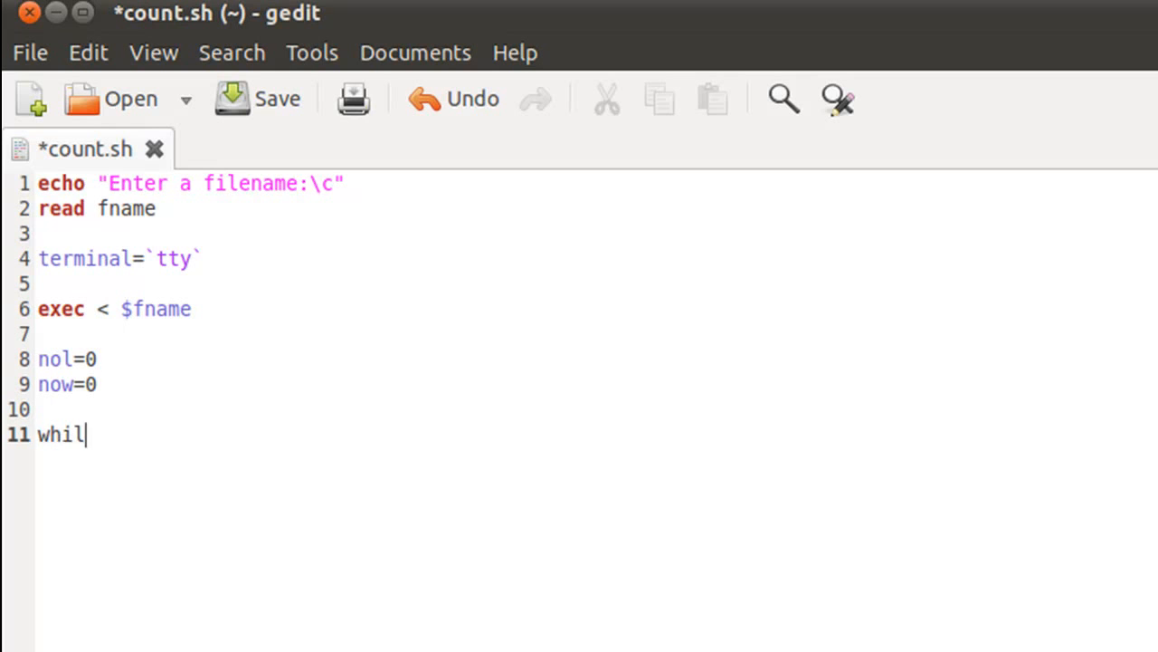
pyautogui.write('e')
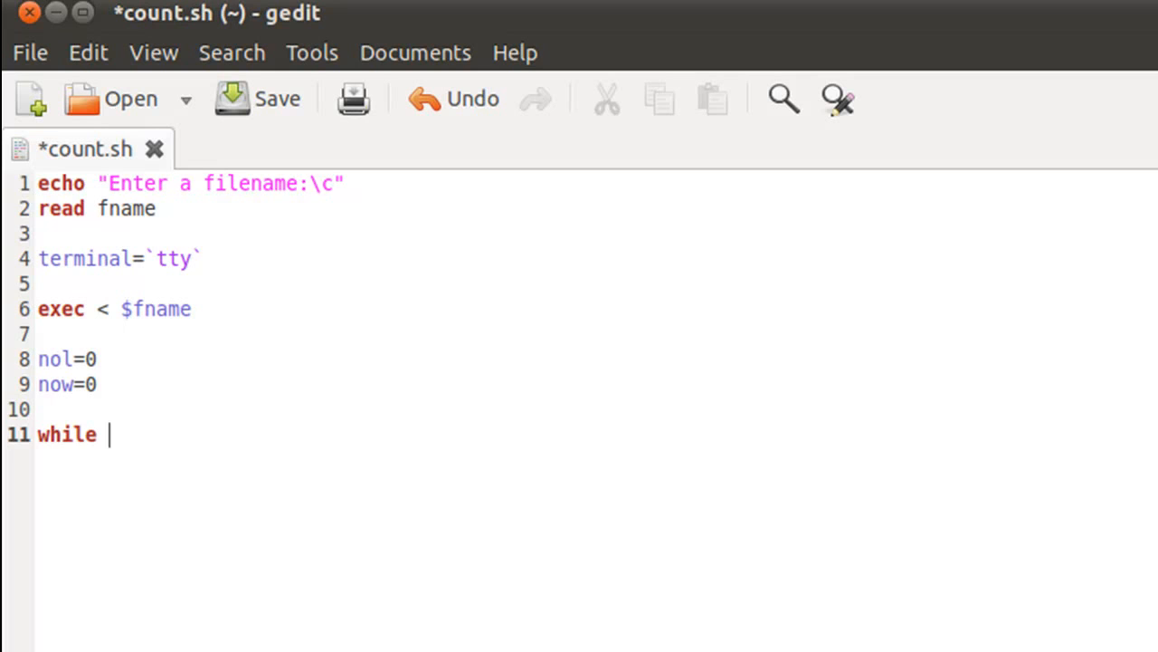
pyautogui.write('re')
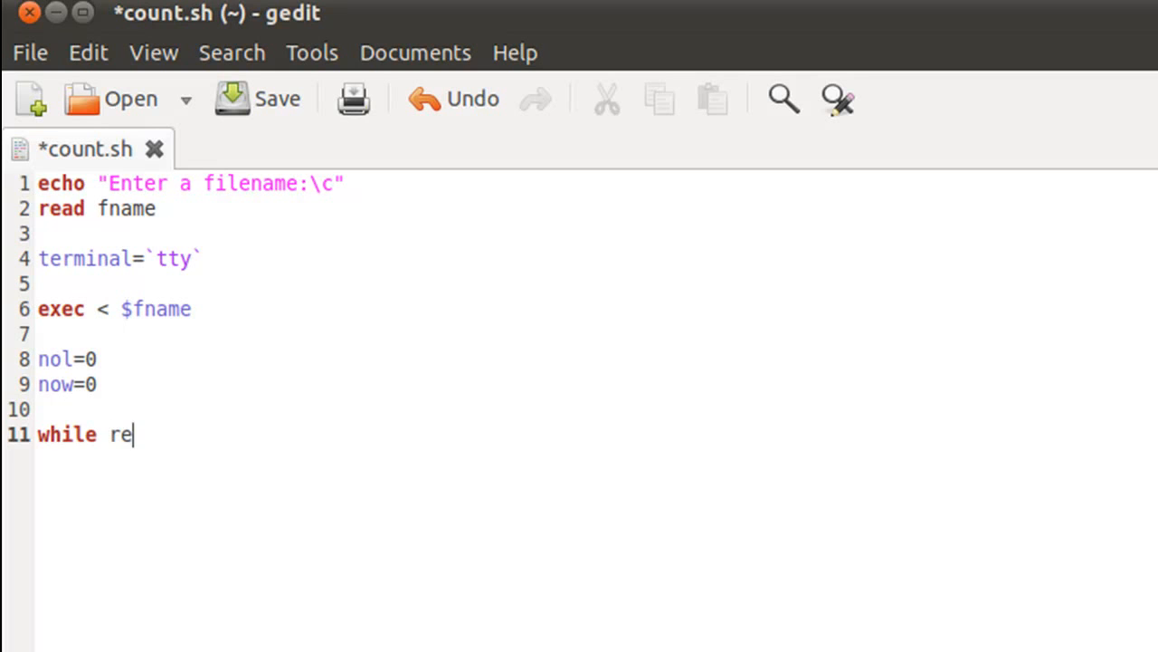
pyautogui.write('ad line')
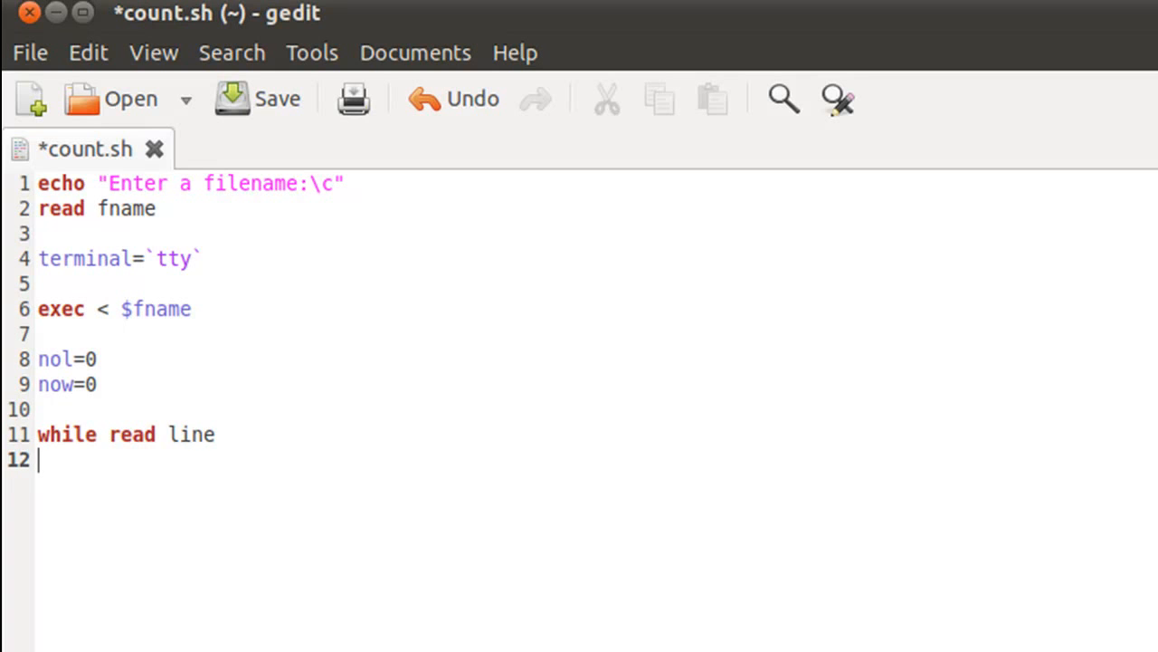
pyautogui.write('do')
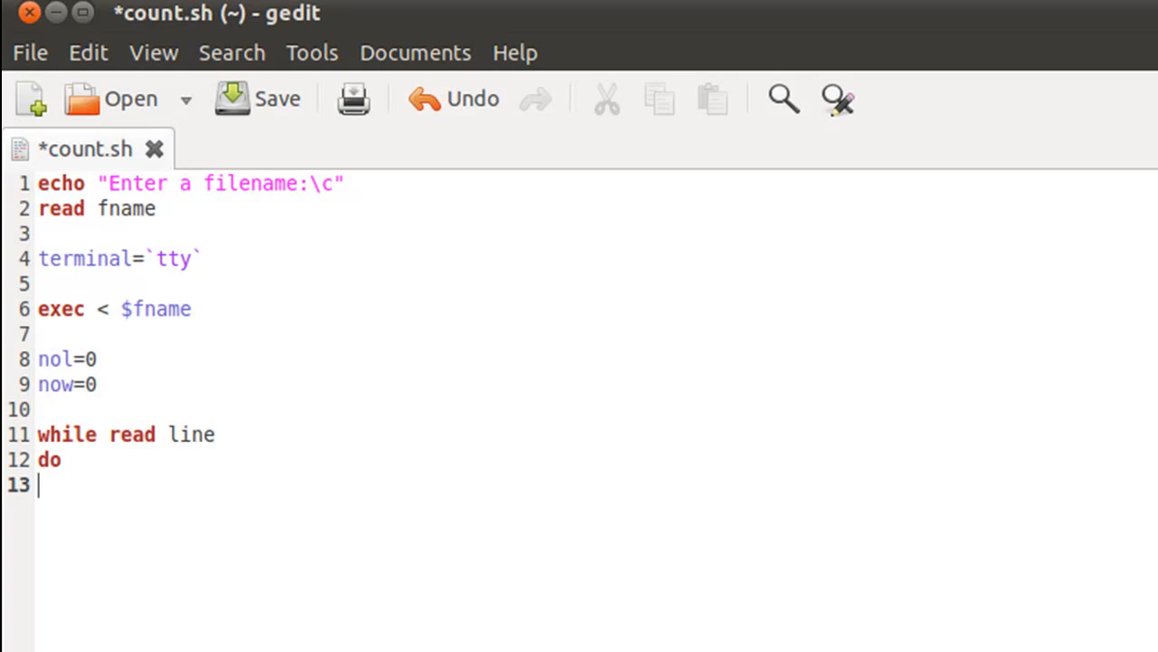
pyautogui.press('tab')
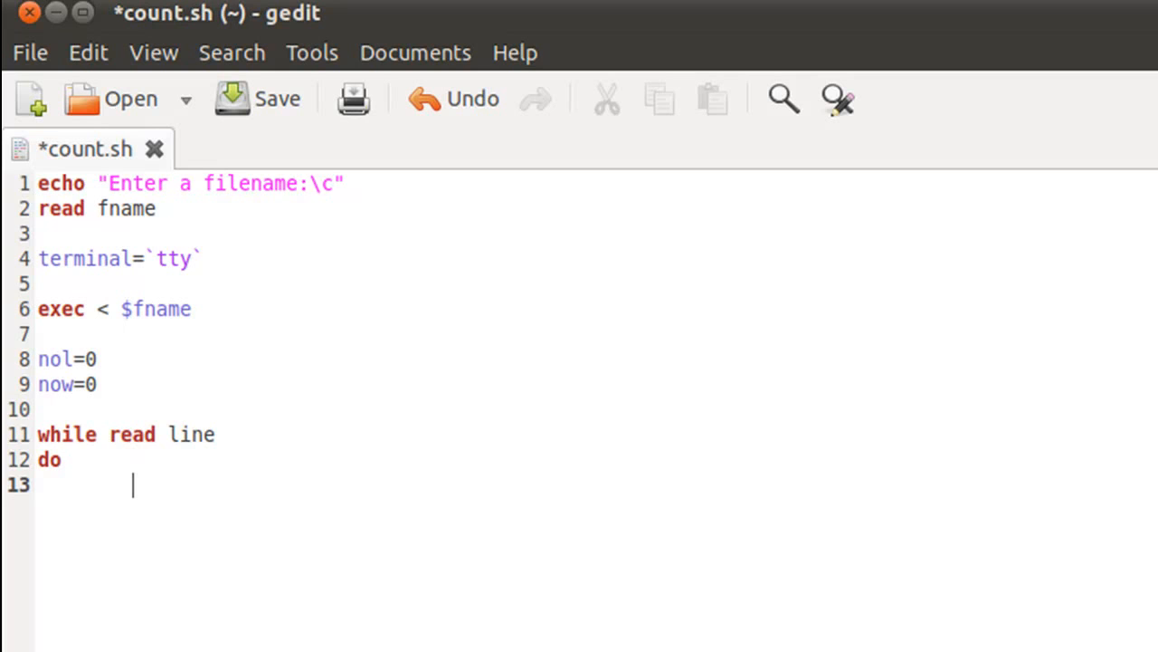
pyautogui.moveTo(160, 467)
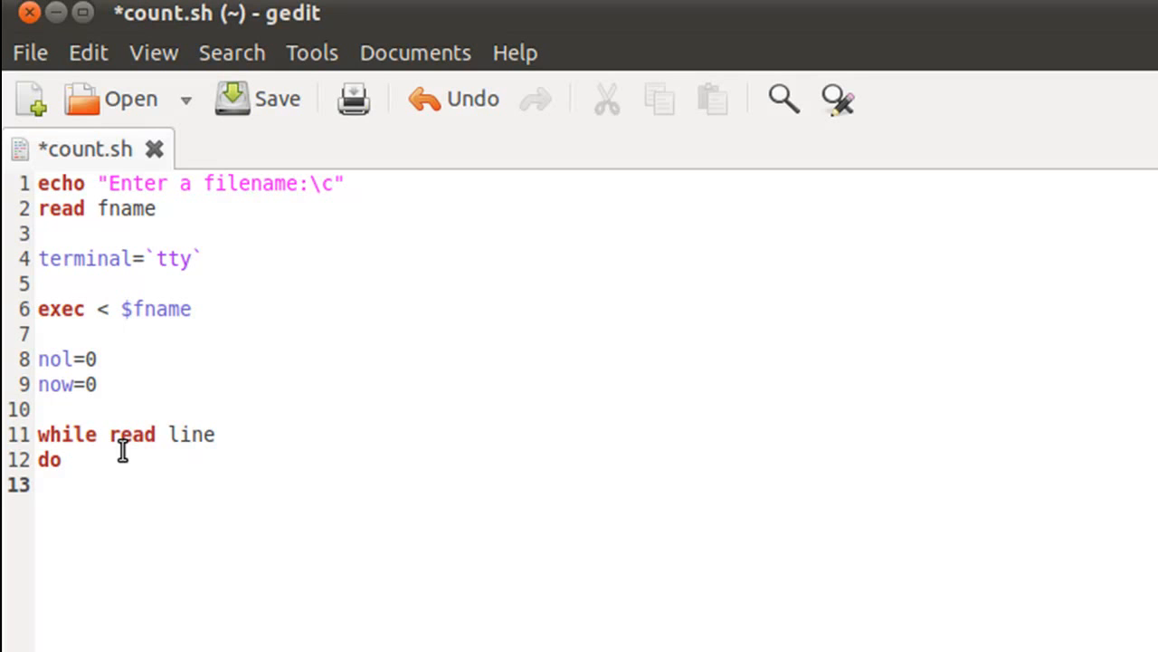
# Begin the indented loop body with nol= and point out the nol=0 initialisation
pyautogui.press('Tab')
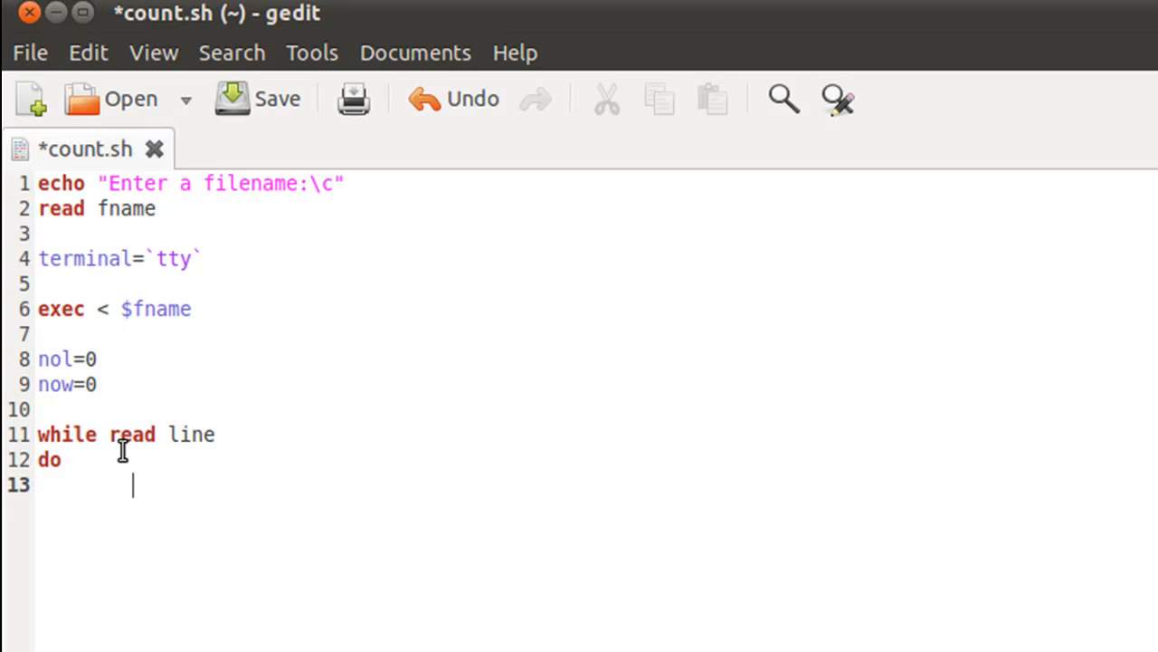
pyautogui.write('no')
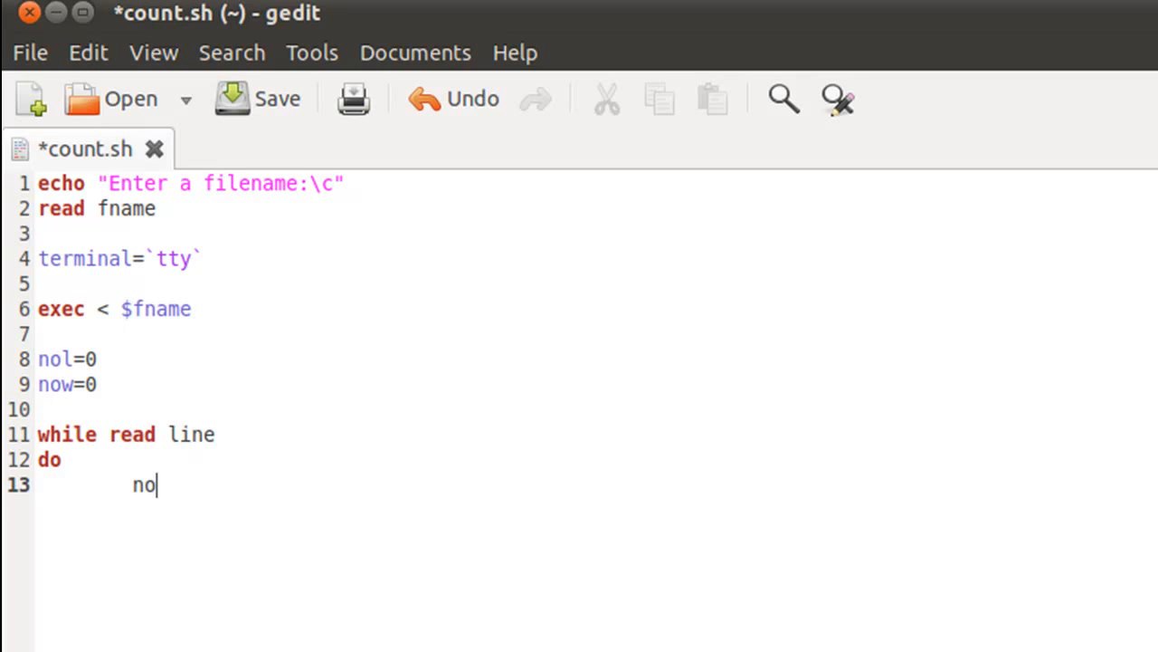
pyautogui.write('l')
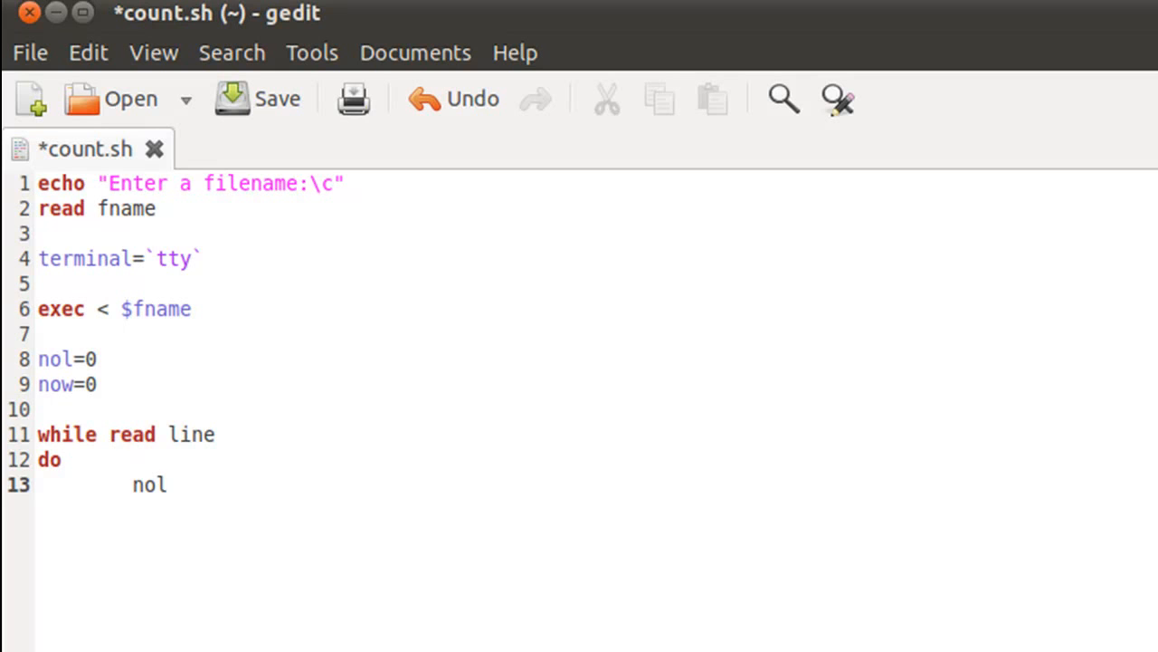
pyautogui.write('=')
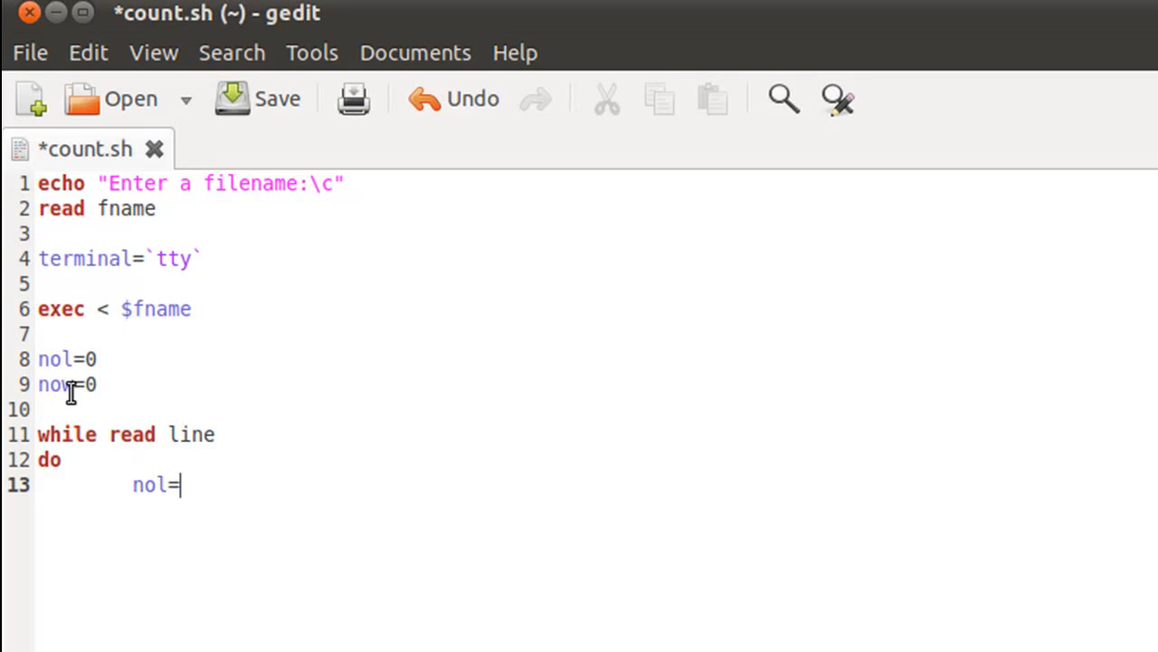
pyautogui.moveTo(87, 371)
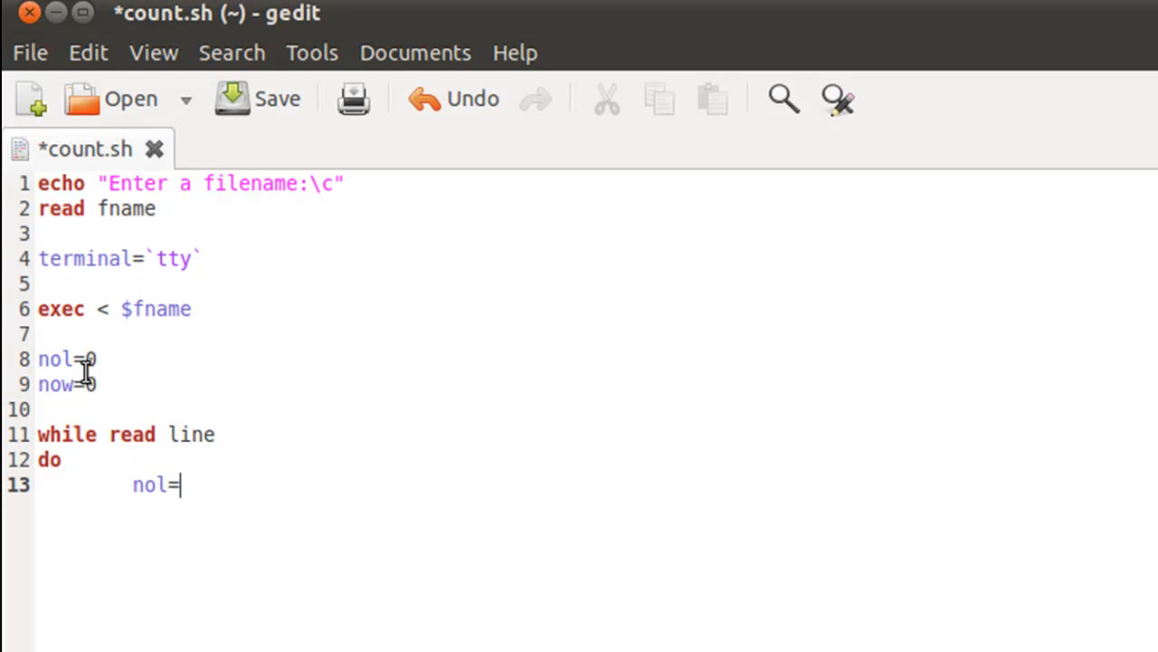
pyautogui.doubleClick(54, 358)
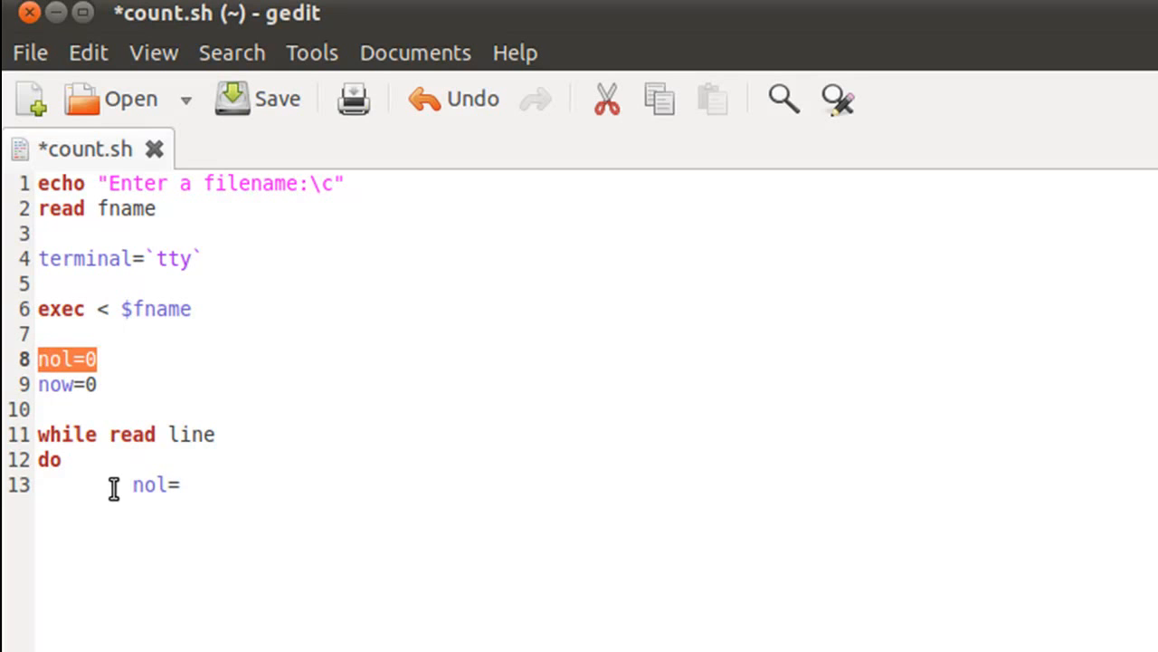
pyautogui.moveTo(116, 460)
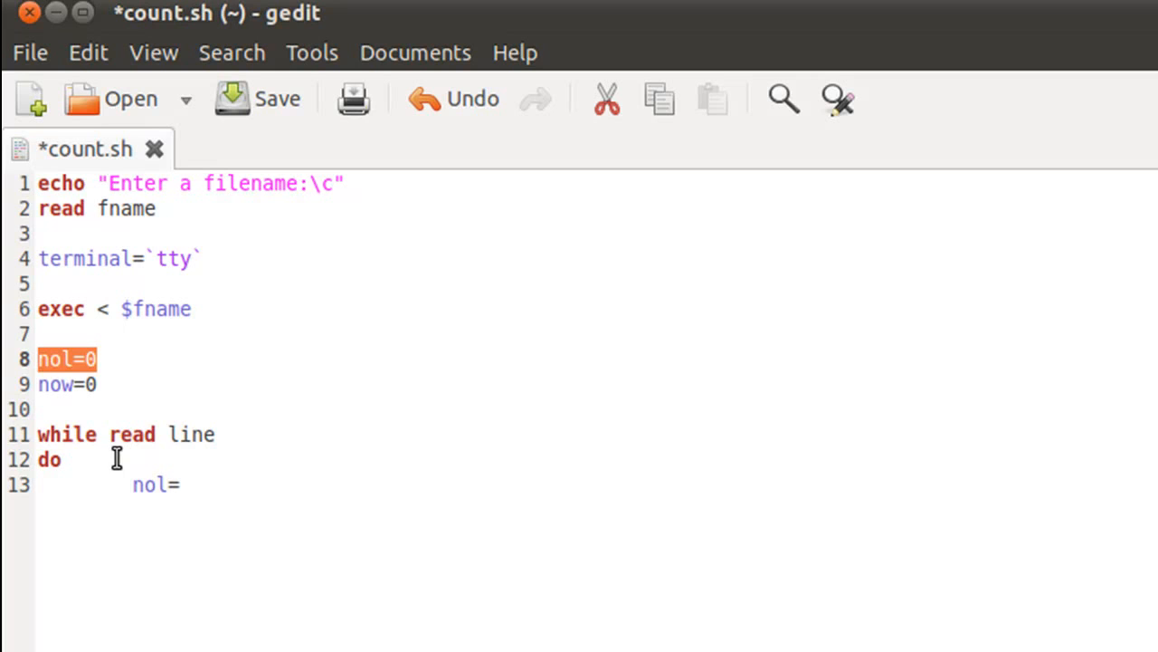
pyautogui.moveTo(84, 482)
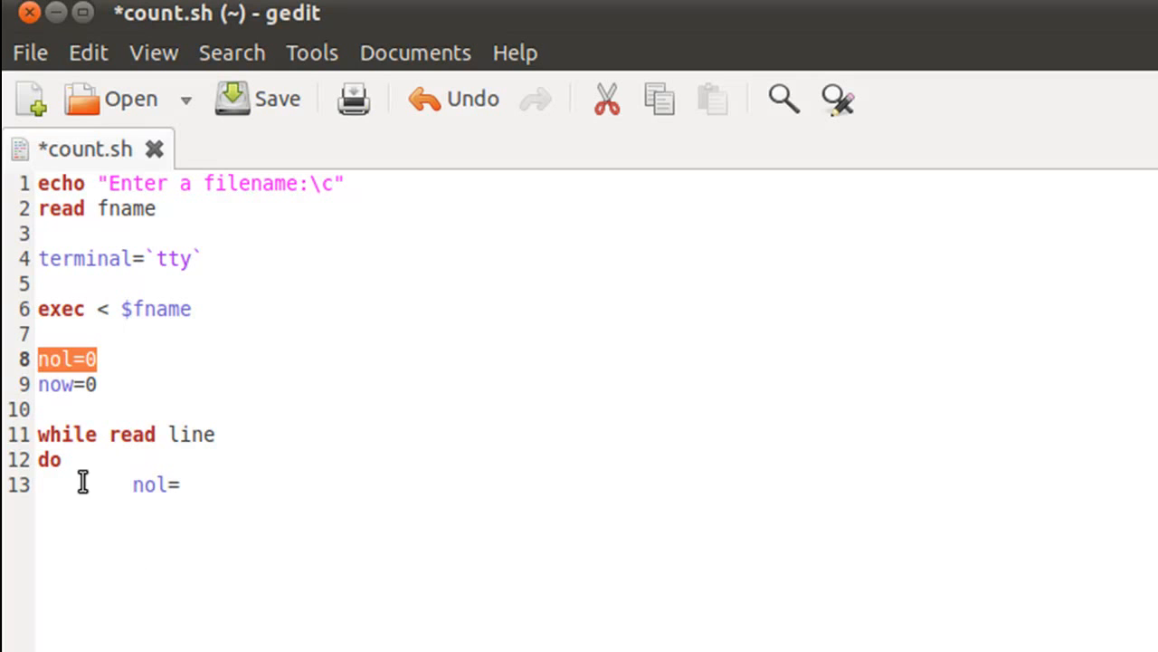
pyautogui.moveTo(166, 579)
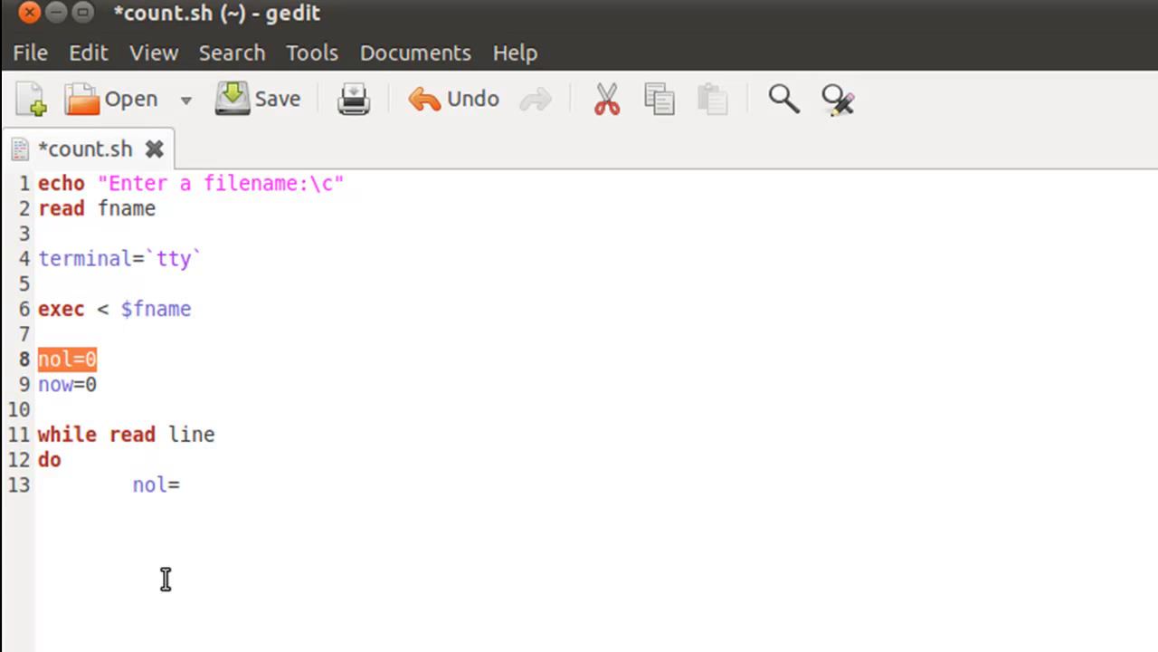
pyautogui.moveTo(243, 644)
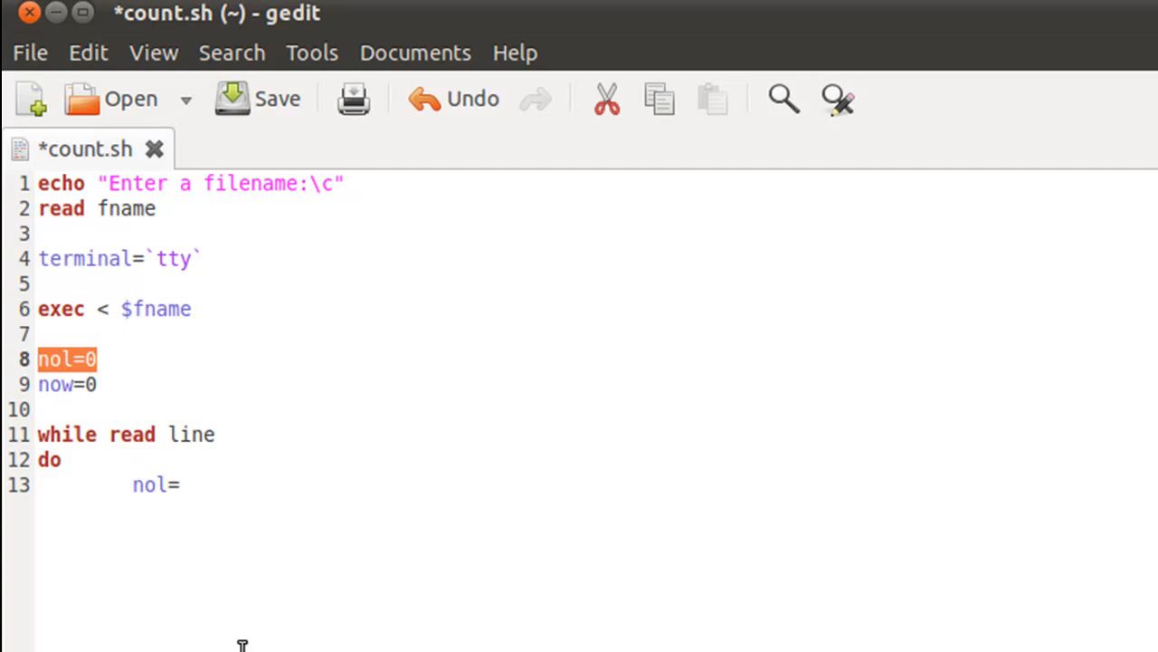
pyautogui.moveTo(190, 511)
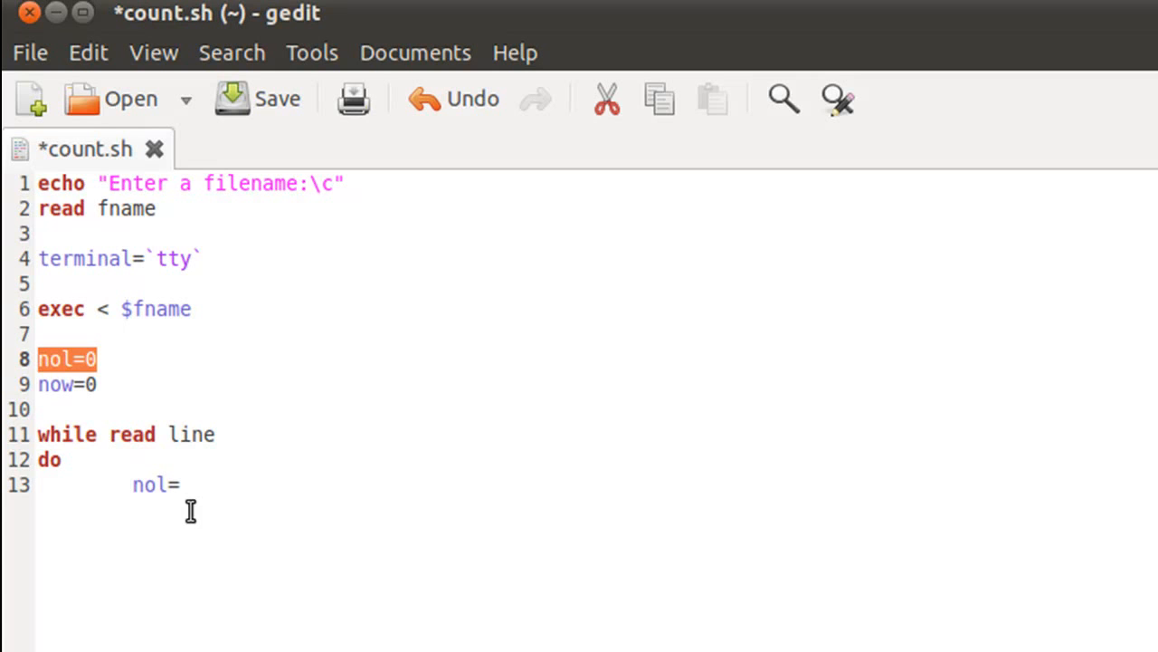
# Complete nol=`expr $nol + 1` inside the loop and start the next line with set
pyautogui.click(178, 485)
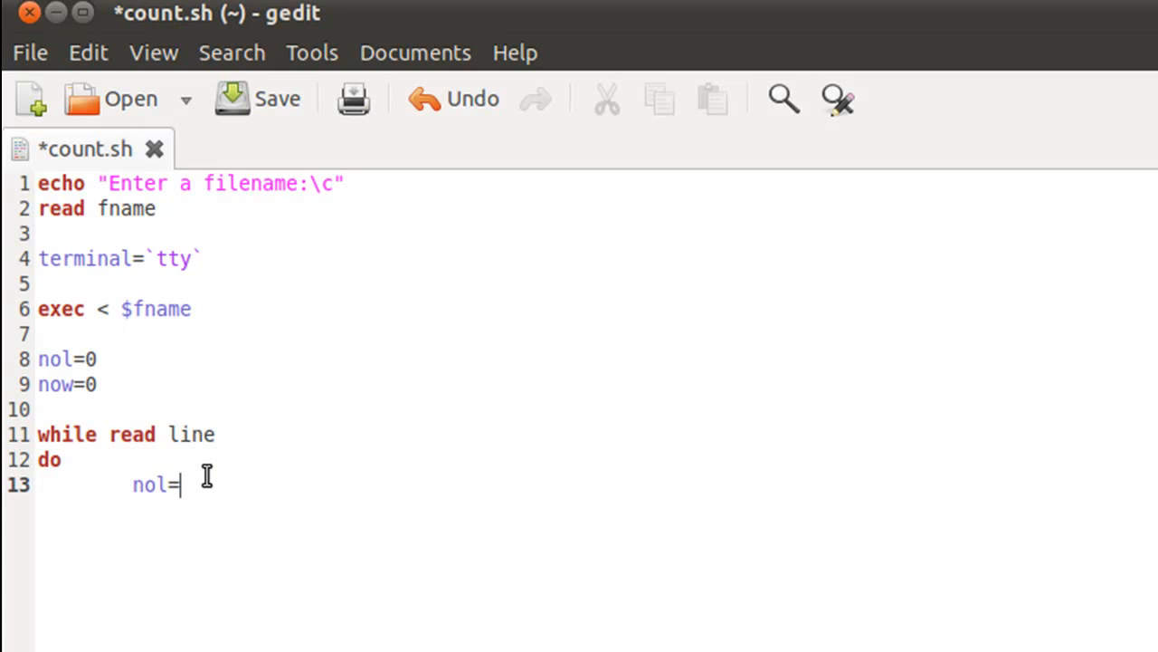
pyautogui.write('expr')
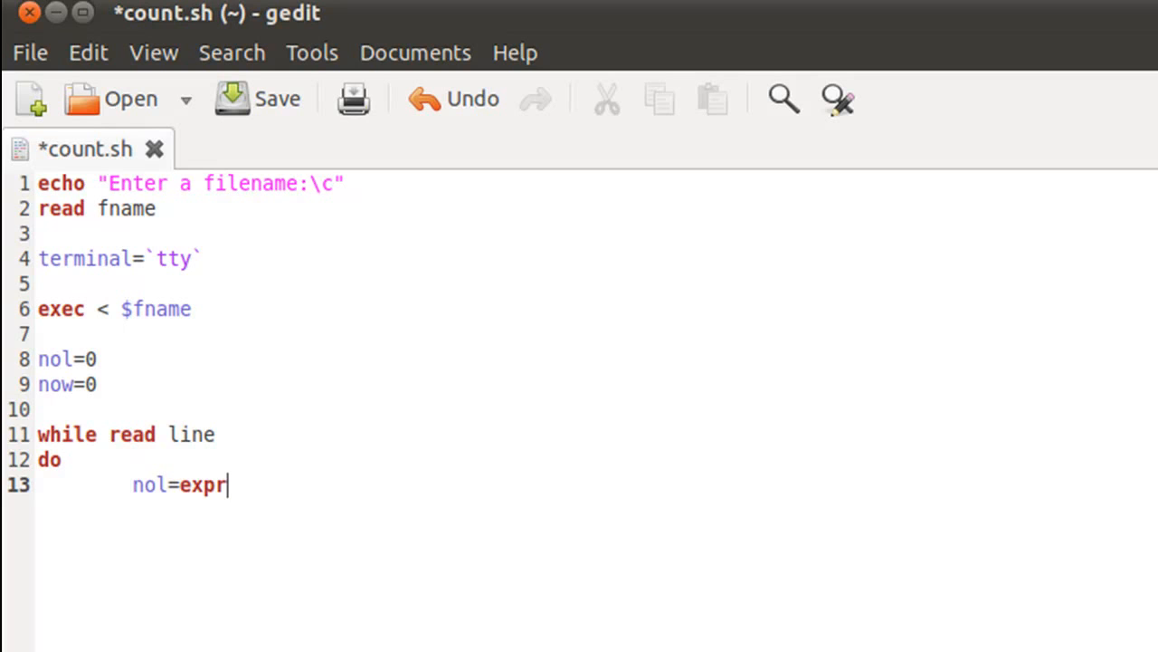
pyautogui.write('$n')
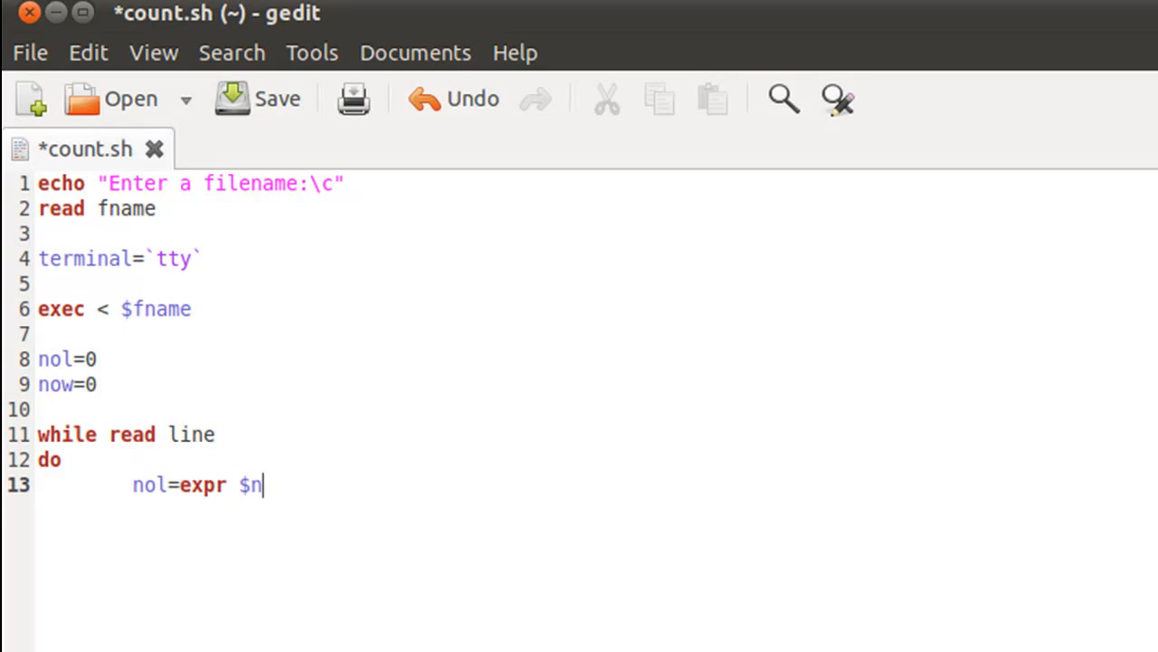
pyautogui.write('ol +')
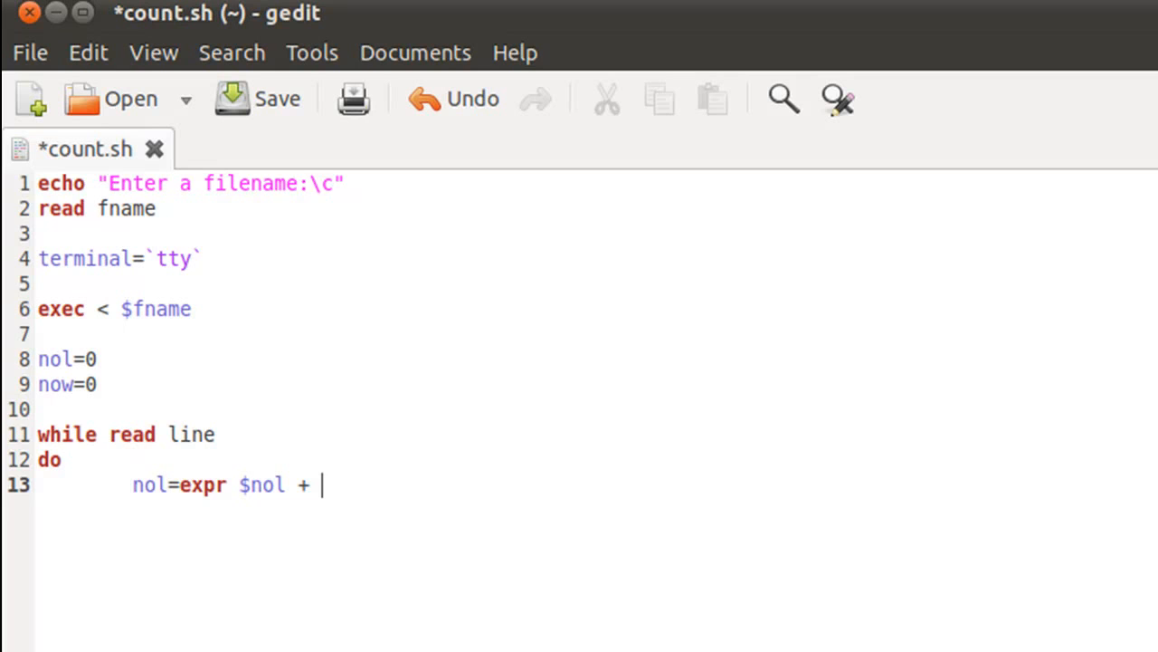
pyautogui.write('1')
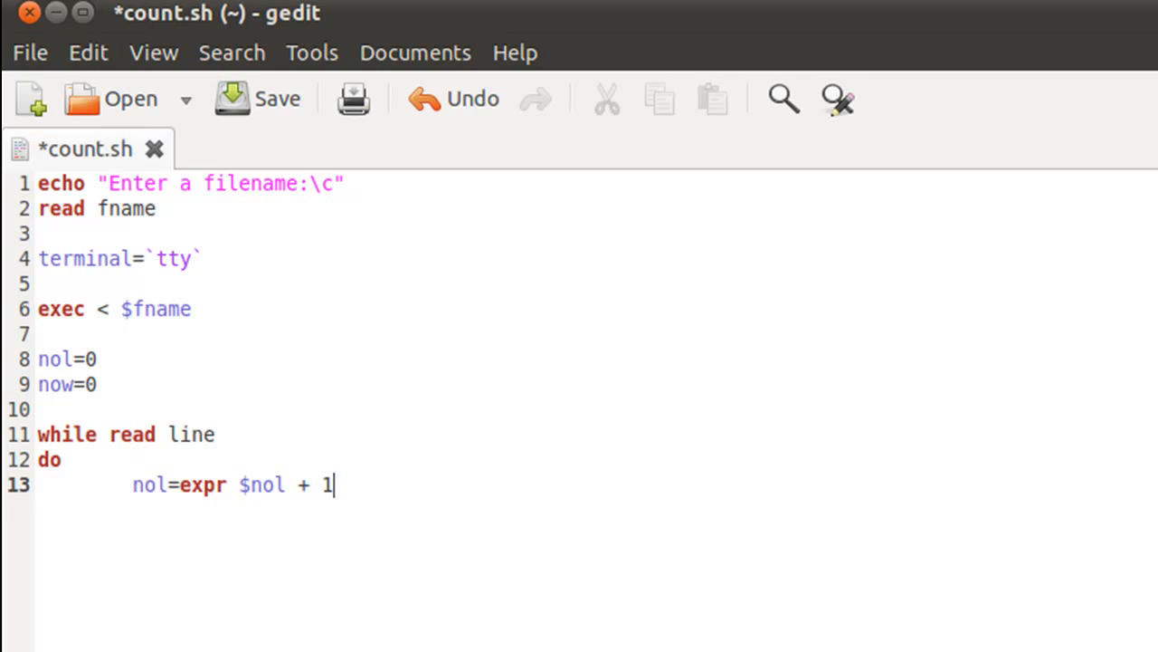
pyautogui.write('`')
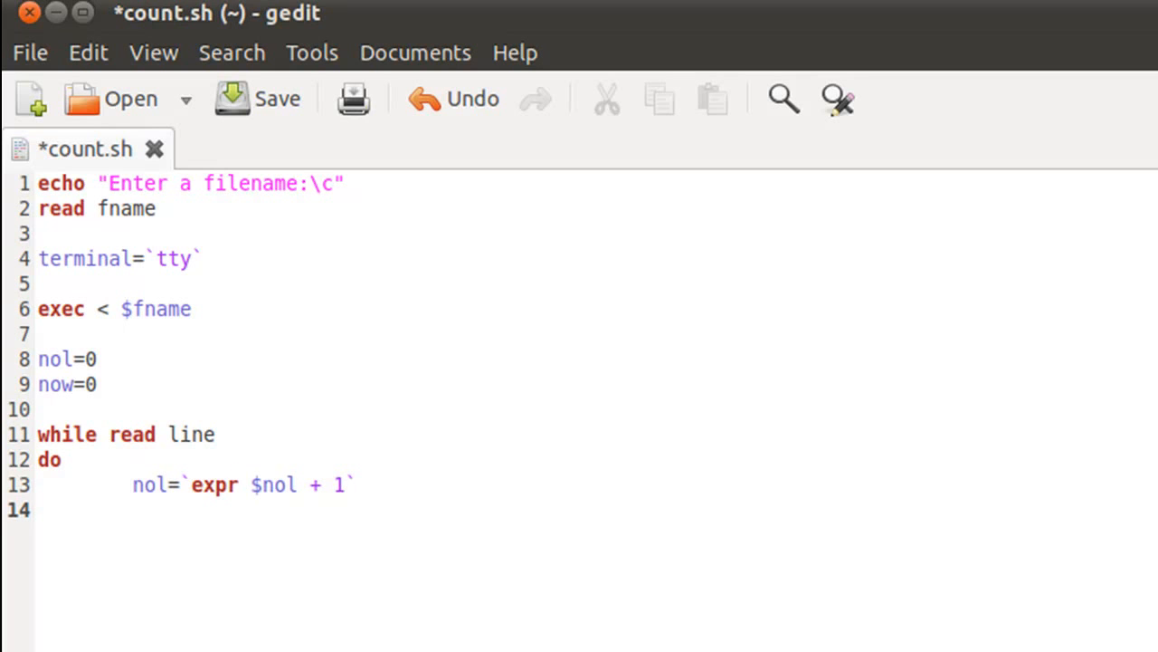
pyautogui.write('set')
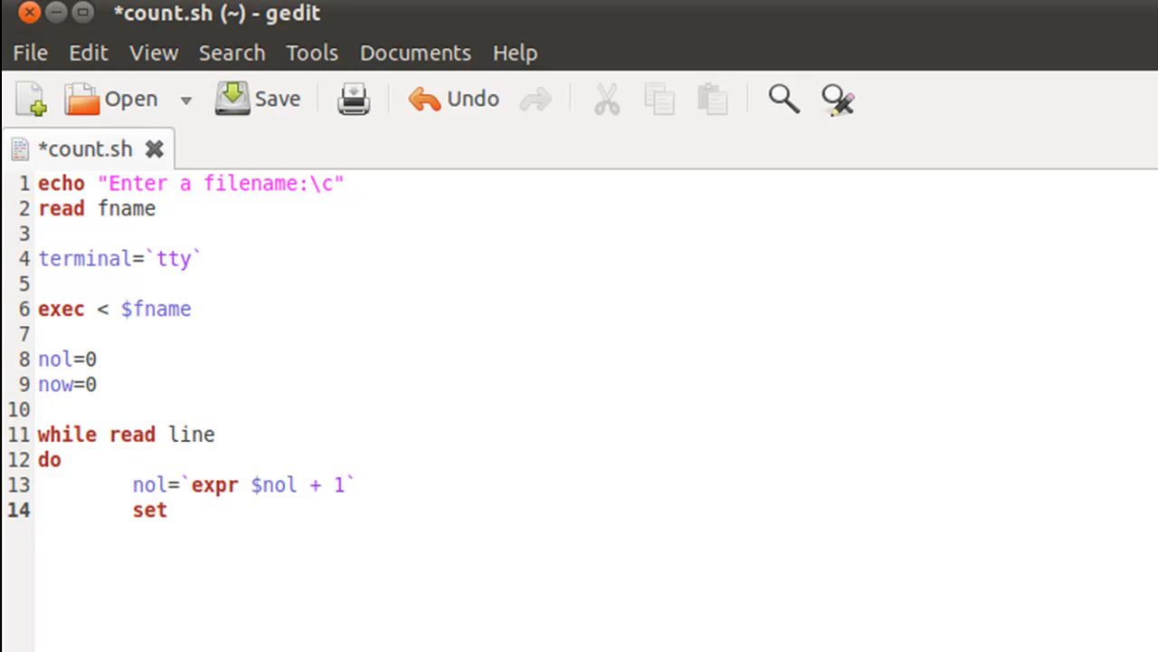
# Finish set $line and highlight the loop variable line it refers to
pyautogui.write('$line')
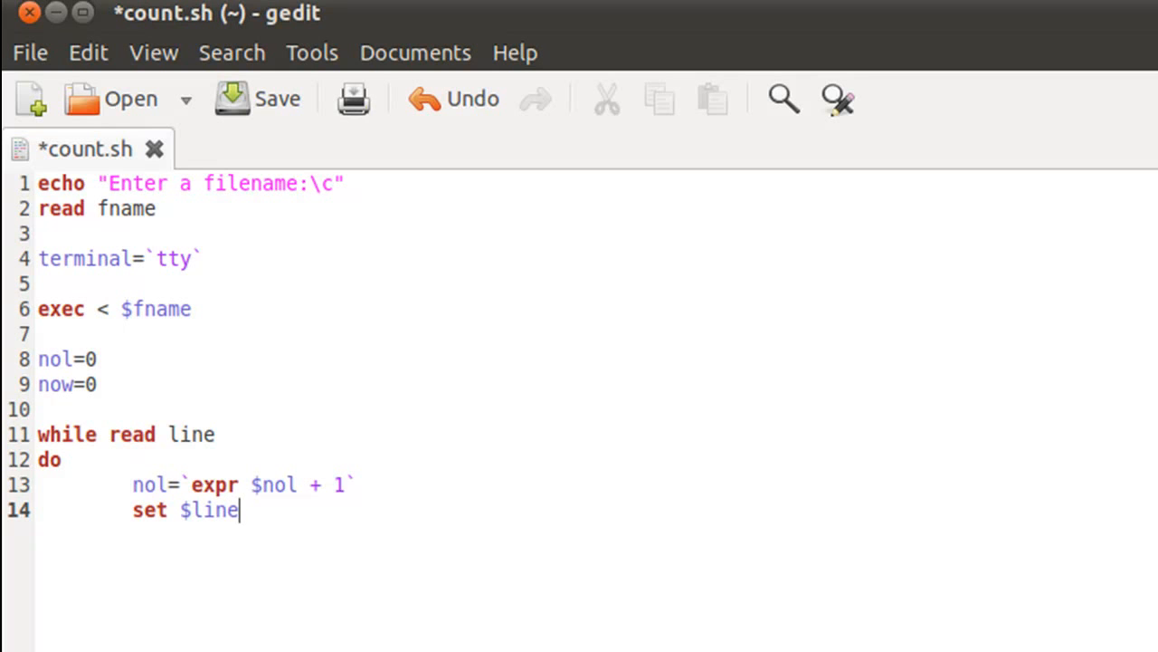
pyautogui.moveTo(165, 435)
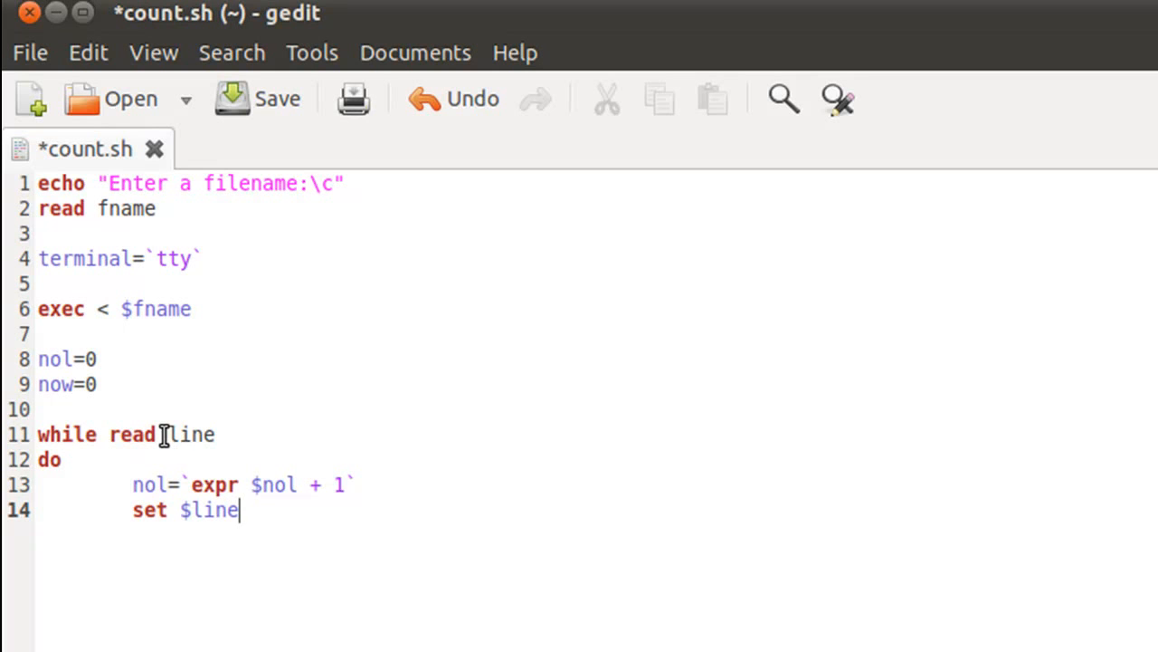
pyautogui.doubleClick(190, 434)
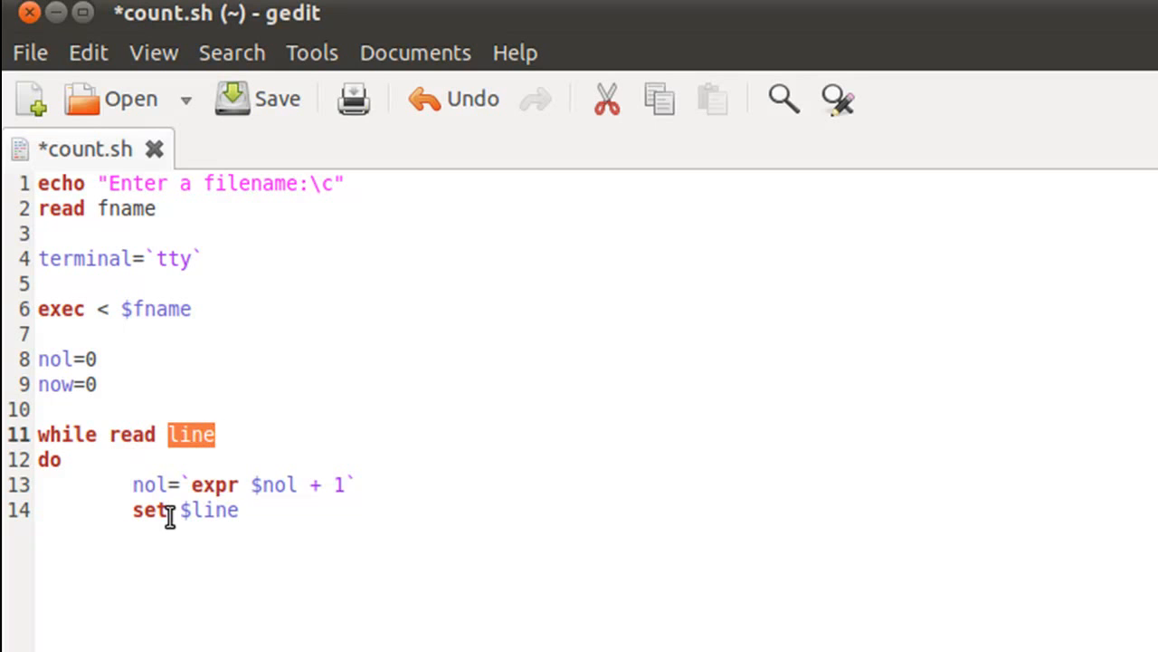
pyautogui.moveTo(177, 516)
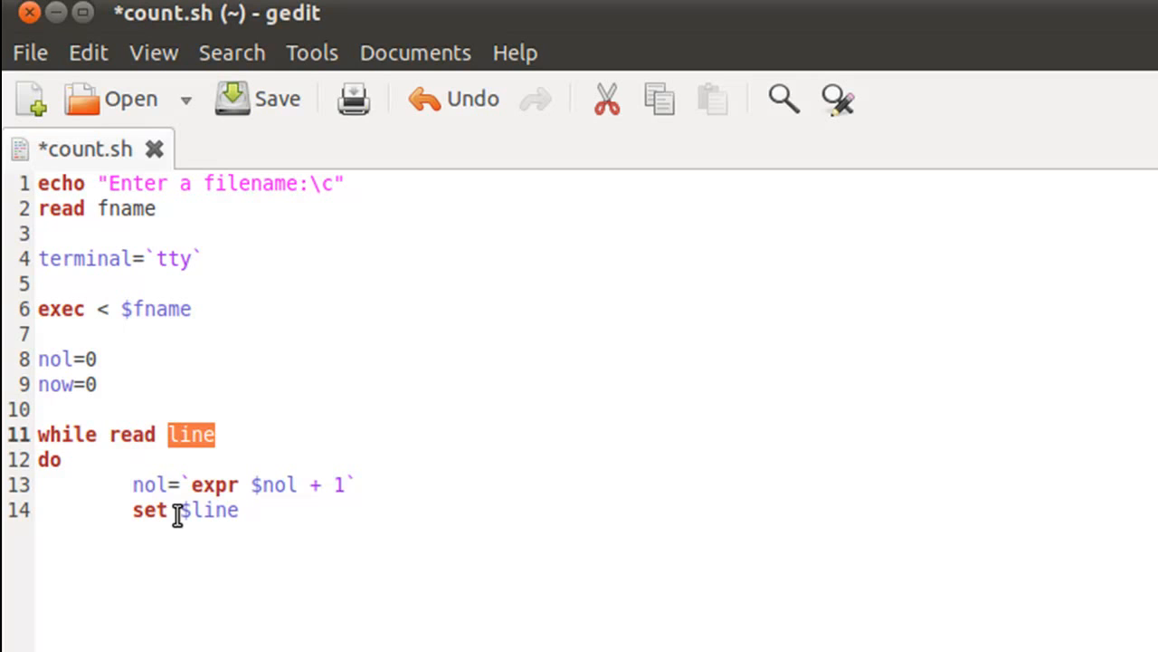
pyautogui.moveTo(192, 450)
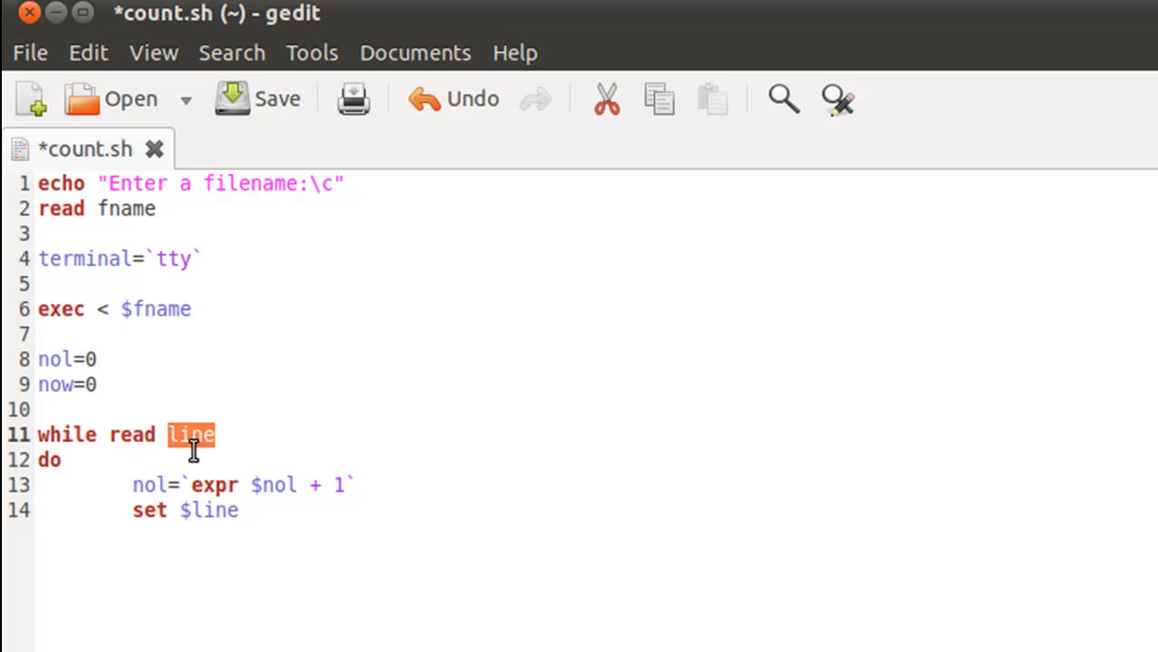
pyautogui.moveTo(174, 449)
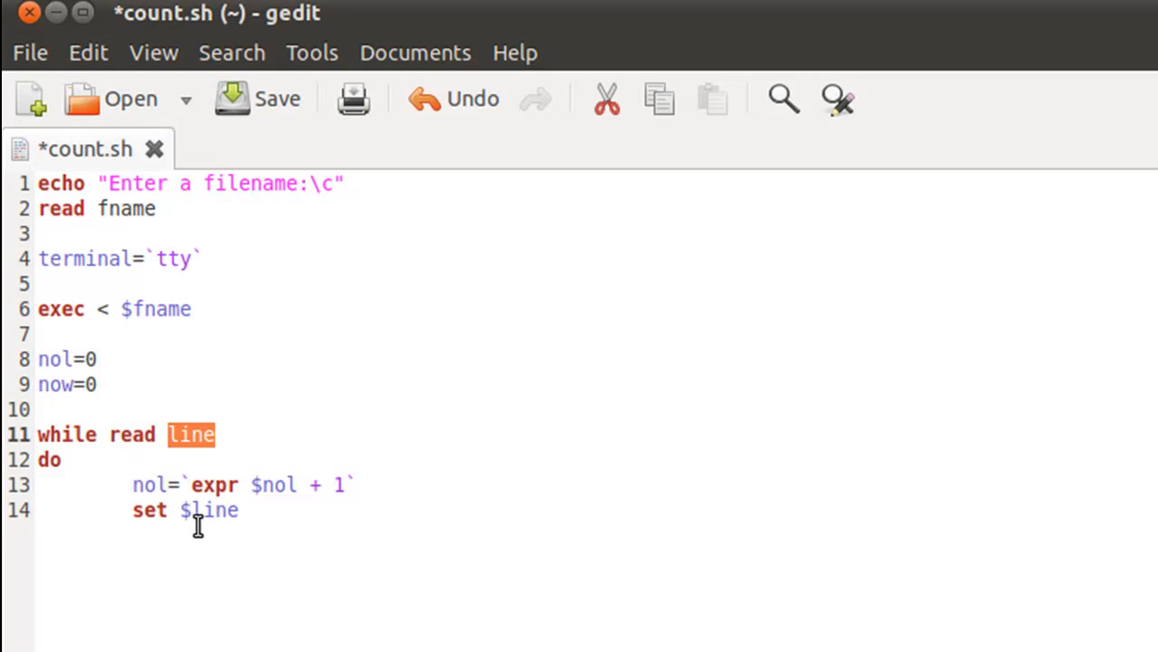
pyautogui.moveTo(202, 528)
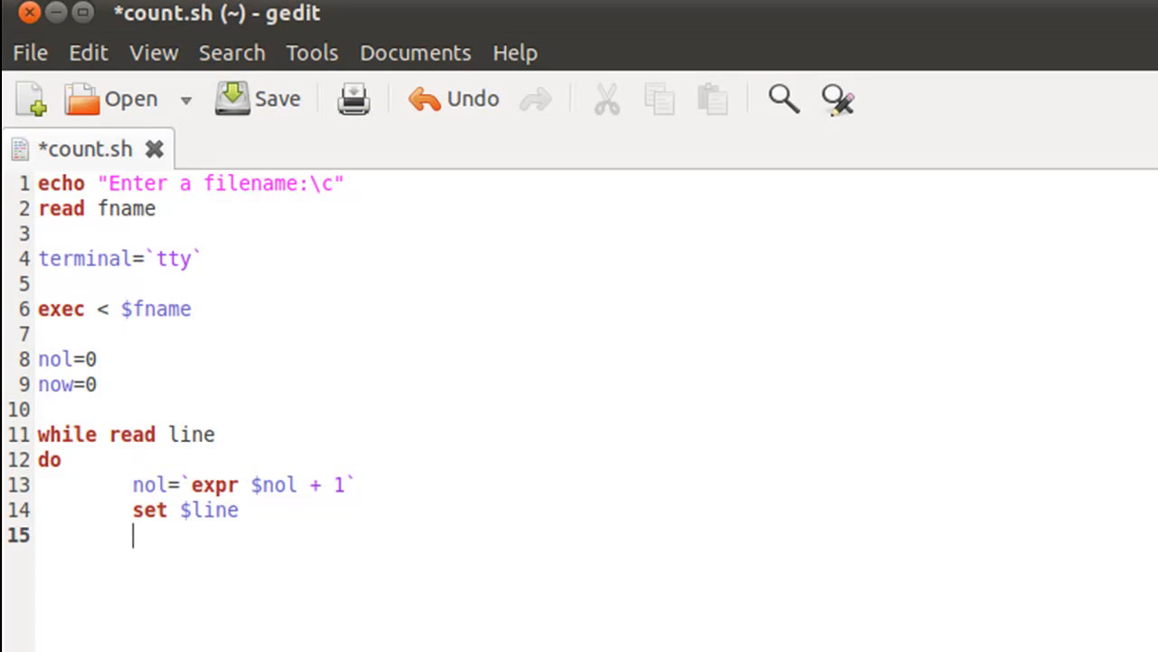
# Write now=`expr $now + $#` and close the loop with done
pyautogui.write('now')
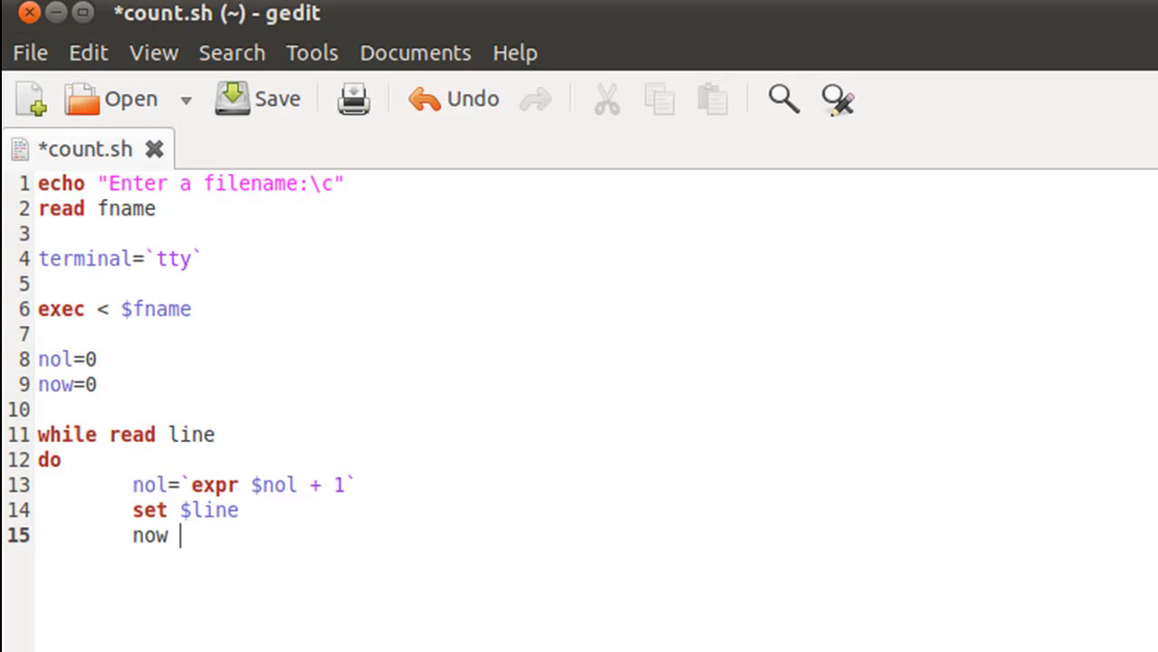
pyautogui.press('BackSpace')
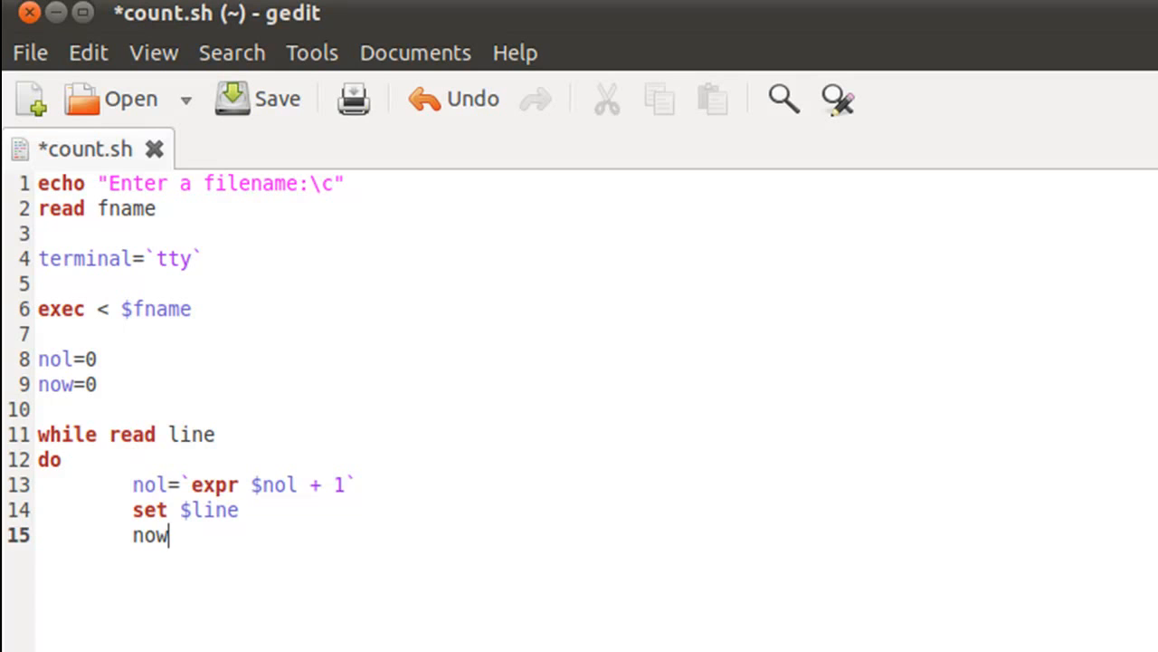
pyautogui.write('=e')
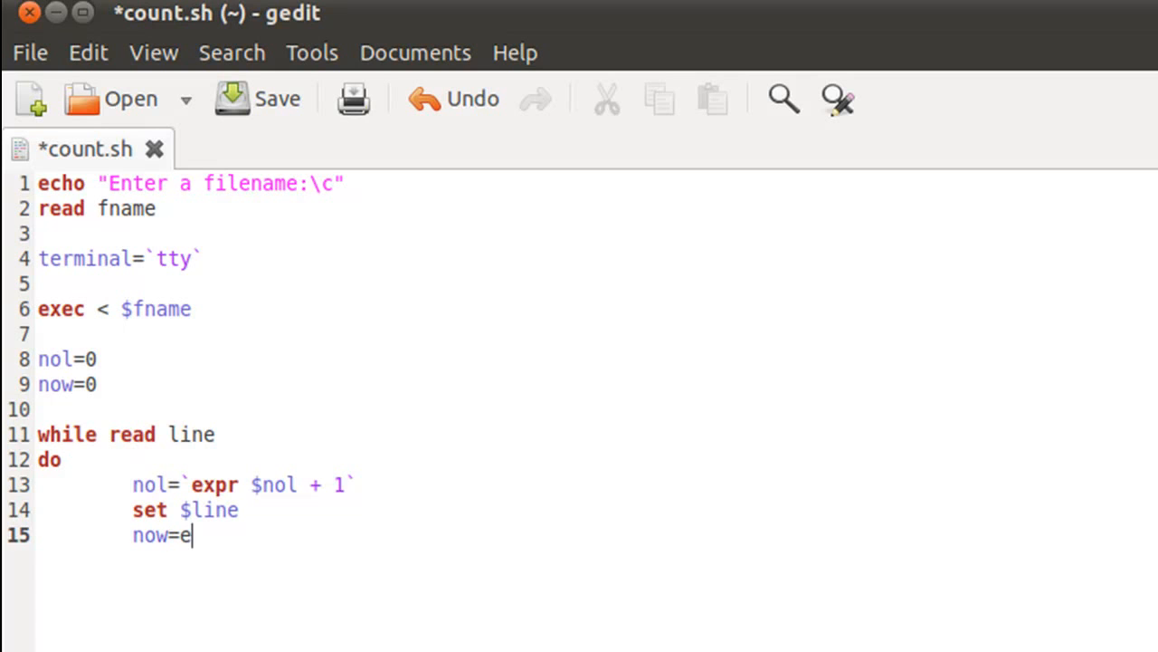
pyautogui.write('xpr')
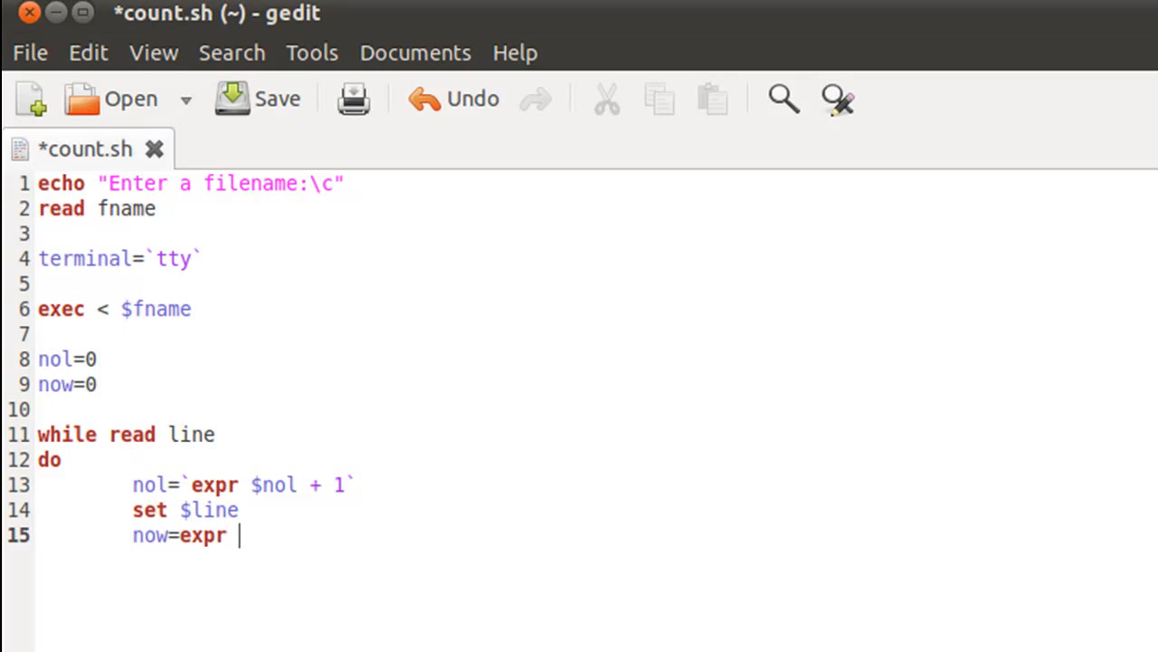
pyautogui.write('now')
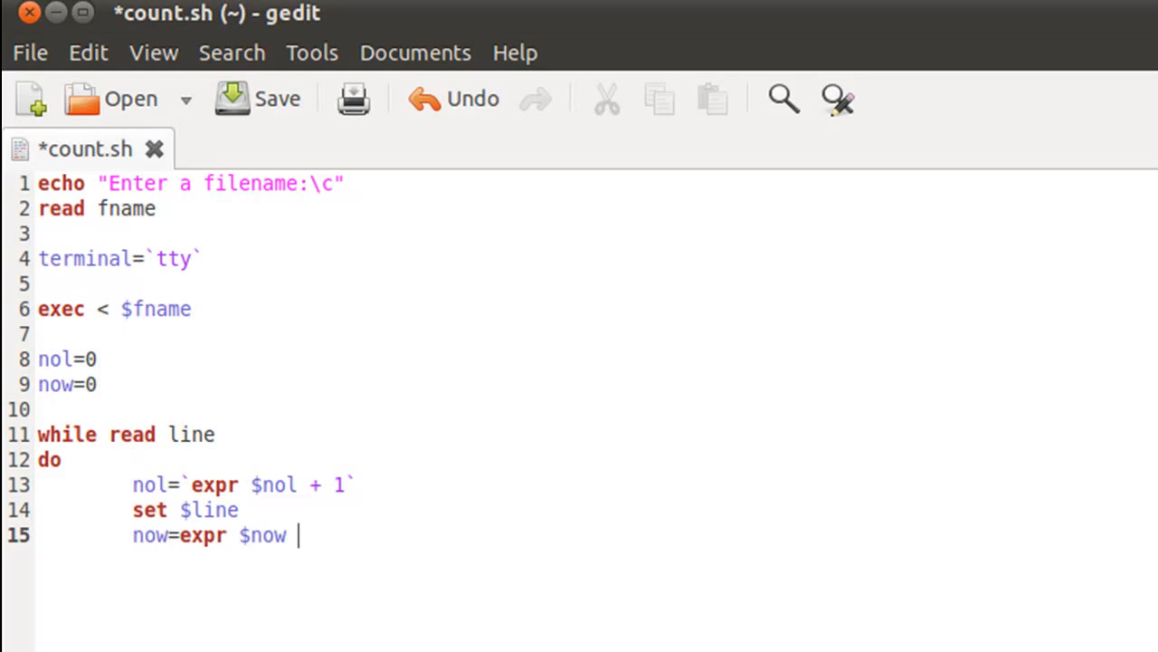
pyautogui.write('+')
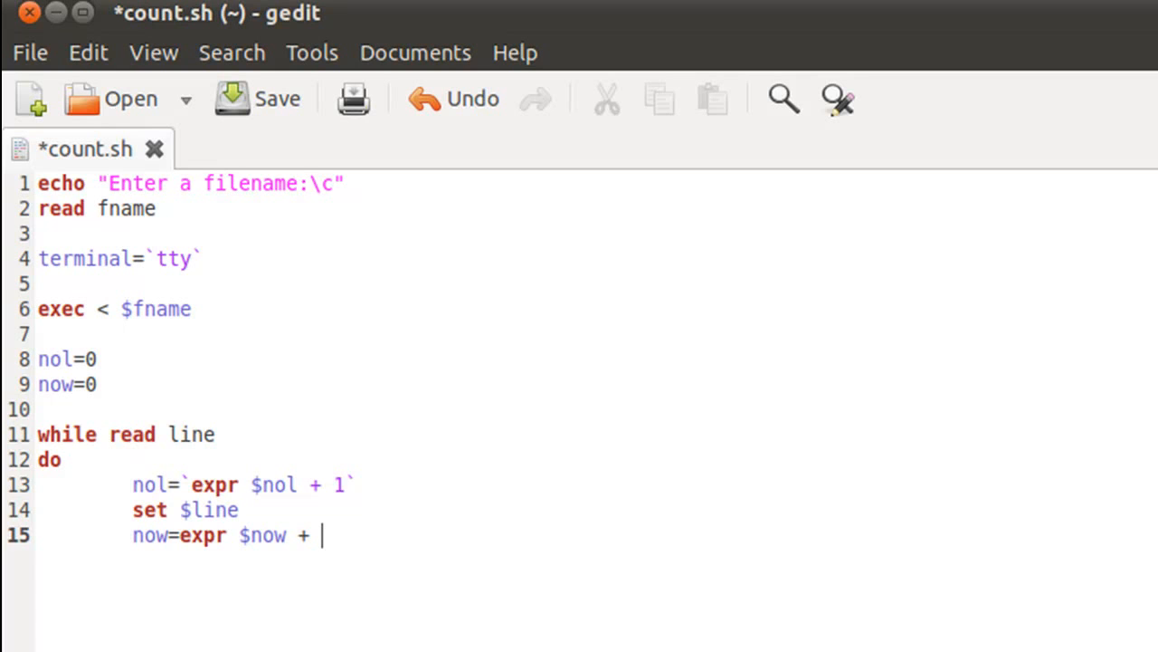
pyautogui.write('$#')
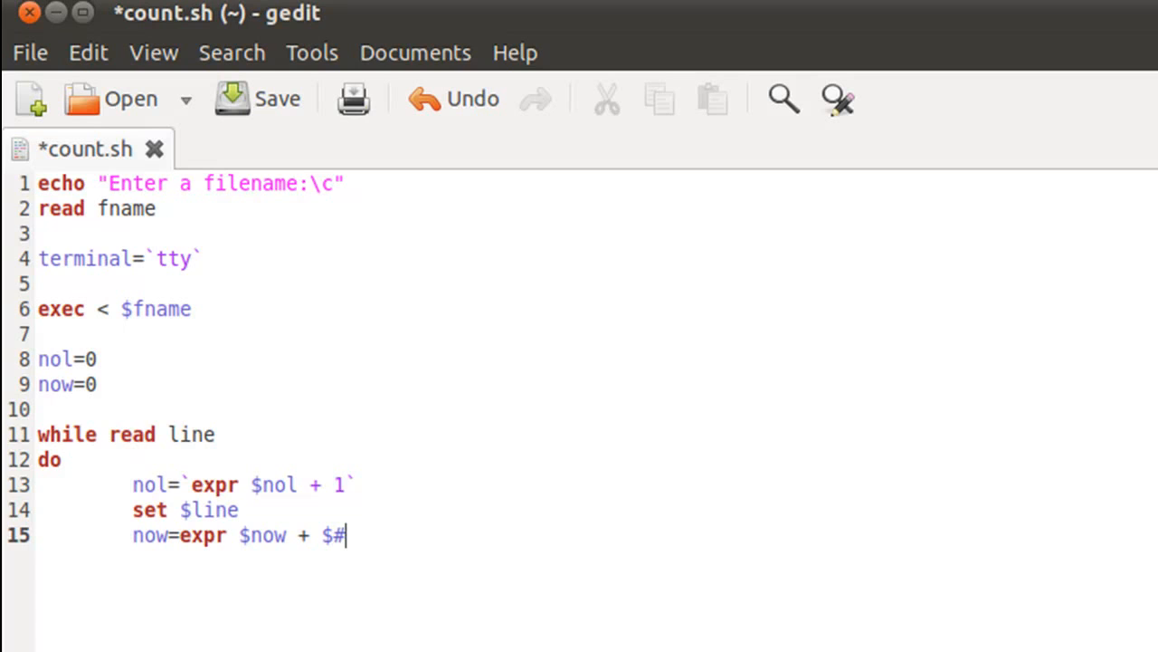
pyautogui.write('1')
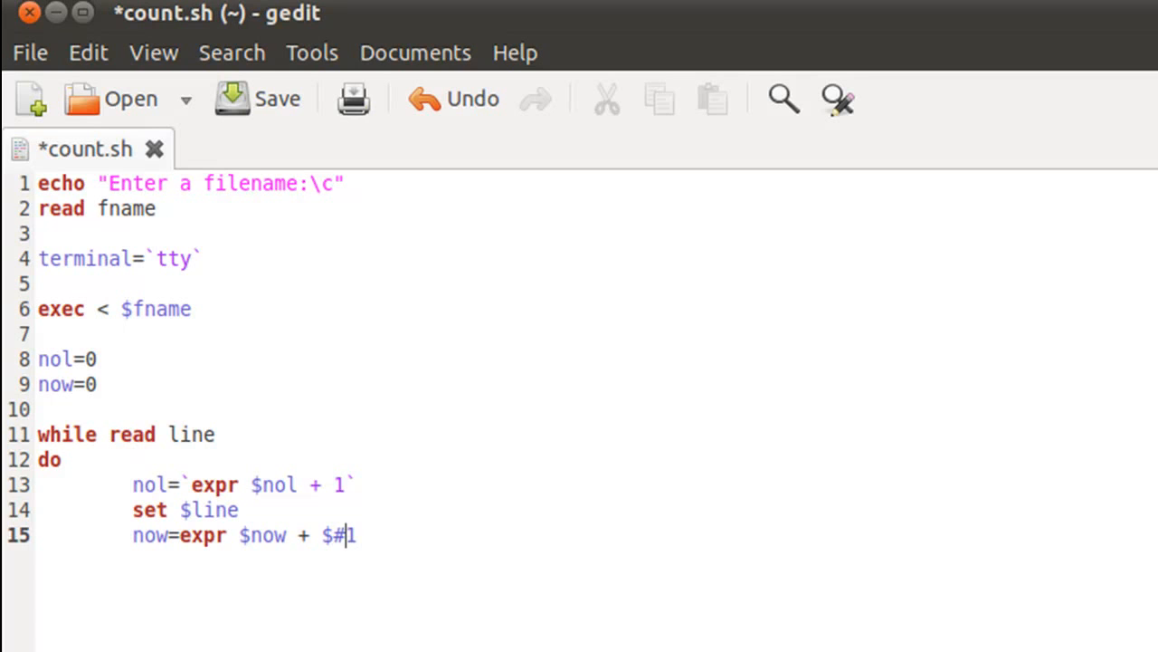
pyautogui.press('BackSpace')
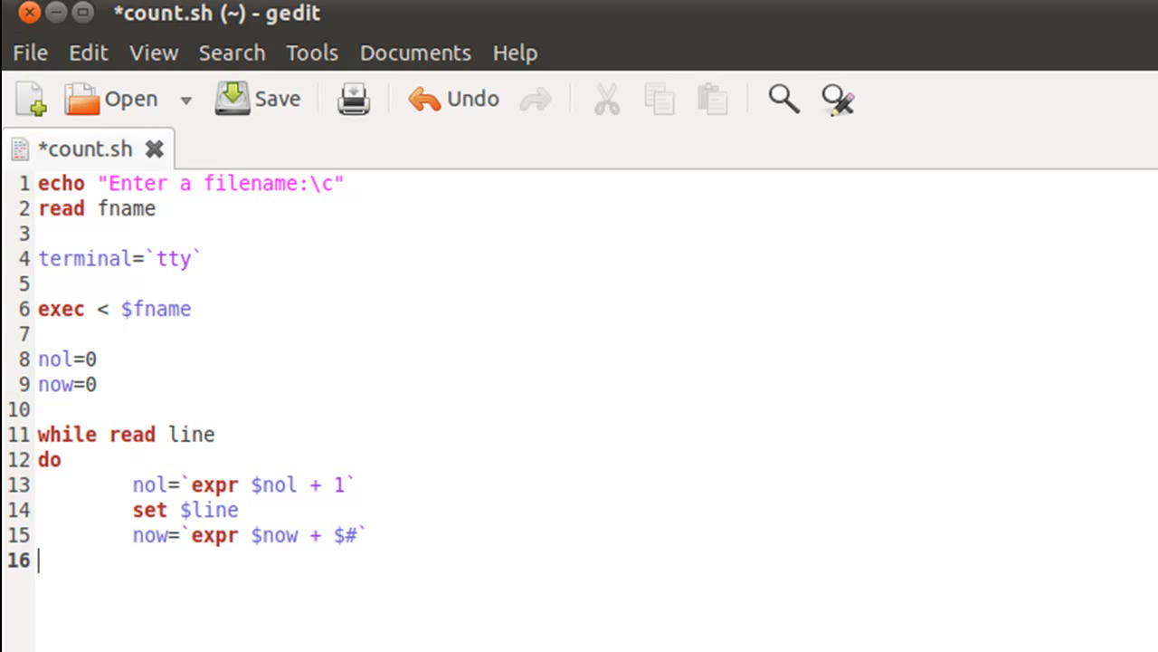
pyautogui.write('don')
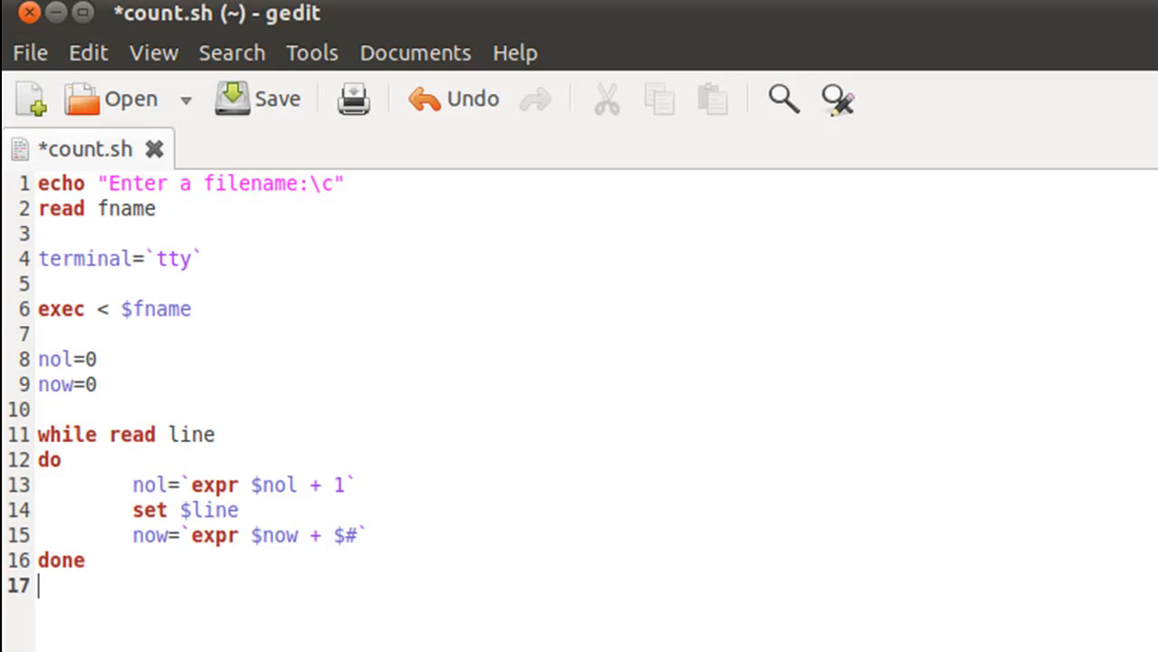
# Add echo "Number of lines:$nol" after the loop
pyautogui.write('echo "')
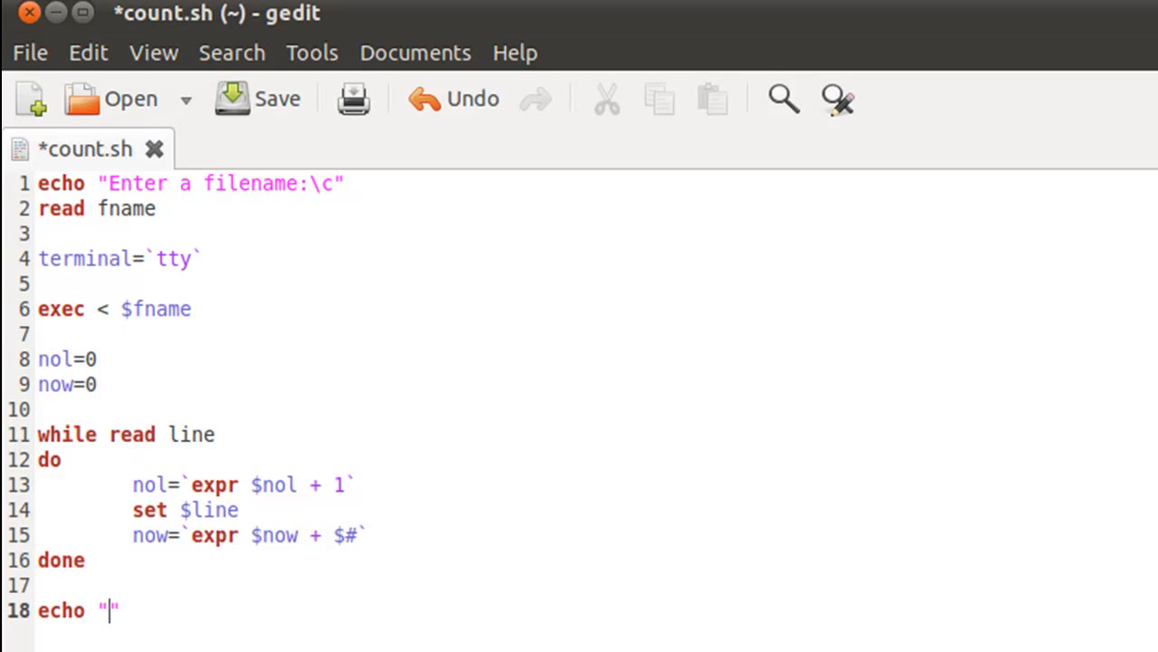
pyautogui.write('Nu')
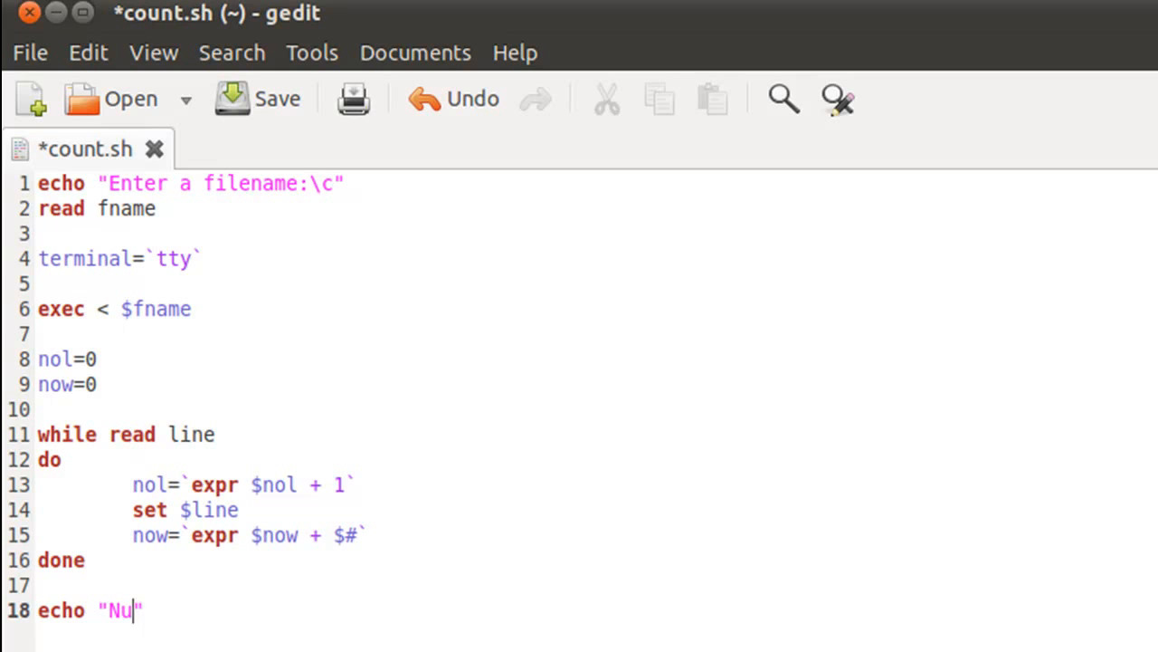
pyautogui.write('mber of')
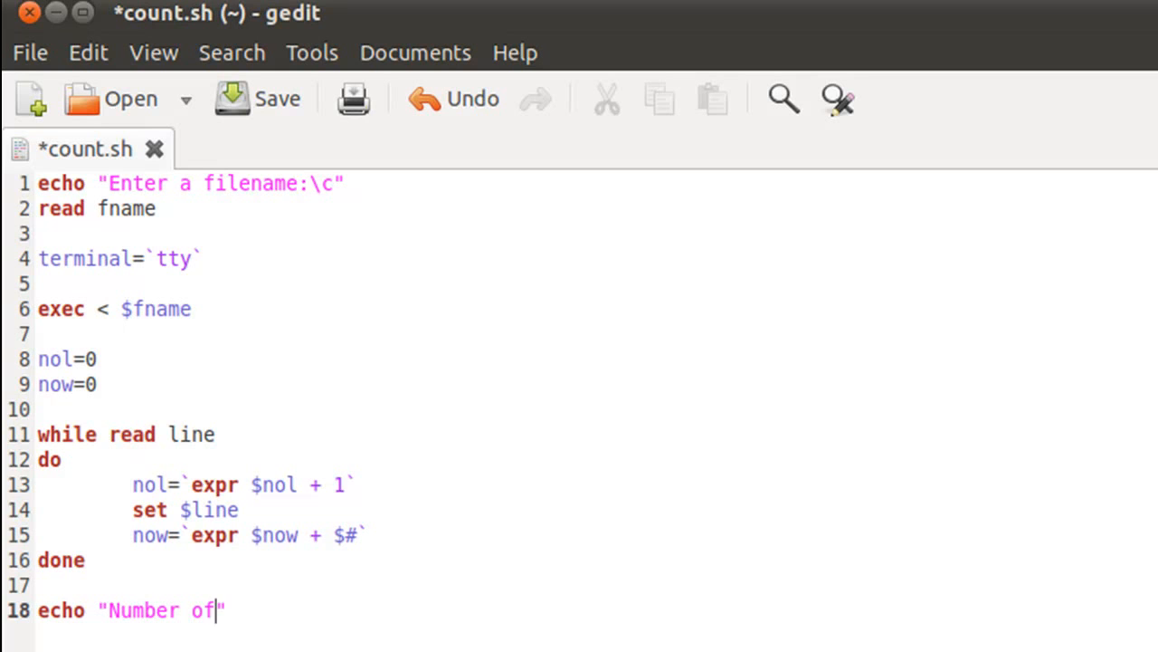
pyautogui.write('lines:')
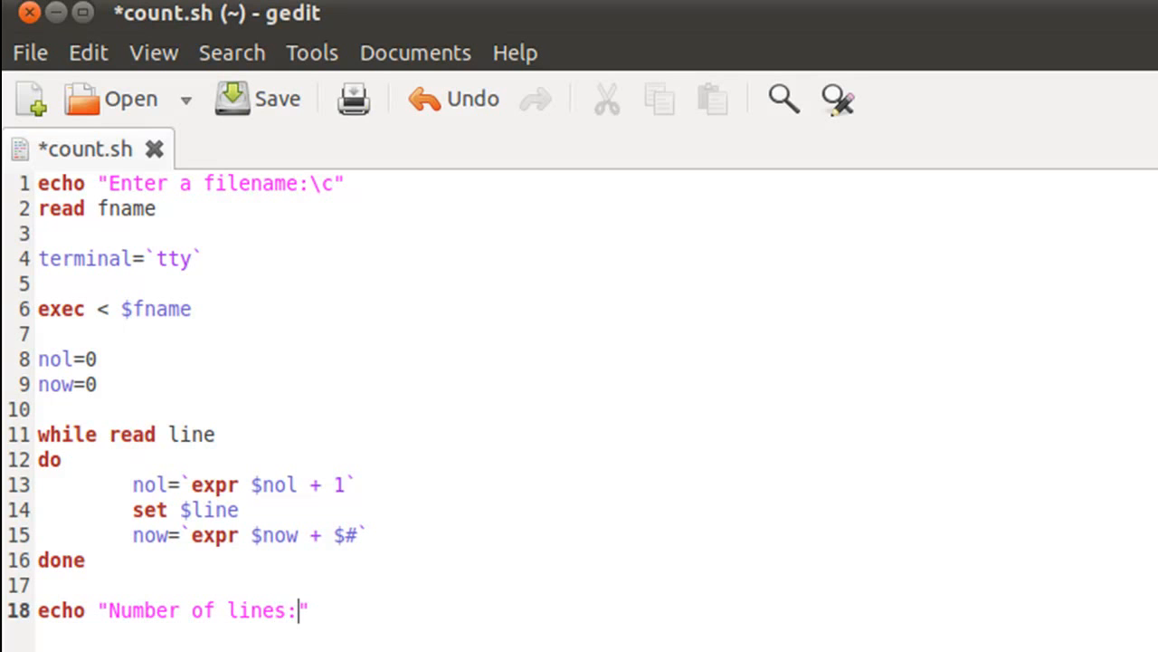
pyautogui.write('$')
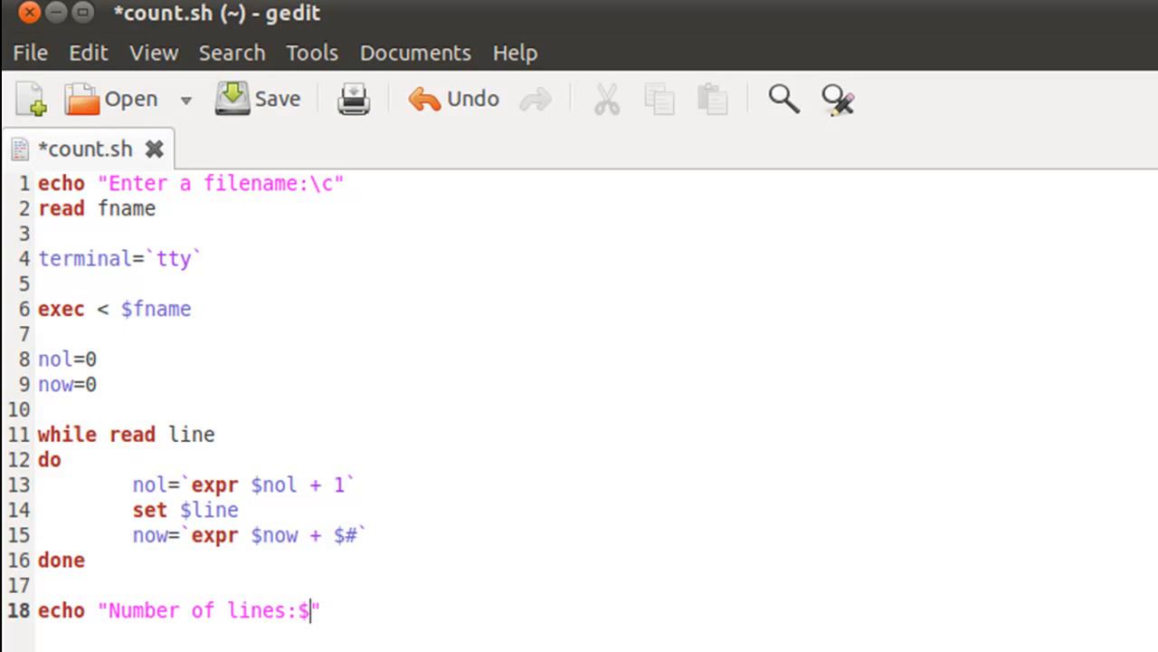
pyautogui.write('nol')
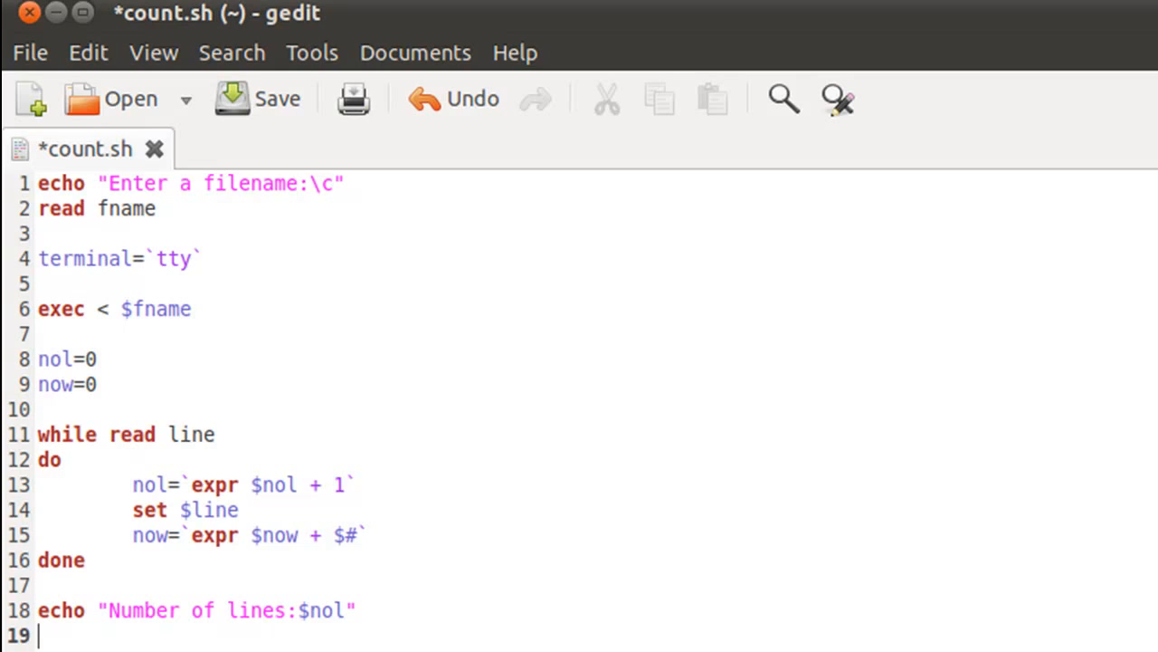
# Add echo "Number of words:$now" on the following line
pyautogui.write('echo ""')
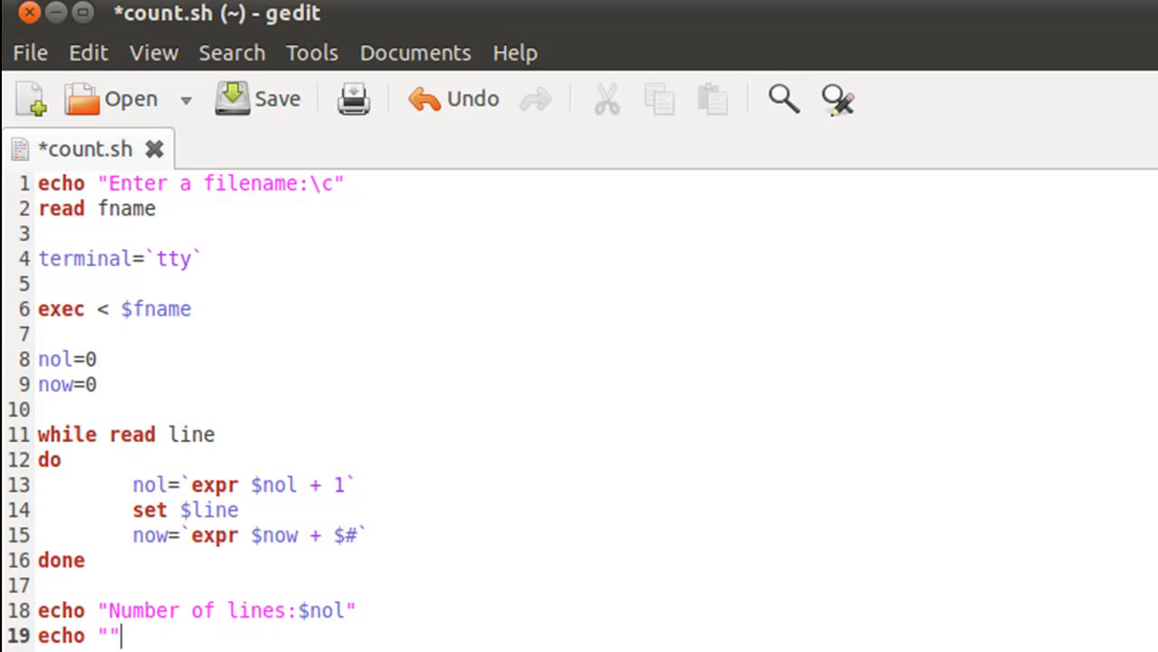
pyautogui.write('Nu')
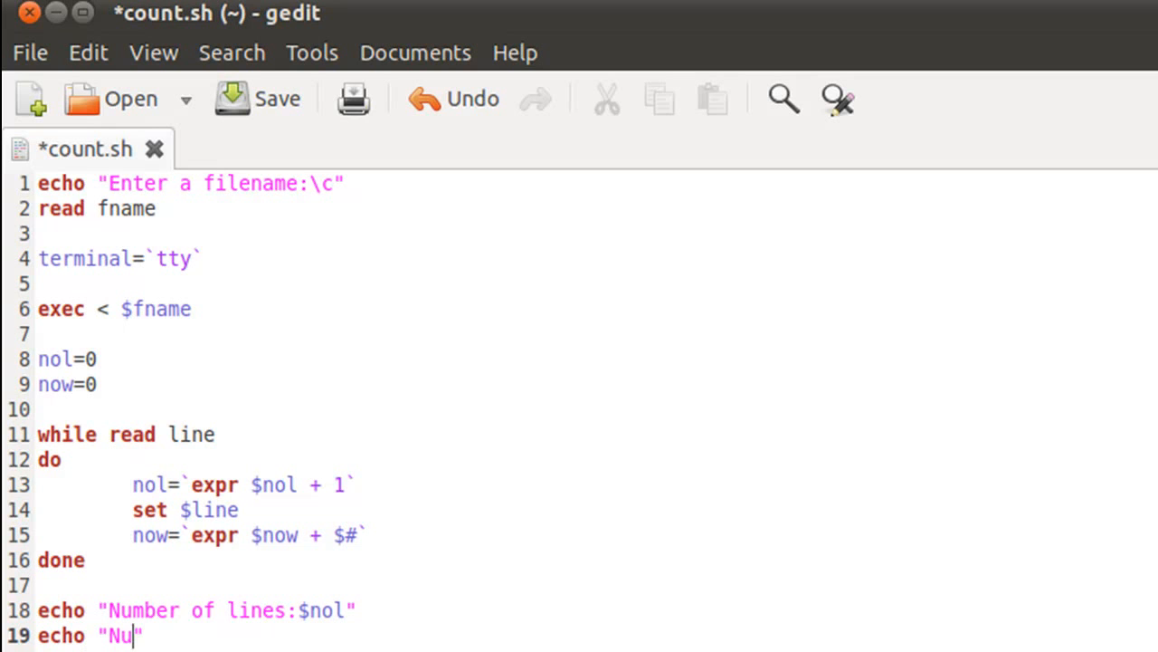
pyautogui.write('mber of w')
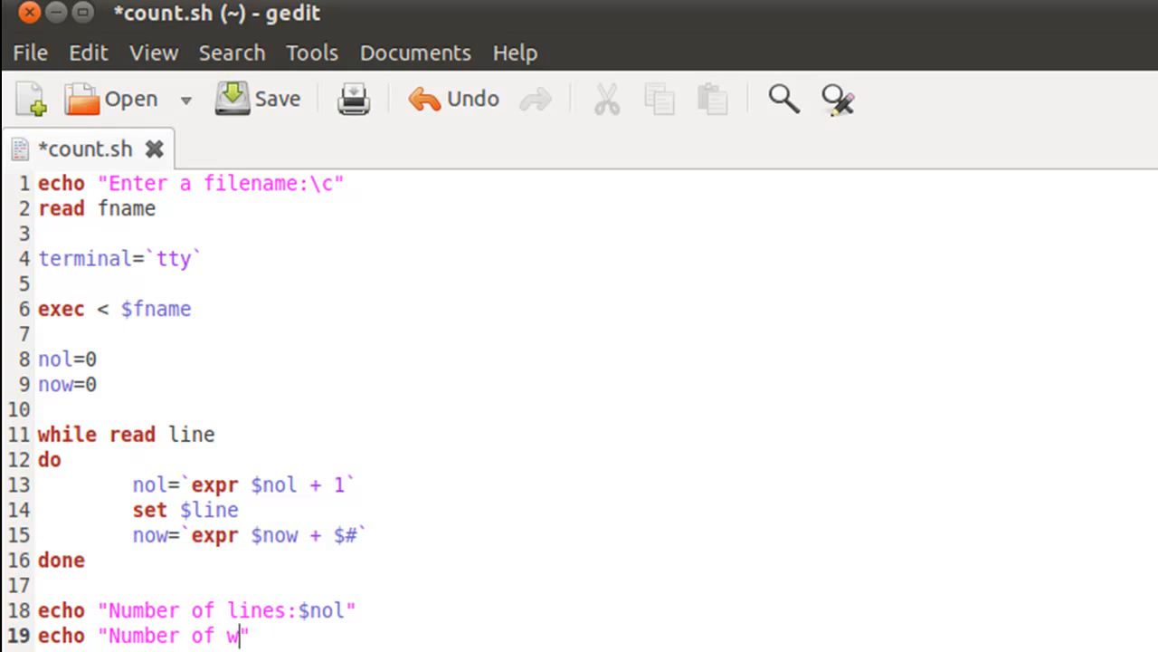
pyautogui.write('ords:')
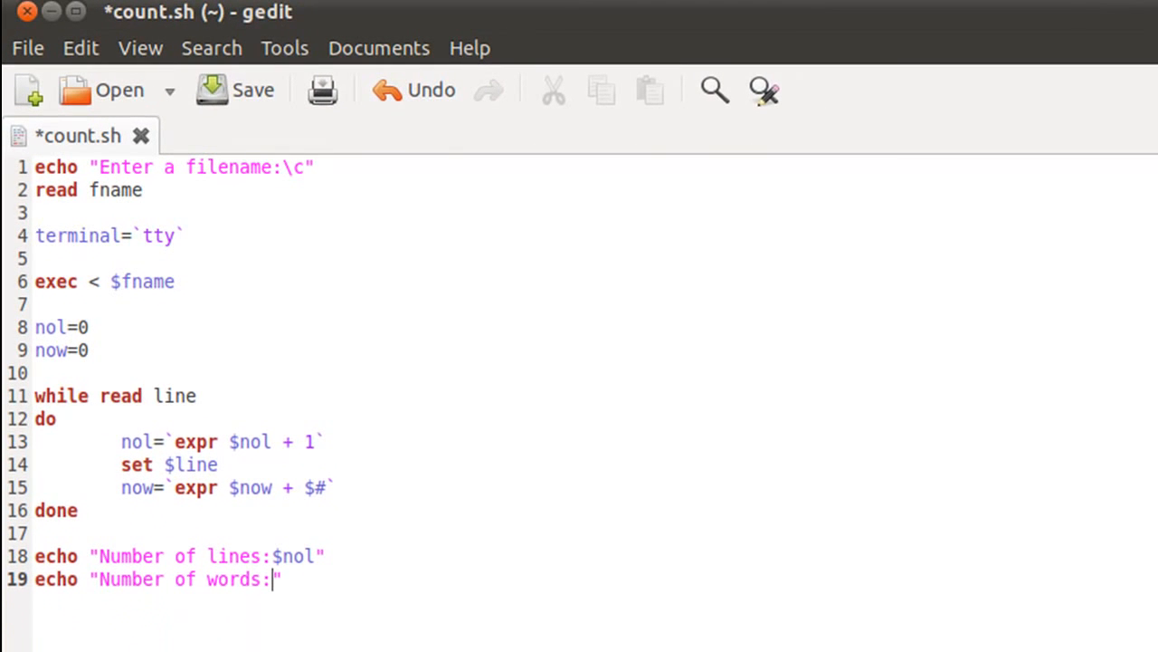
pyautogui.write('$now')
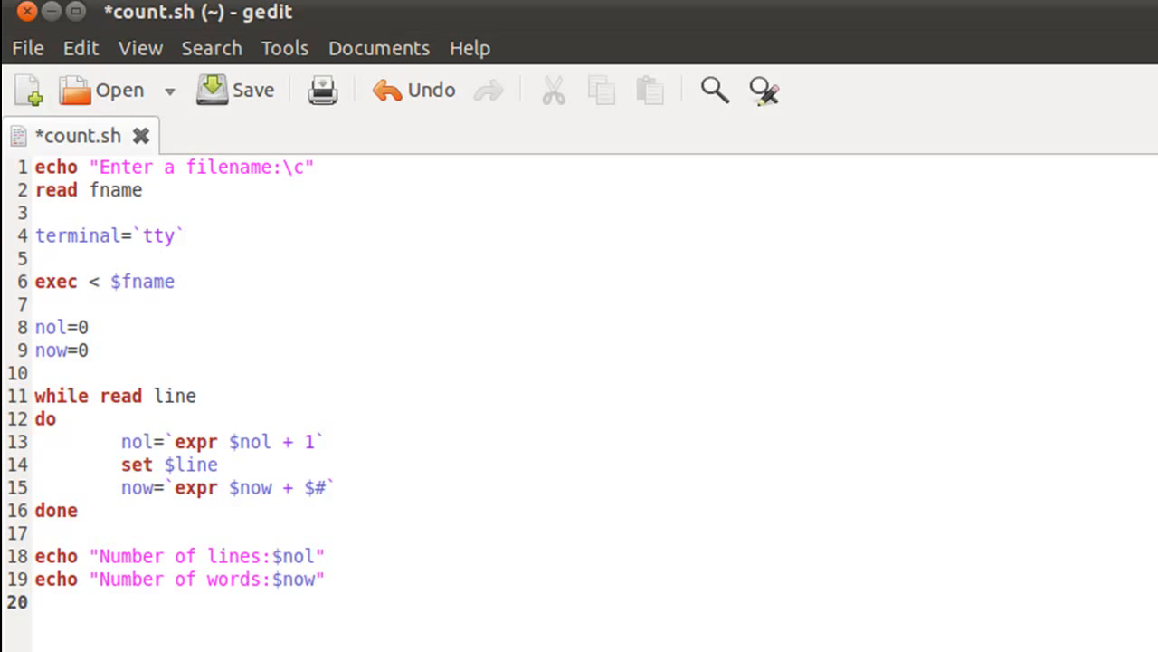
# Write the final line exec < $terminal to restore terminal input
pyautogui.write('exce')
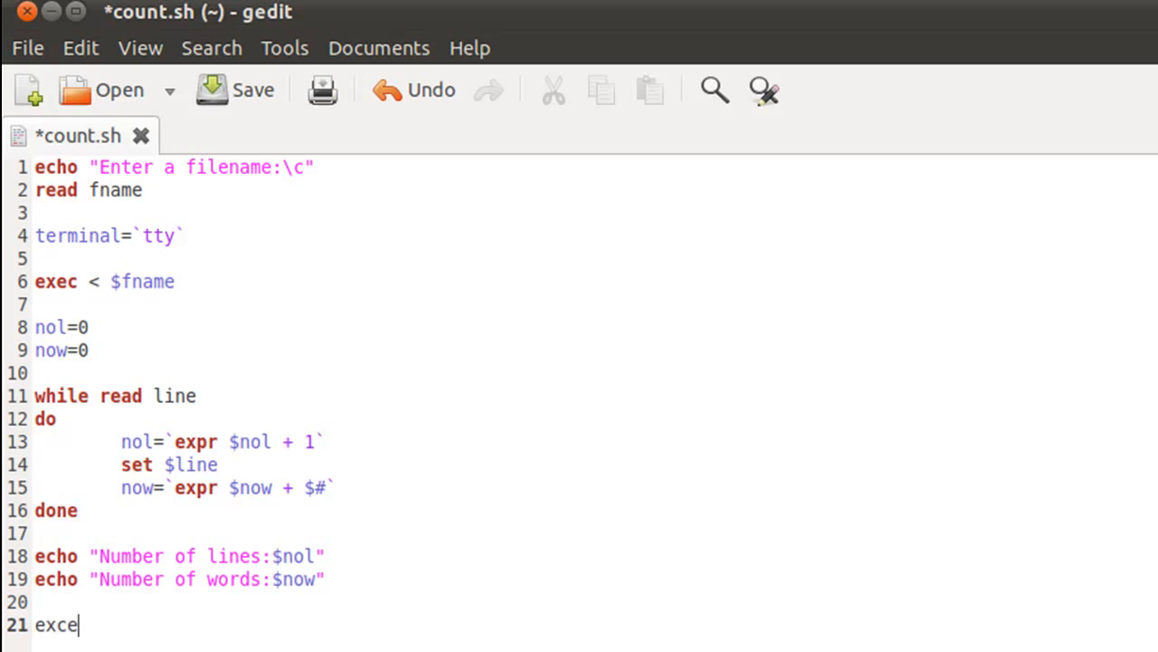
pyautogui.press('BackSpace')
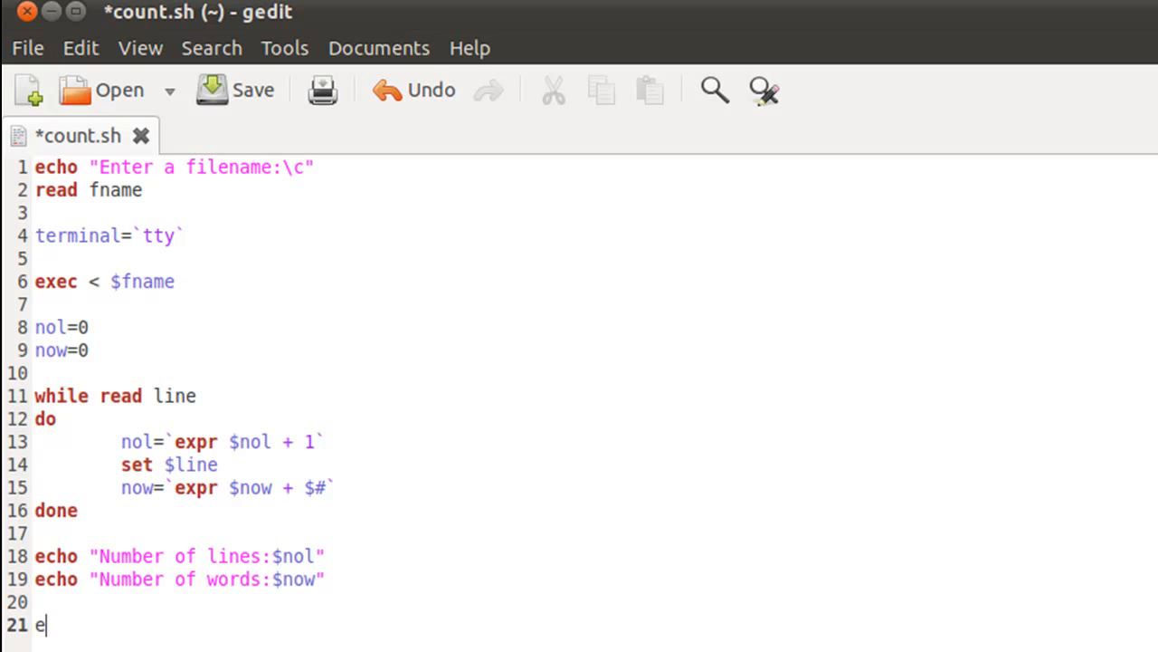
pyautogui.write('xec')
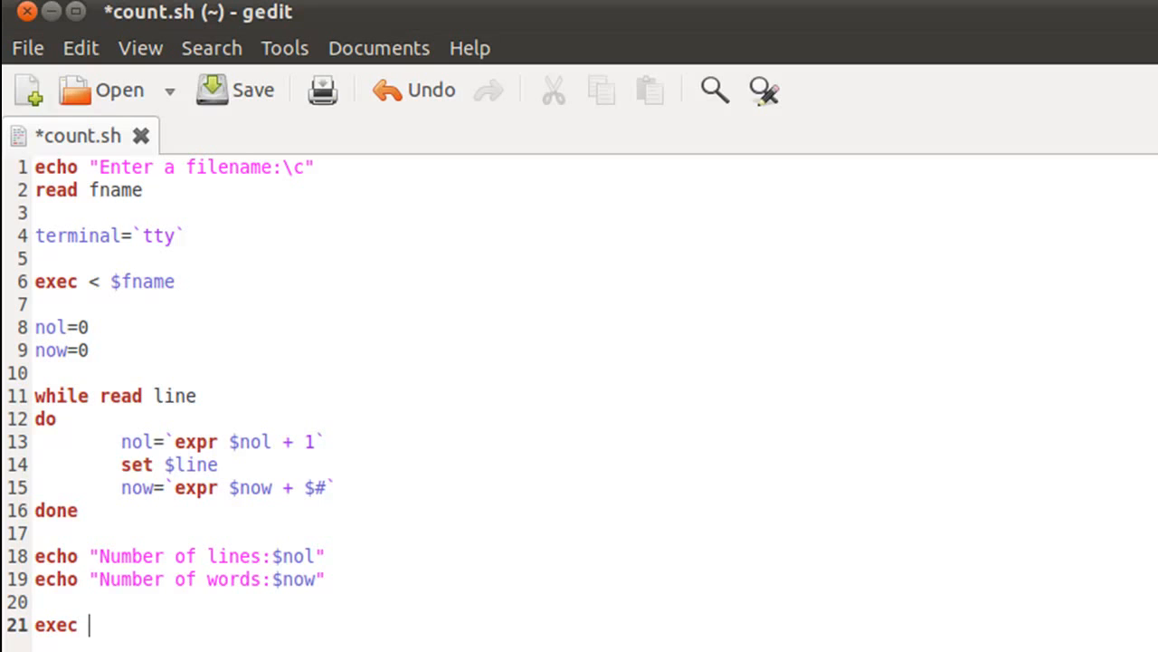
pyautogui.write('<')
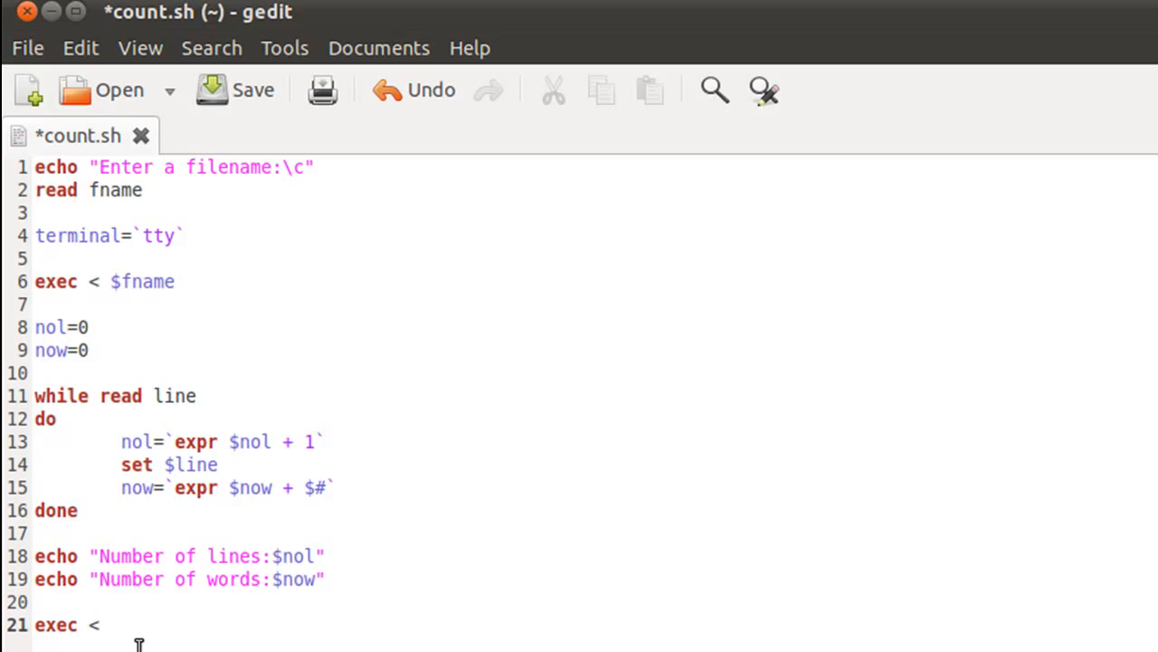
pyautogui.write('$ter')
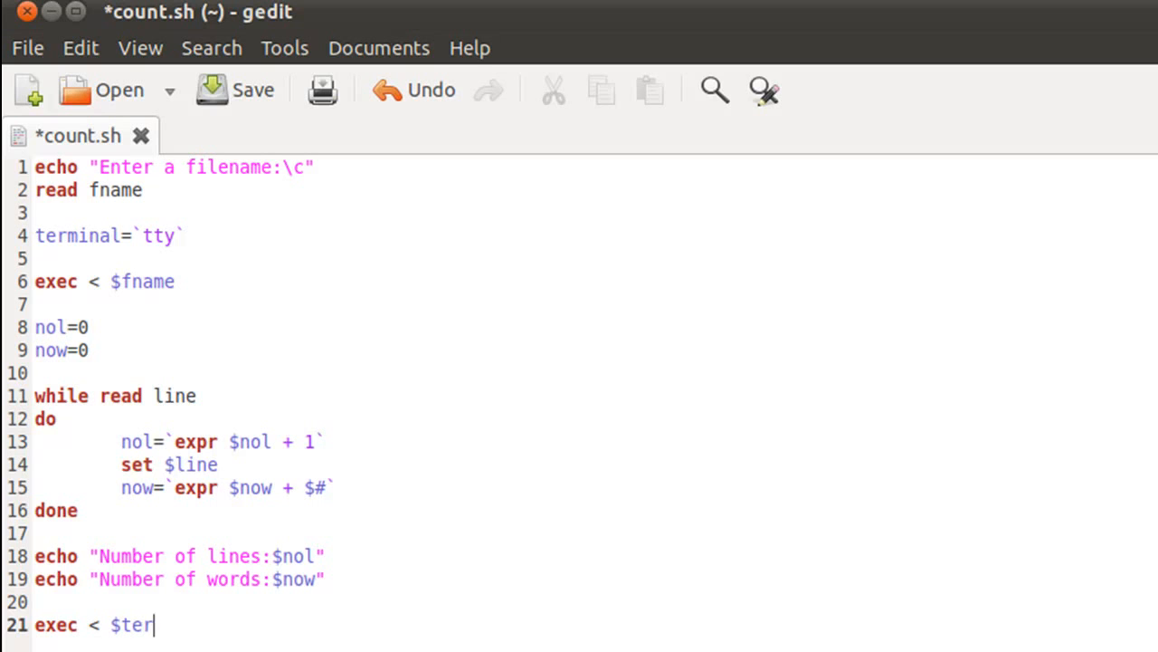
pyautogui.write('minal')
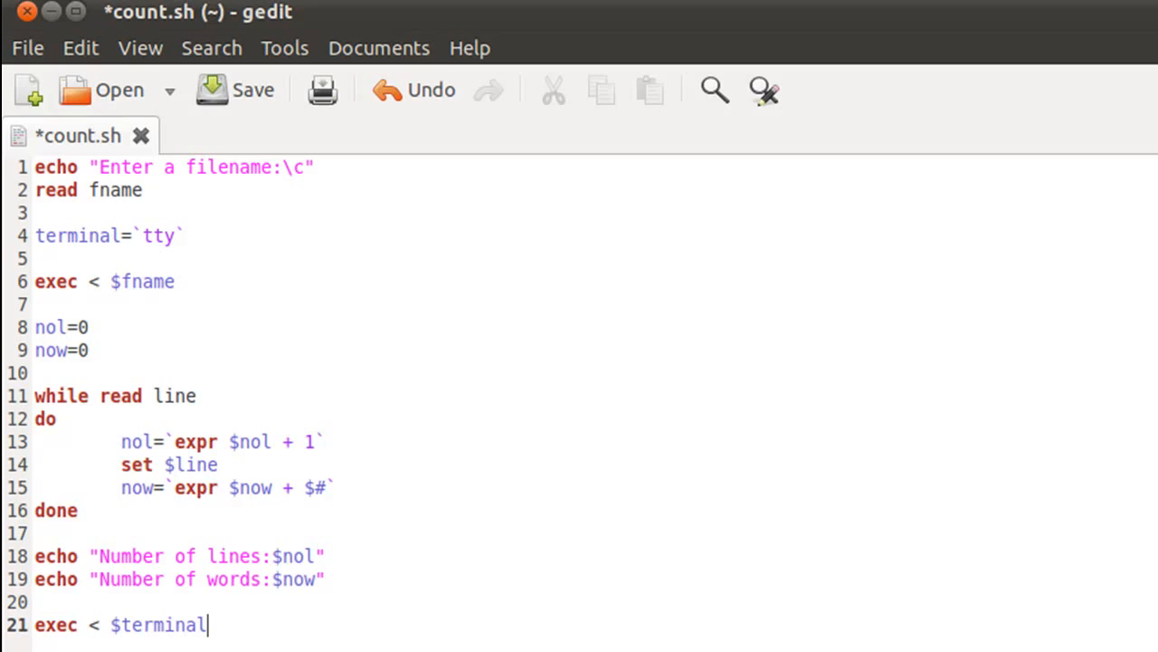
pyautogui.click(235, 91)
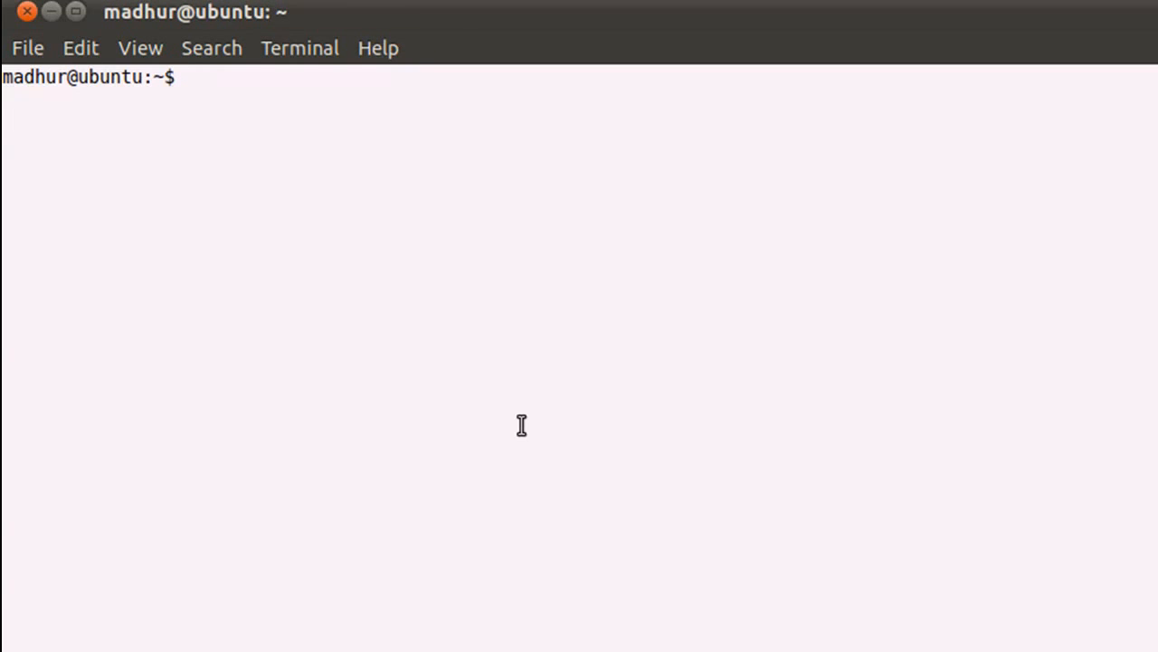
# Run sh count.sh and answer its 'Enter a filename:' prompt with the text file's name
pyautogui.write('sh')
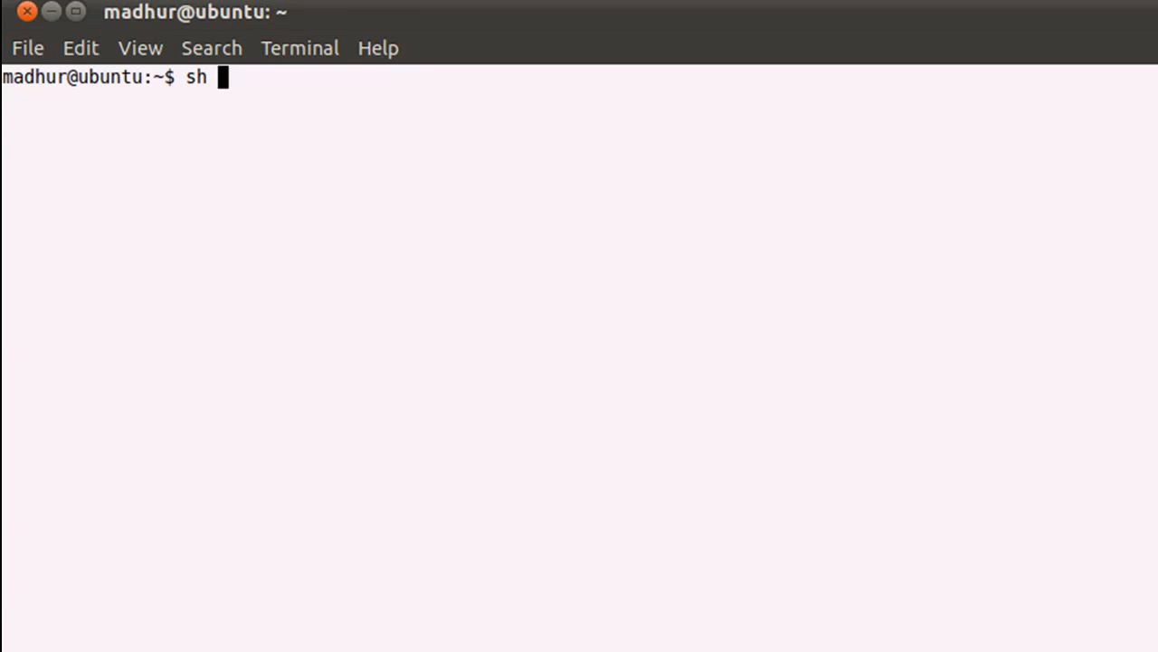
pyautogui.write('count')
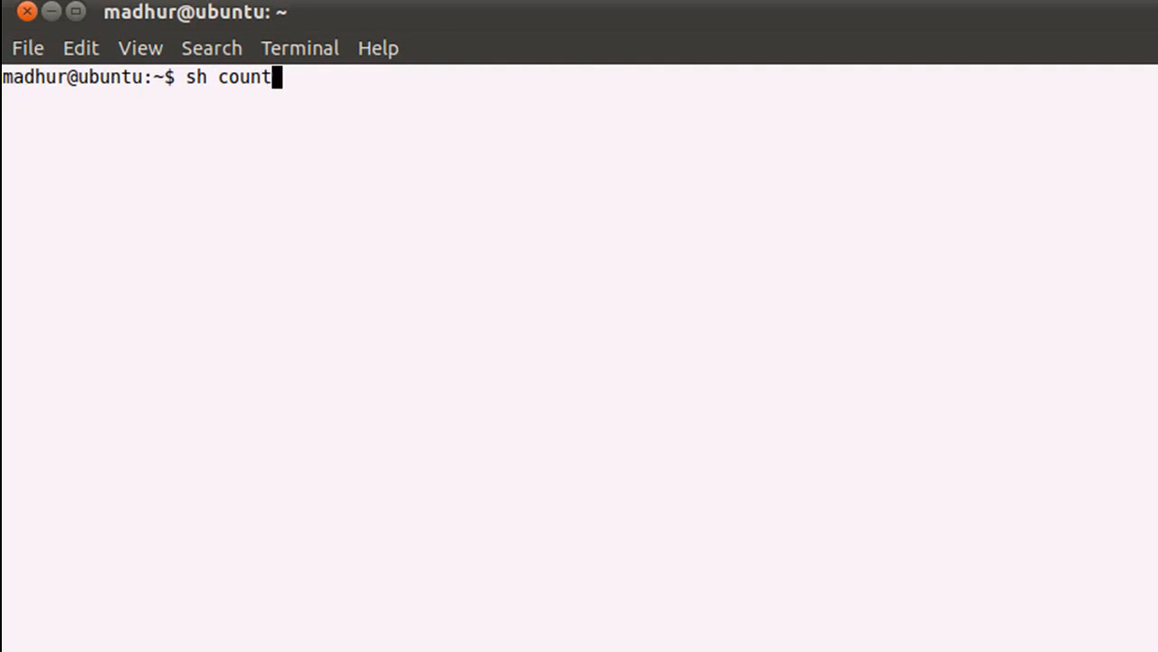
pyautogui.press('Return')
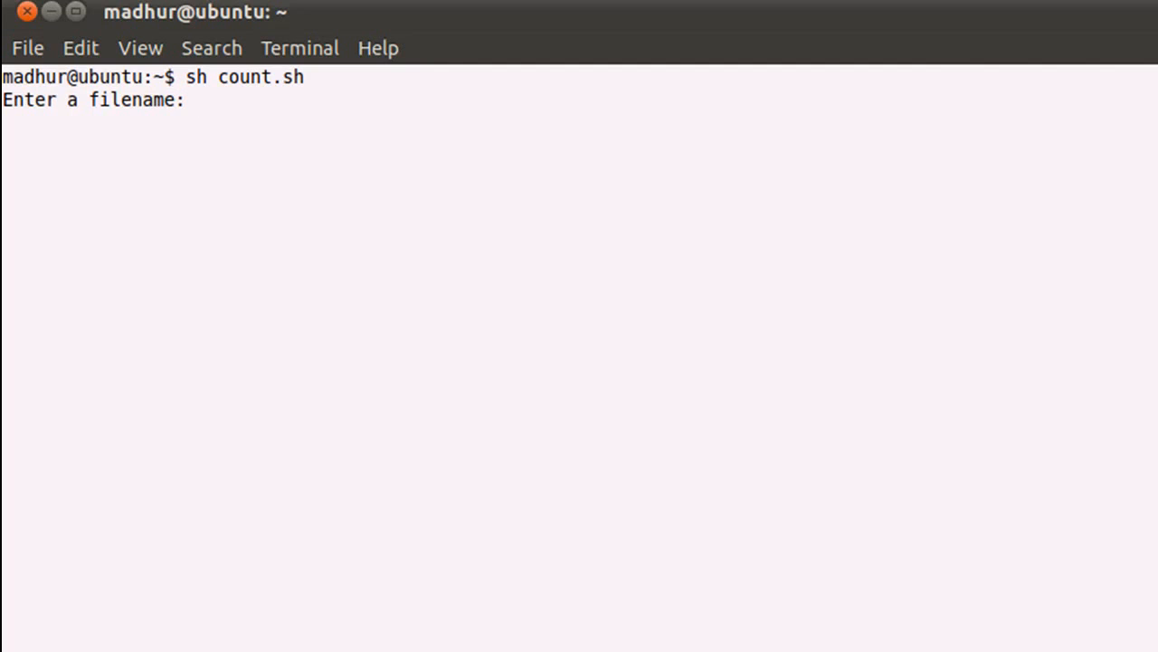
pyautogui.write('text')
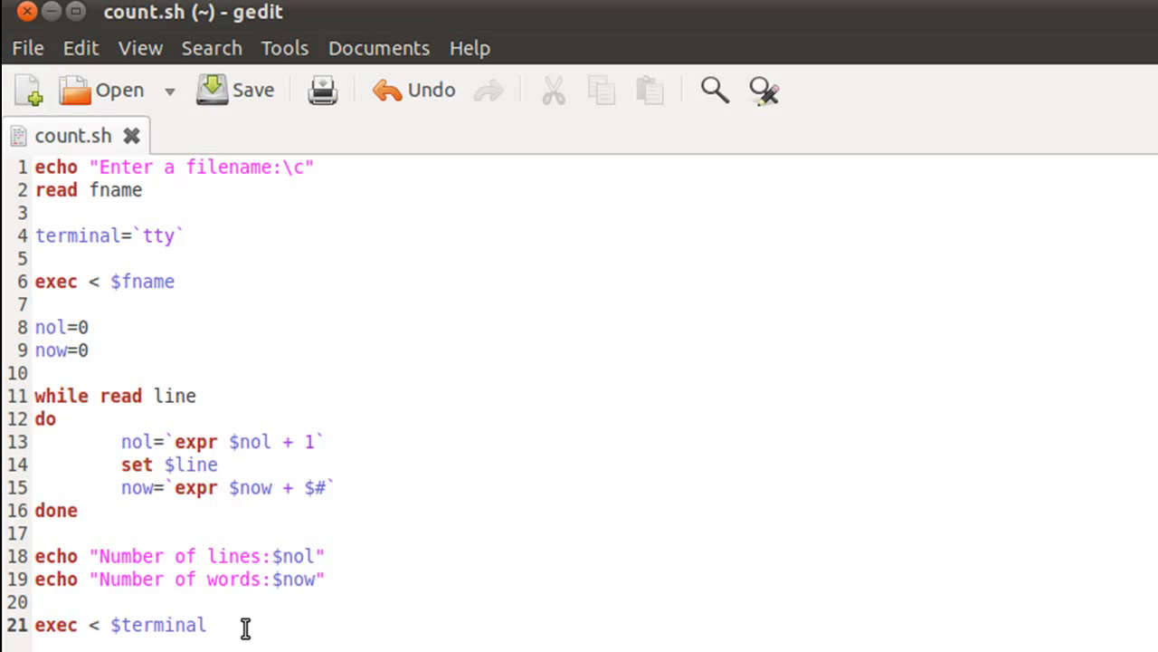
pyautogui.click(206, 624)
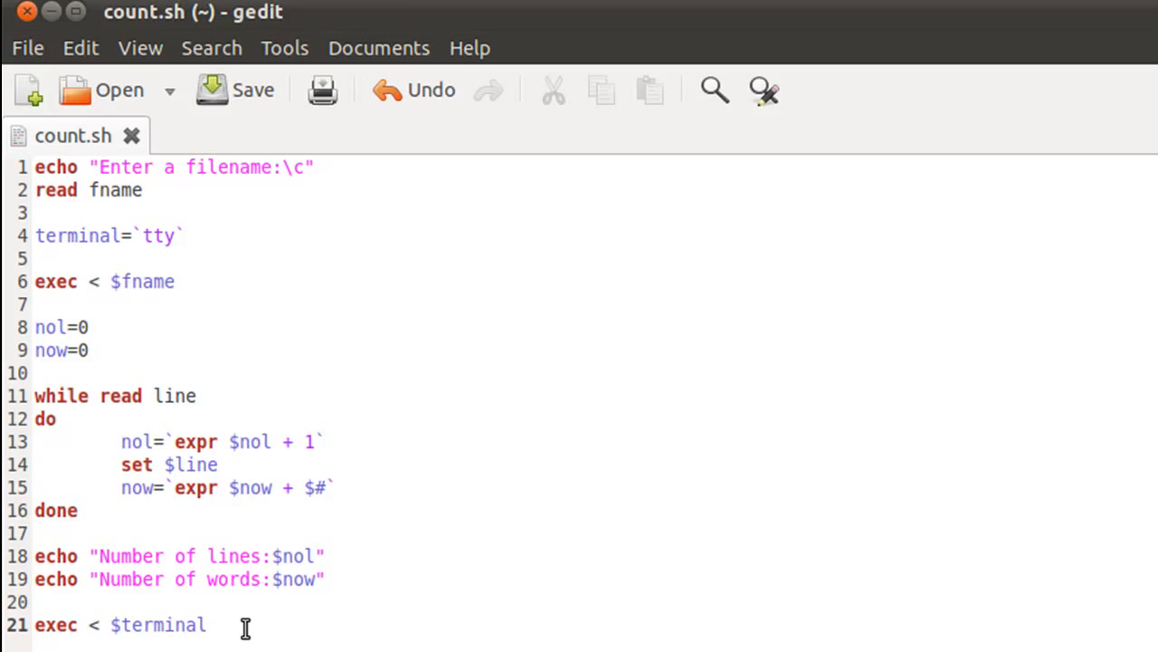
pyautogui.click(207, 624)
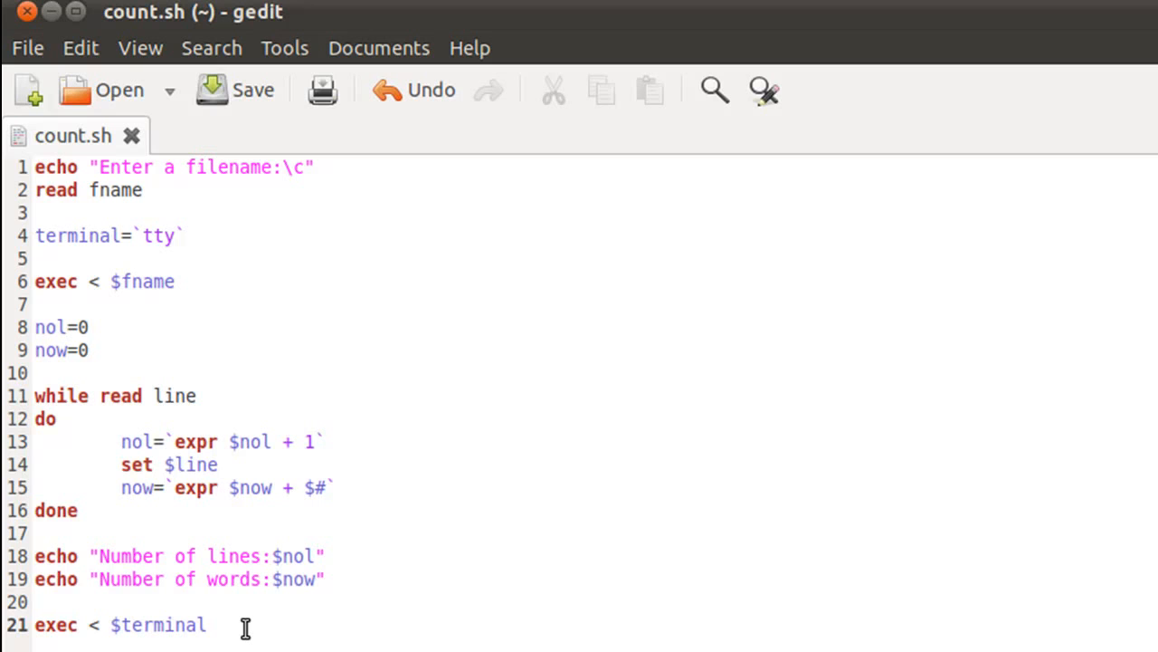
pyautogui.click(207, 625)
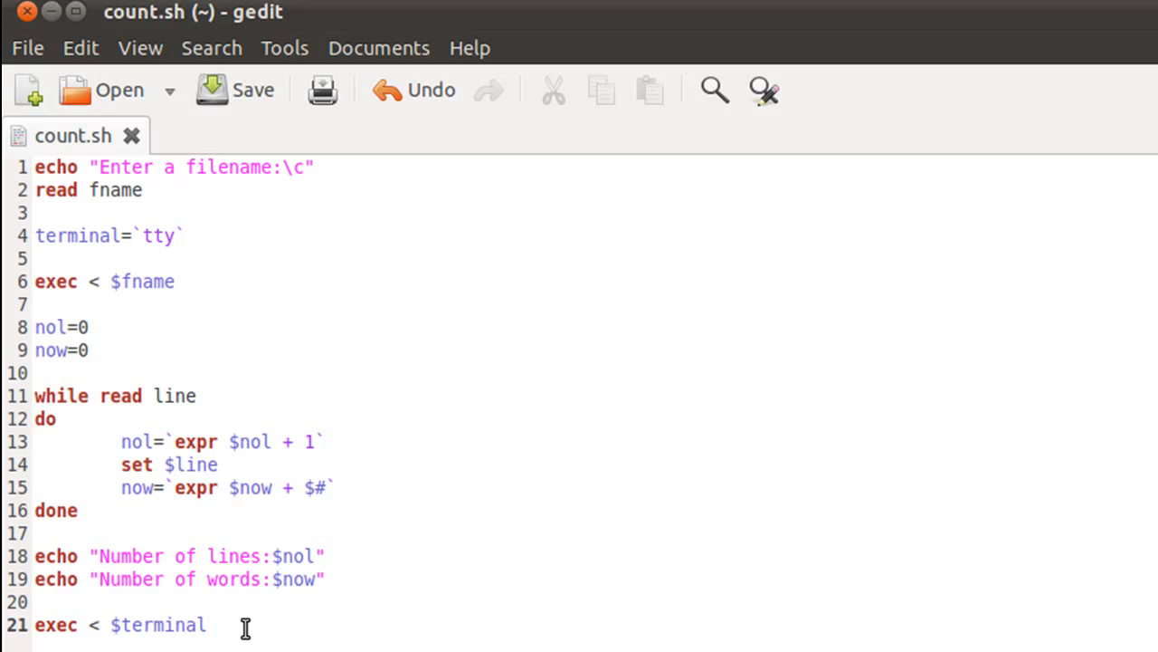
pyautogui.click(206, 625)
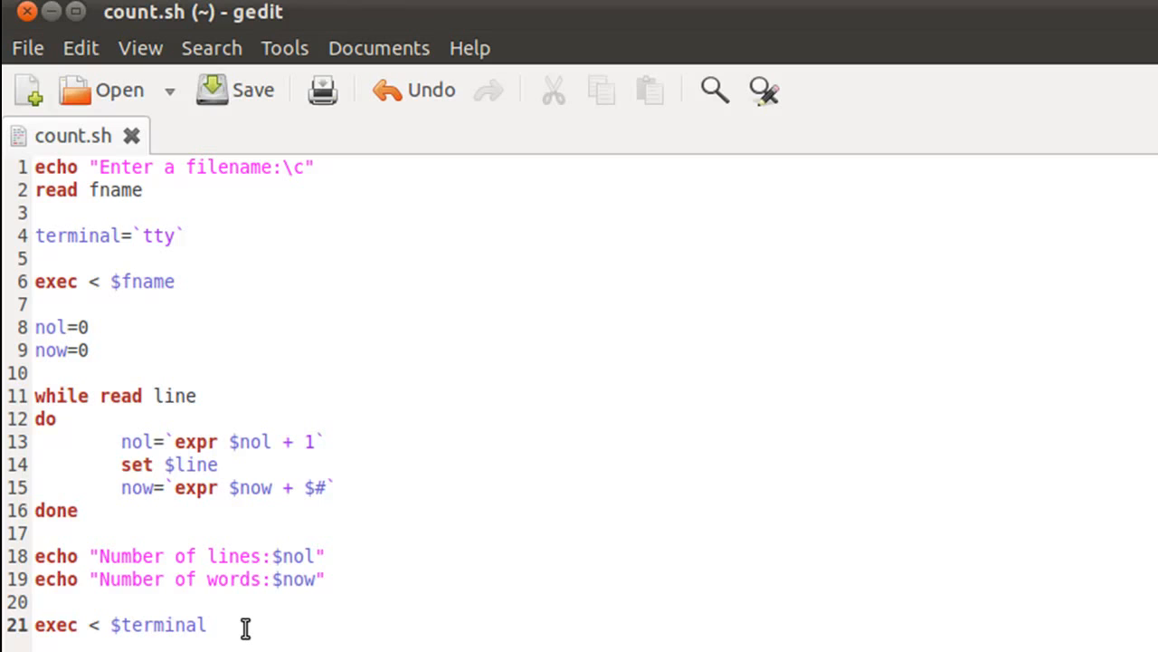
pyautogui.click(206, 624)
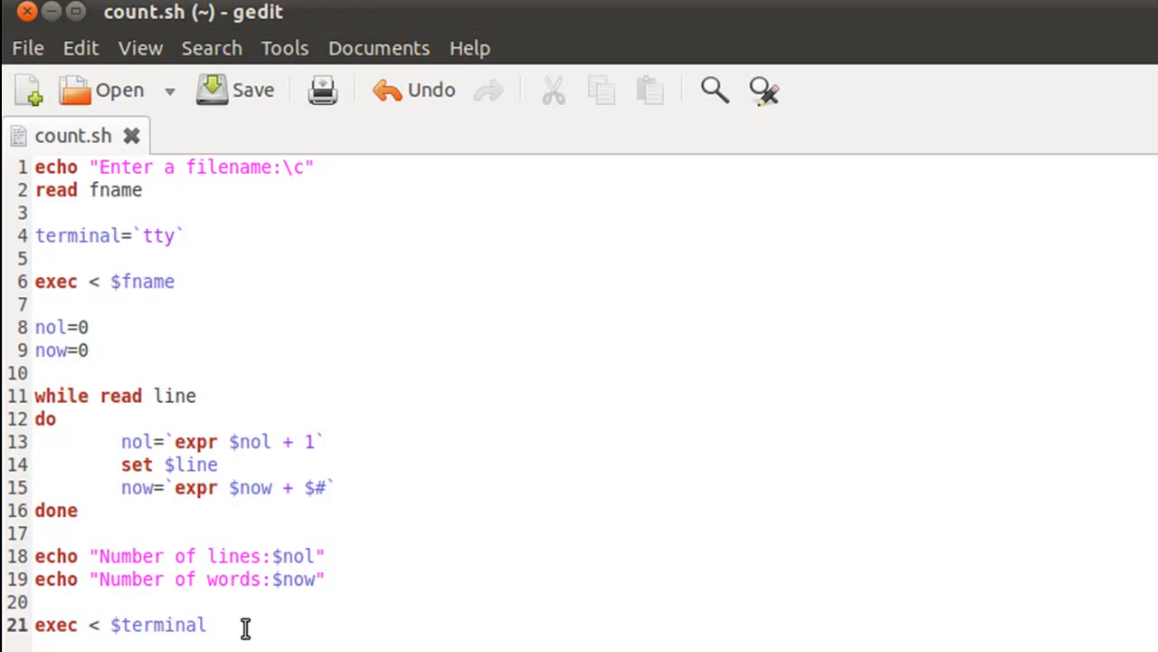
pyautogui.click(207, 624)
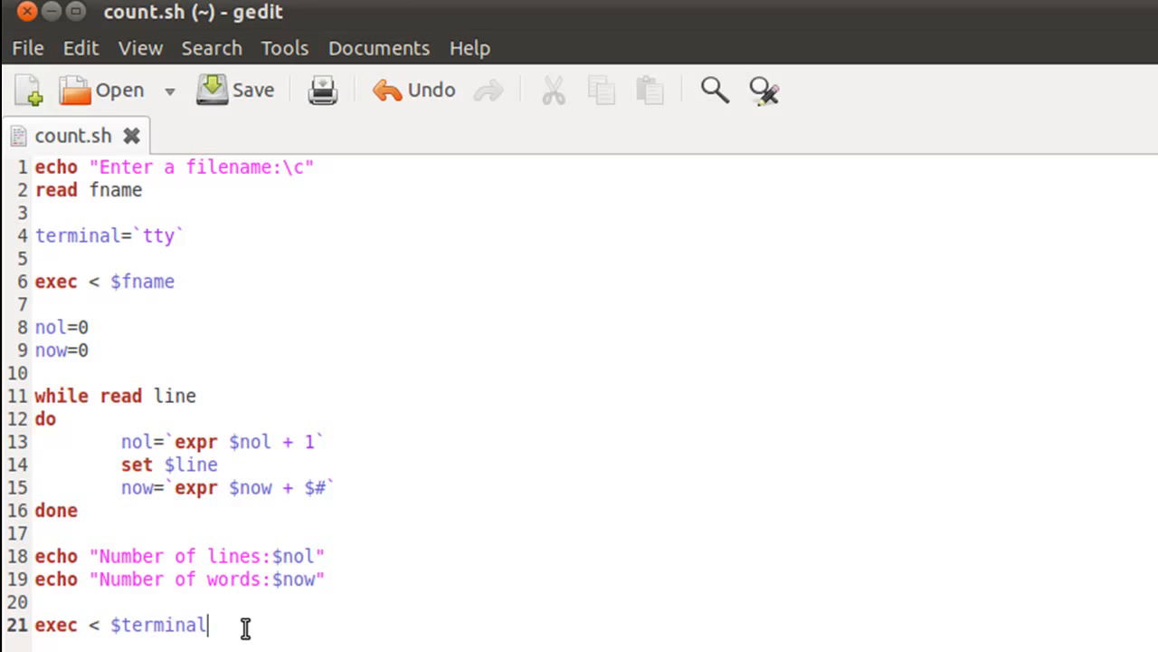